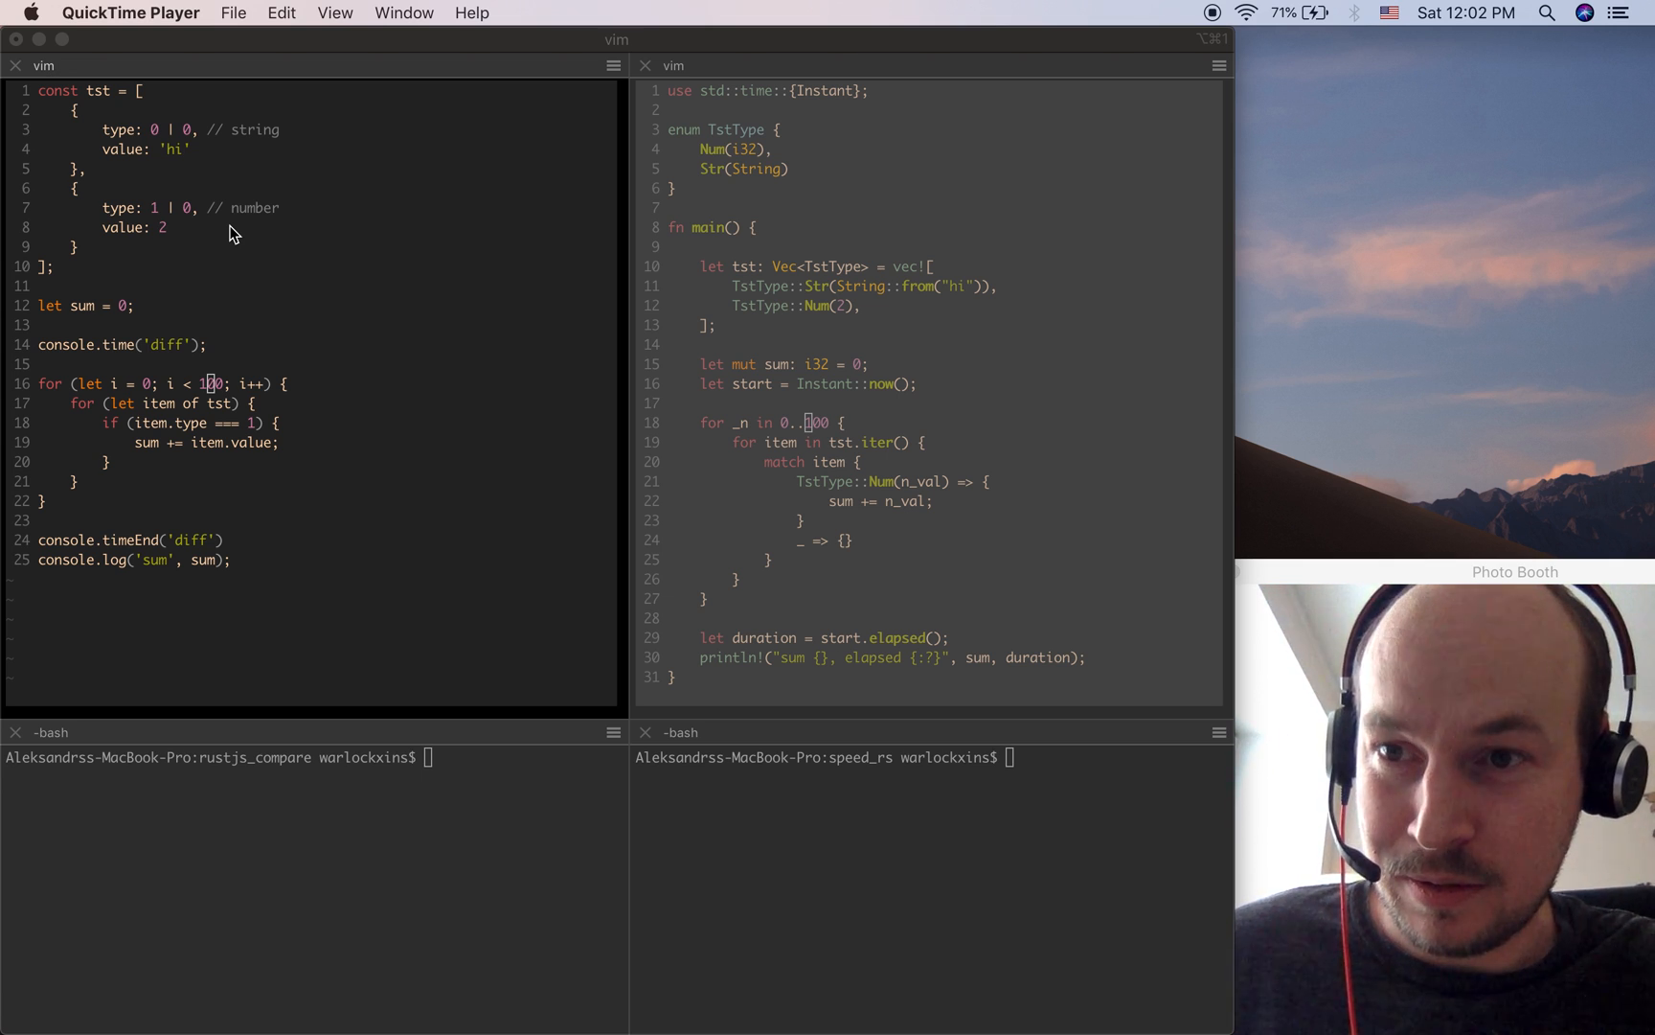
{"action": "mouse_move", "coordinate": [230, 280]}
{"action": "type", "text": "node ./js/index.js"}
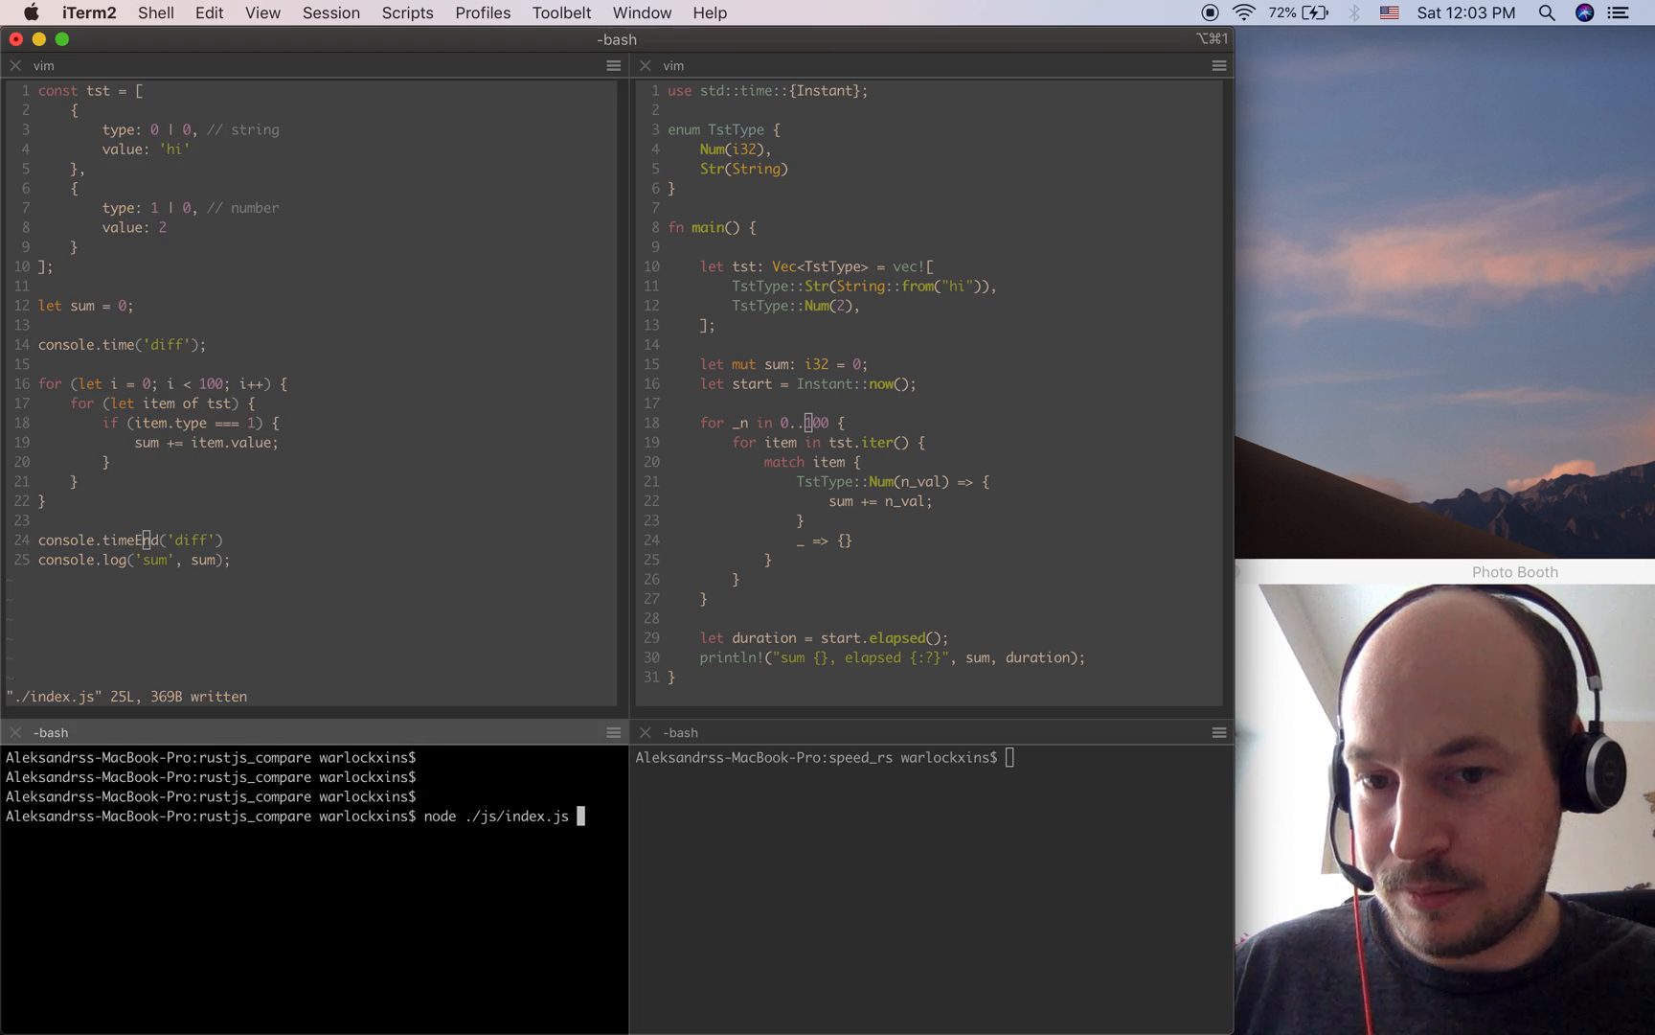
Run node ./js/index.js; it reports sum 200 in 0.192ms.
{"action": "key", "text": "Return"}
{"action": "type", "text": "clear"}
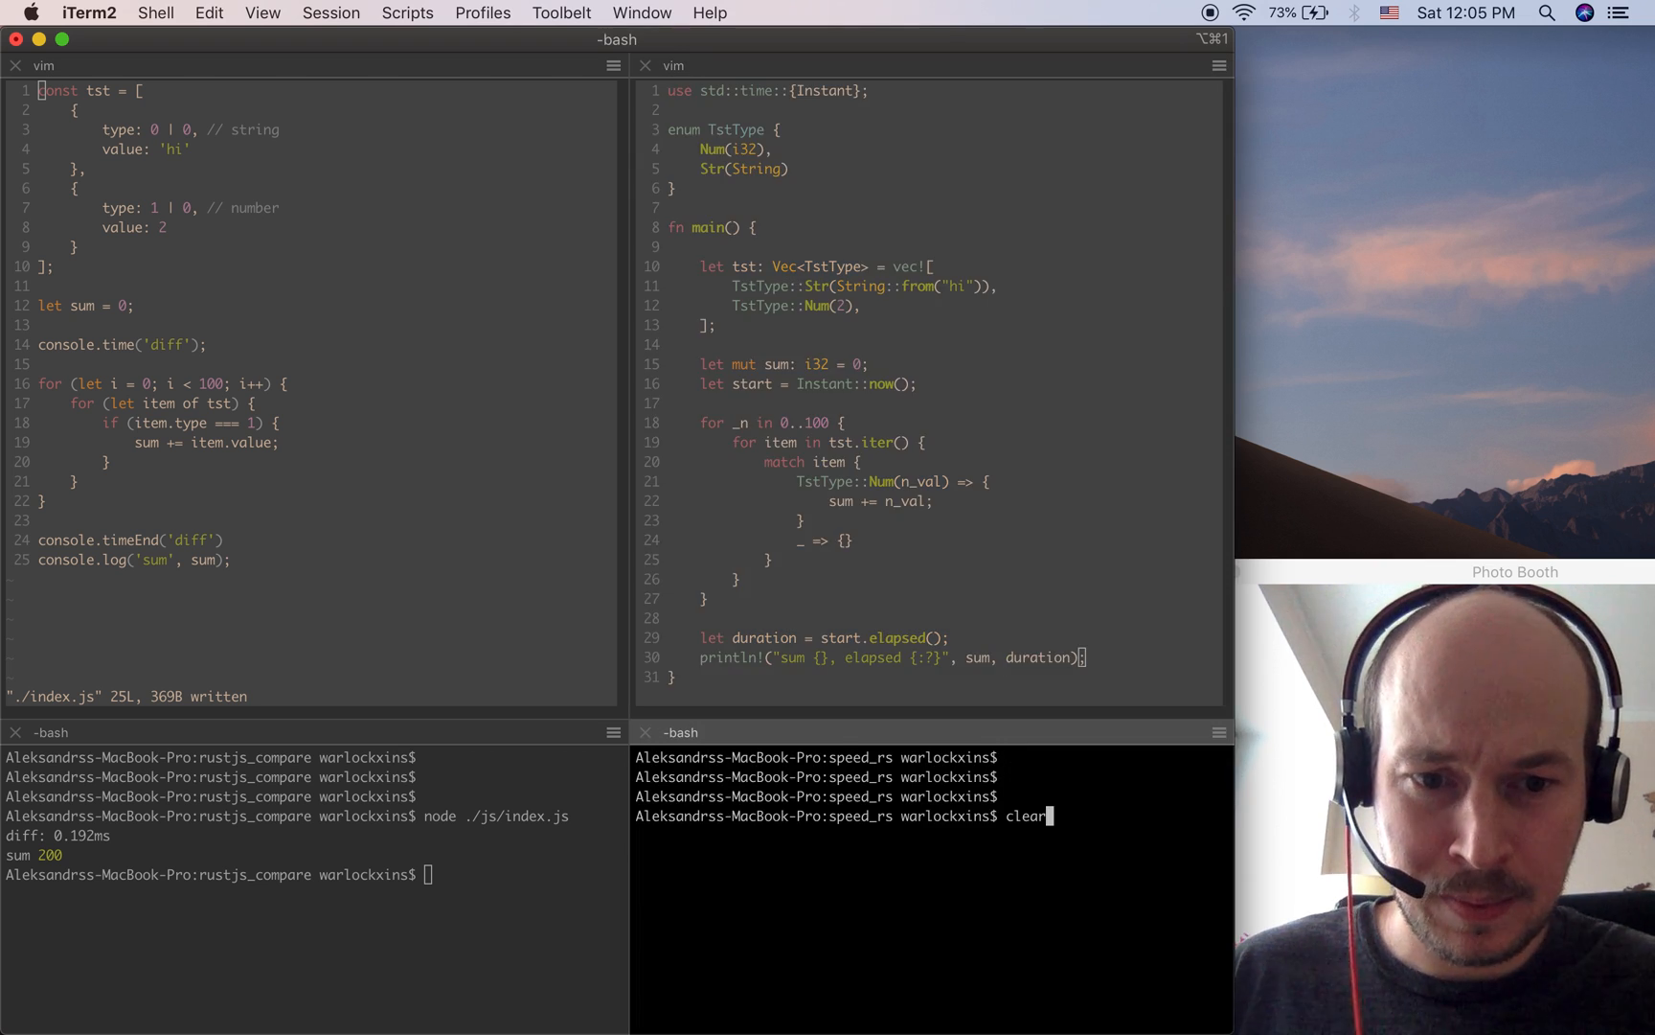
Run cargo run in the right shell; Rust reports sum 200 in 21.553µs.
{"action": "type", "text": "cargo run"}
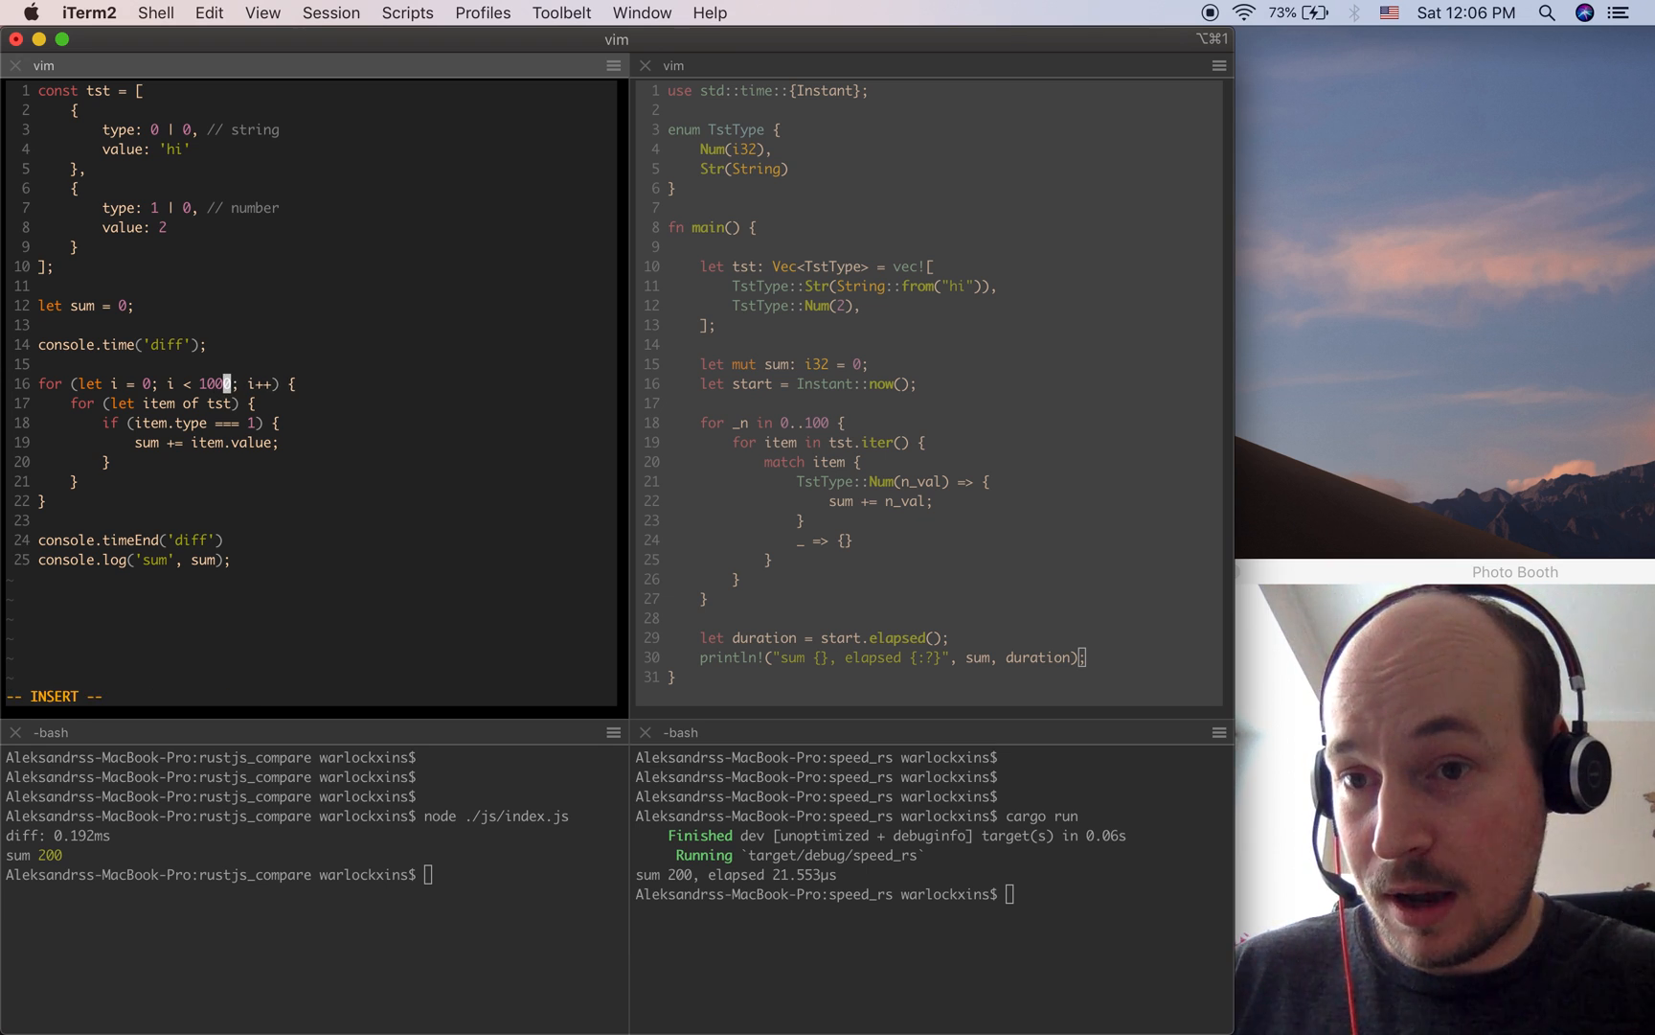
Change the loop bound to 10000 in both files and save index.js and main.rs.
{"action": "type", "text": "0"}
{"action": "left_click", "coordinate": [310, 695]}
{"action": "type", "text": ":w"}
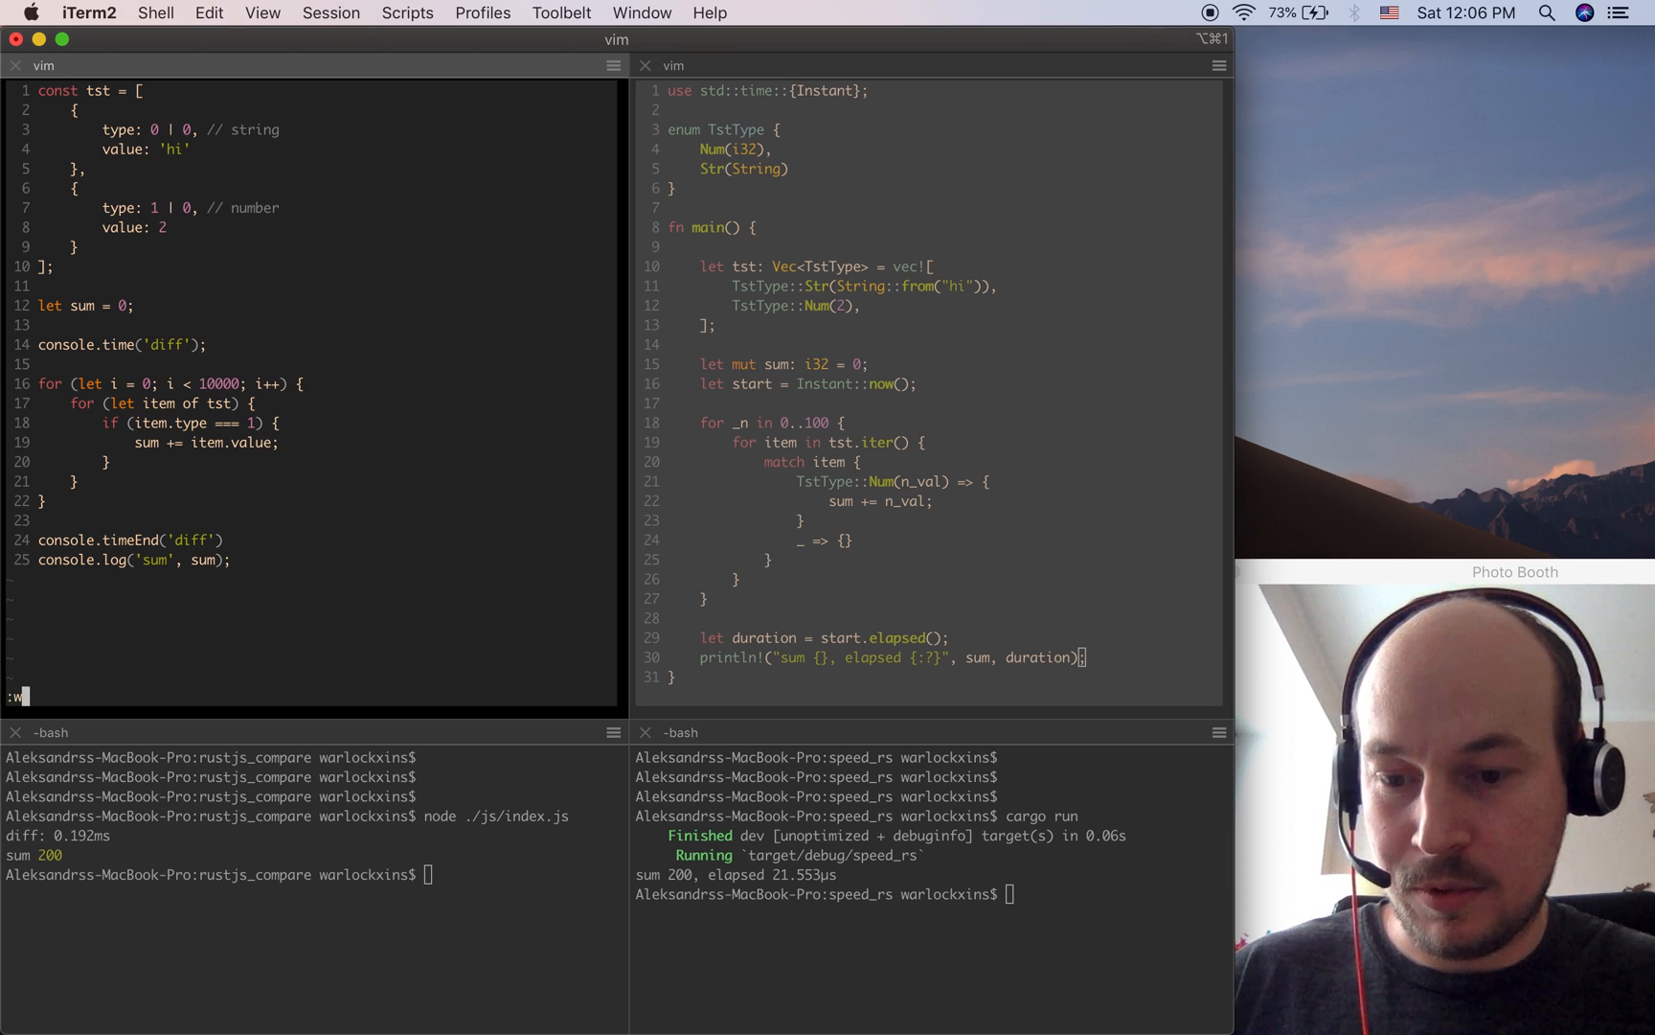
{"action": "key", "text": "Return"}
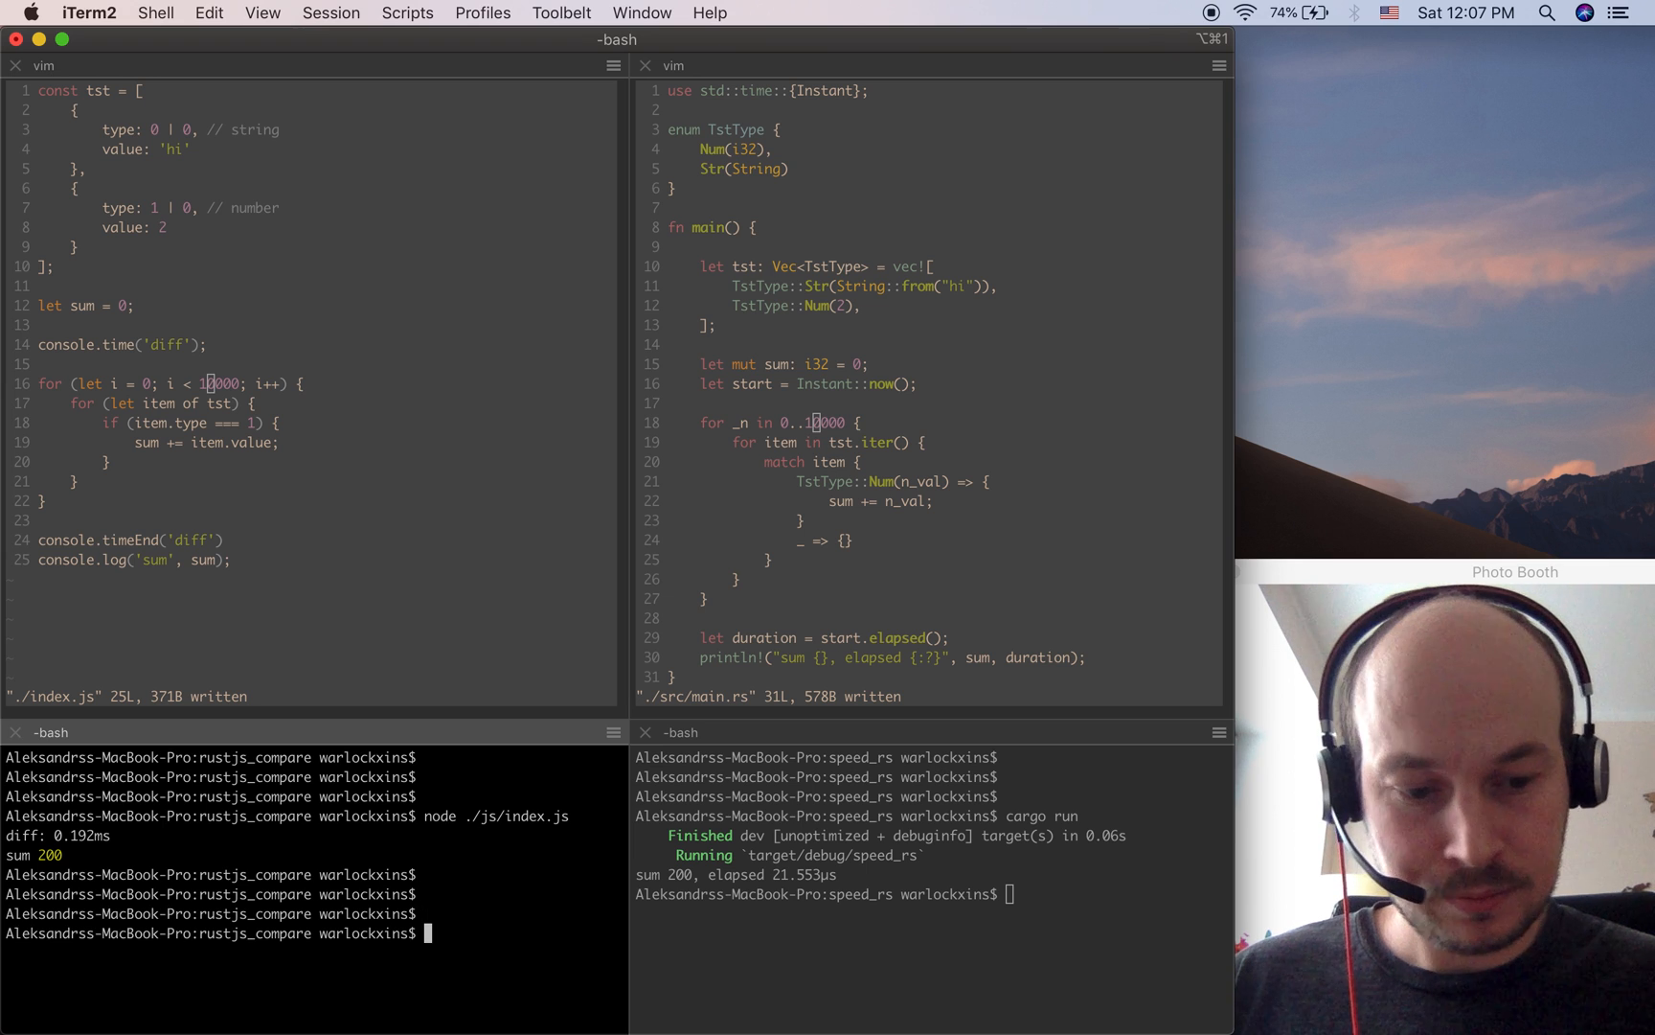
Run node ./js/index.js repeatedly, each giving sum 20000 in roughly 7–9 ms.
{"action": "type", "text": "node ./js/index.js"}
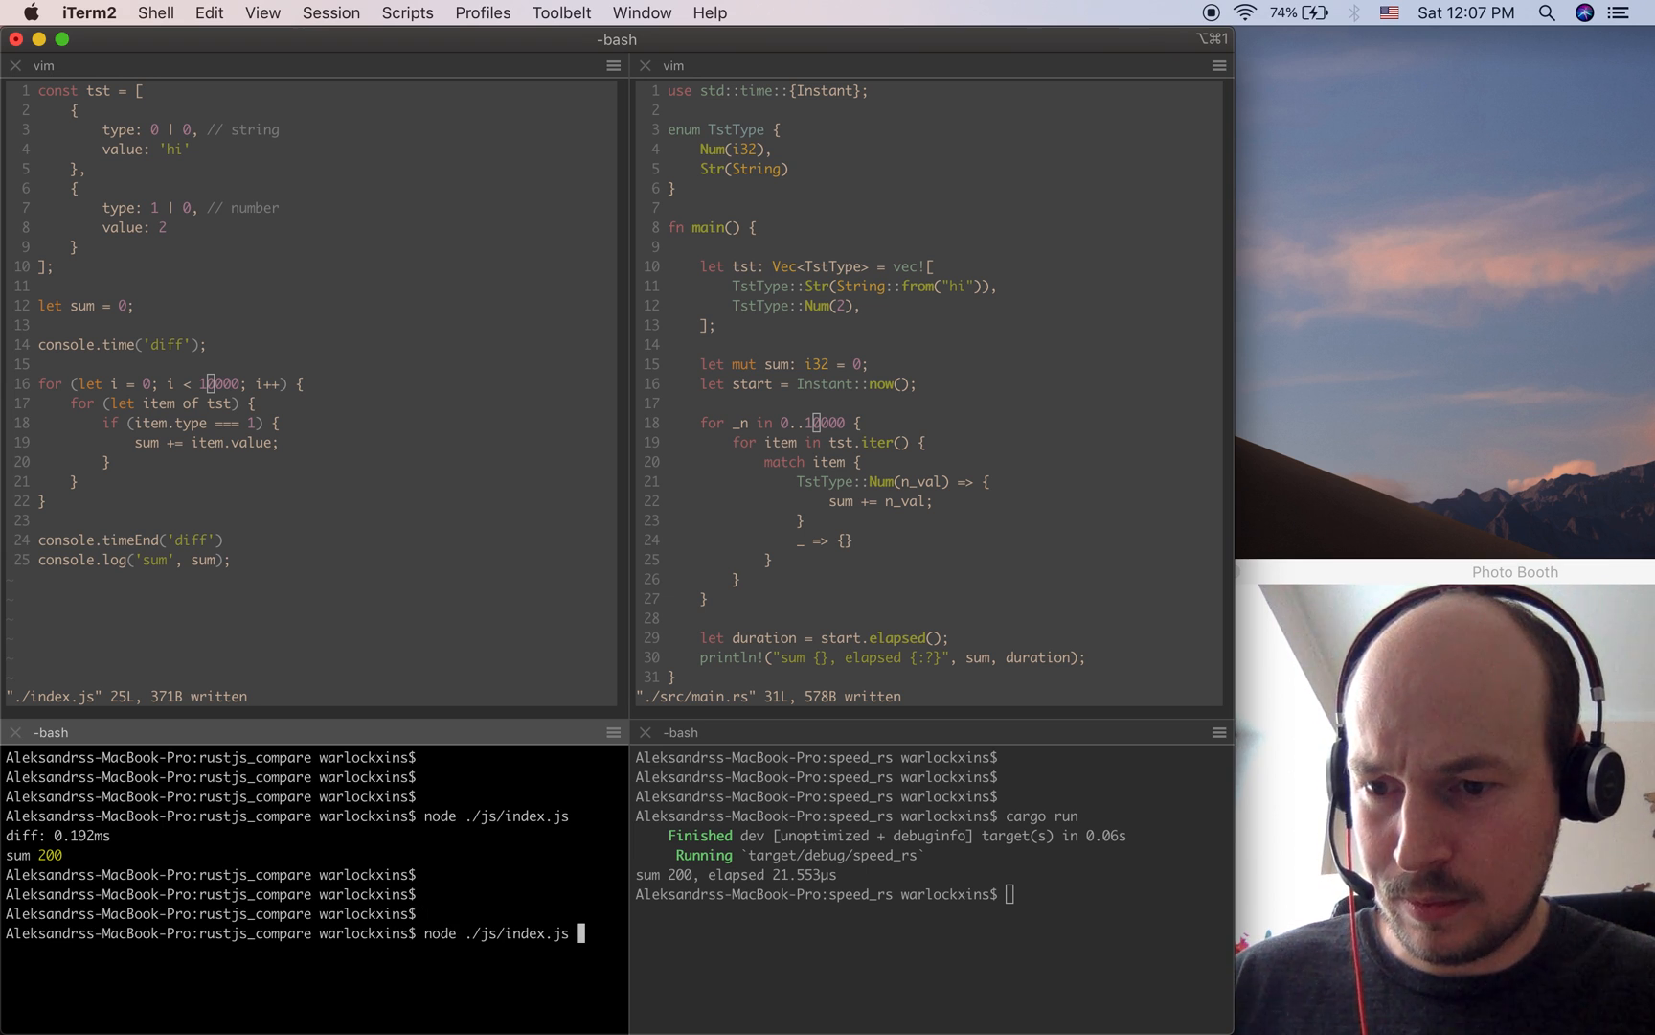
{"action": "key", "text": "Return"}
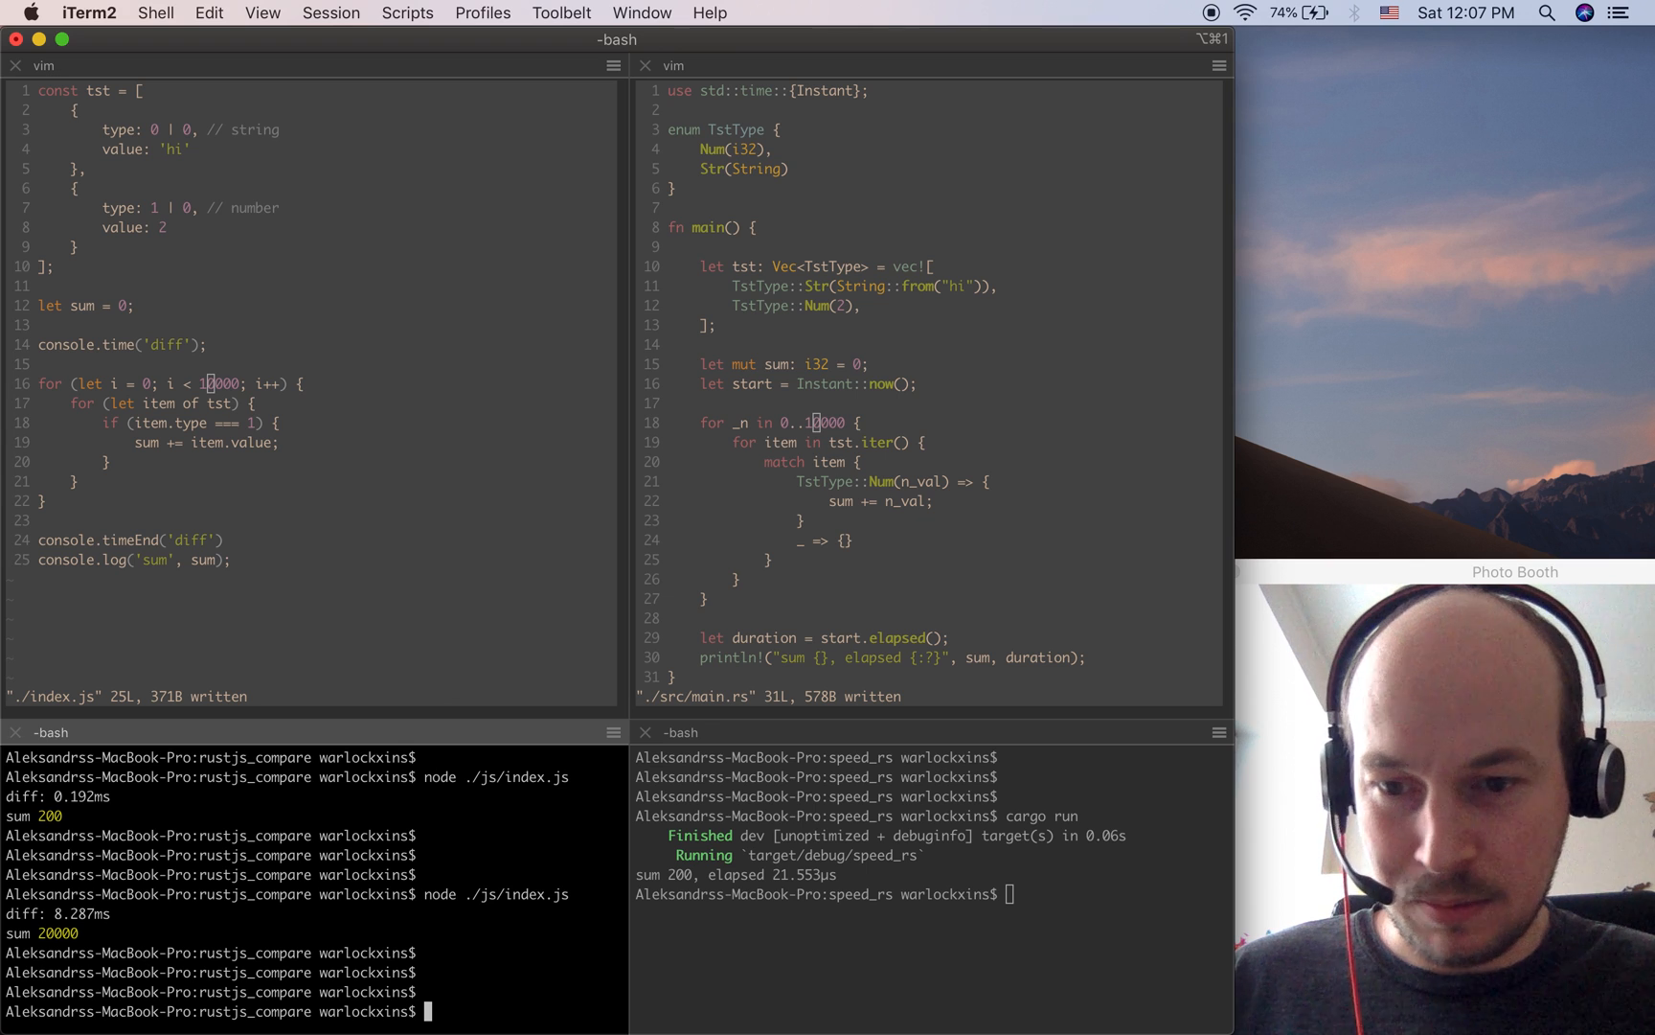
{"action": "type", "text": "node ./js/index.js"}
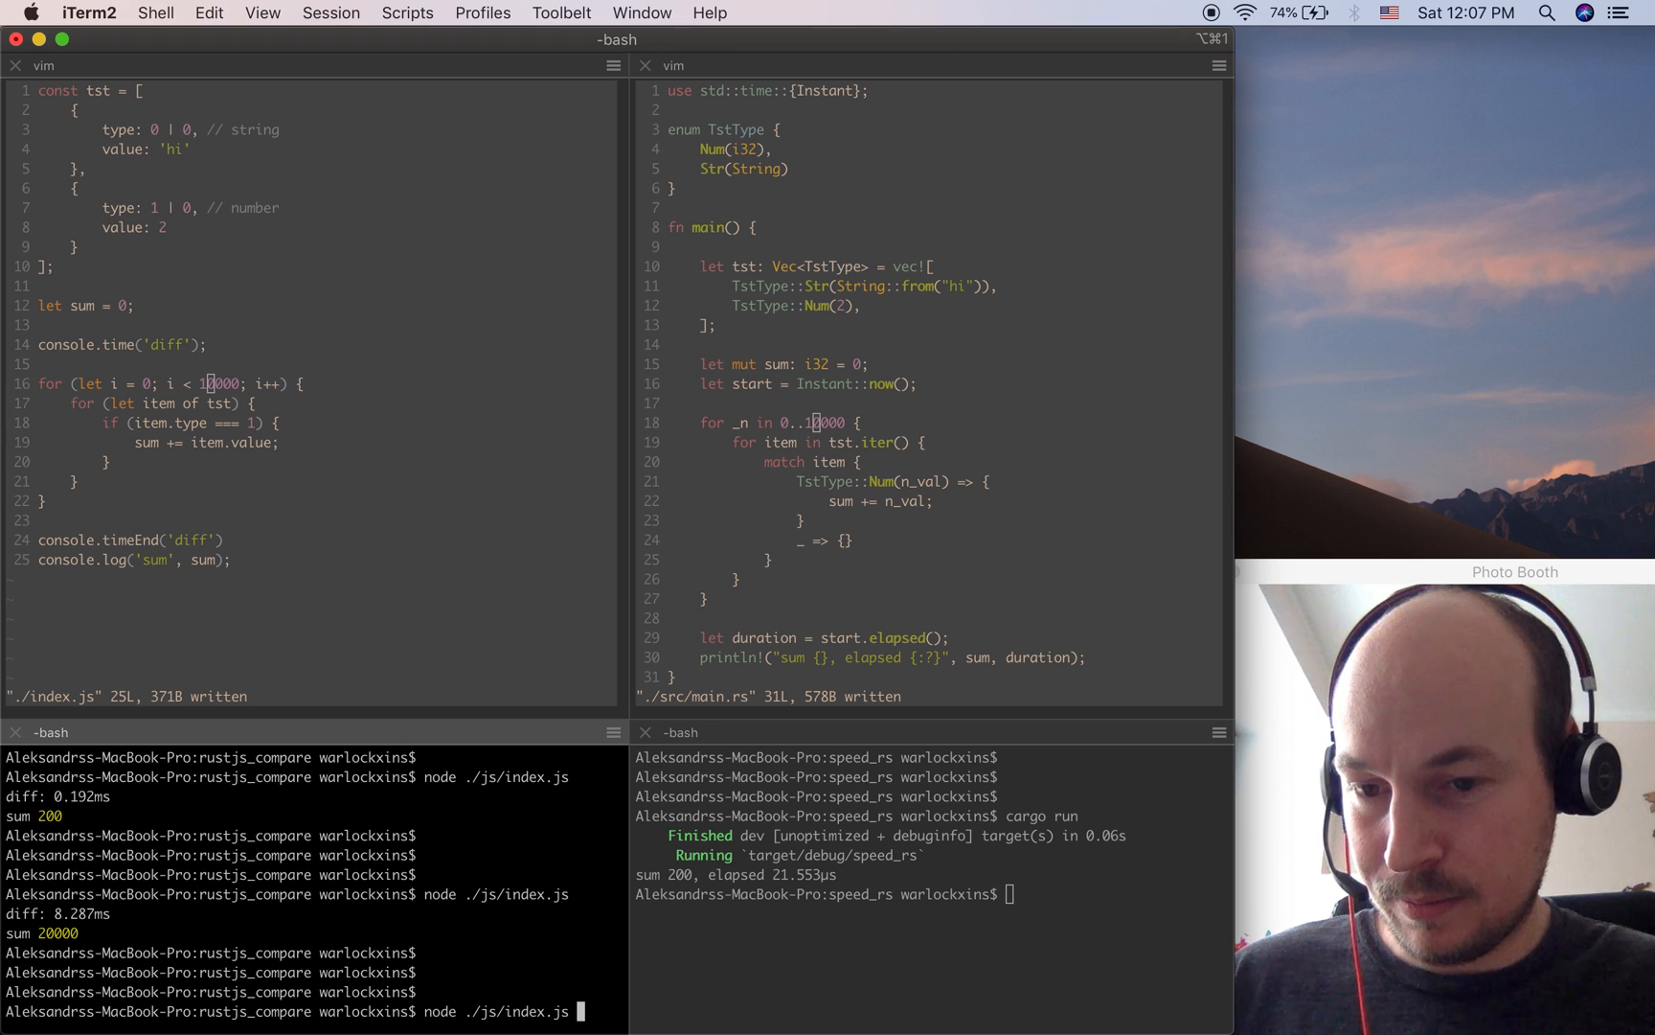
{"action": "key", "text": "Return"}
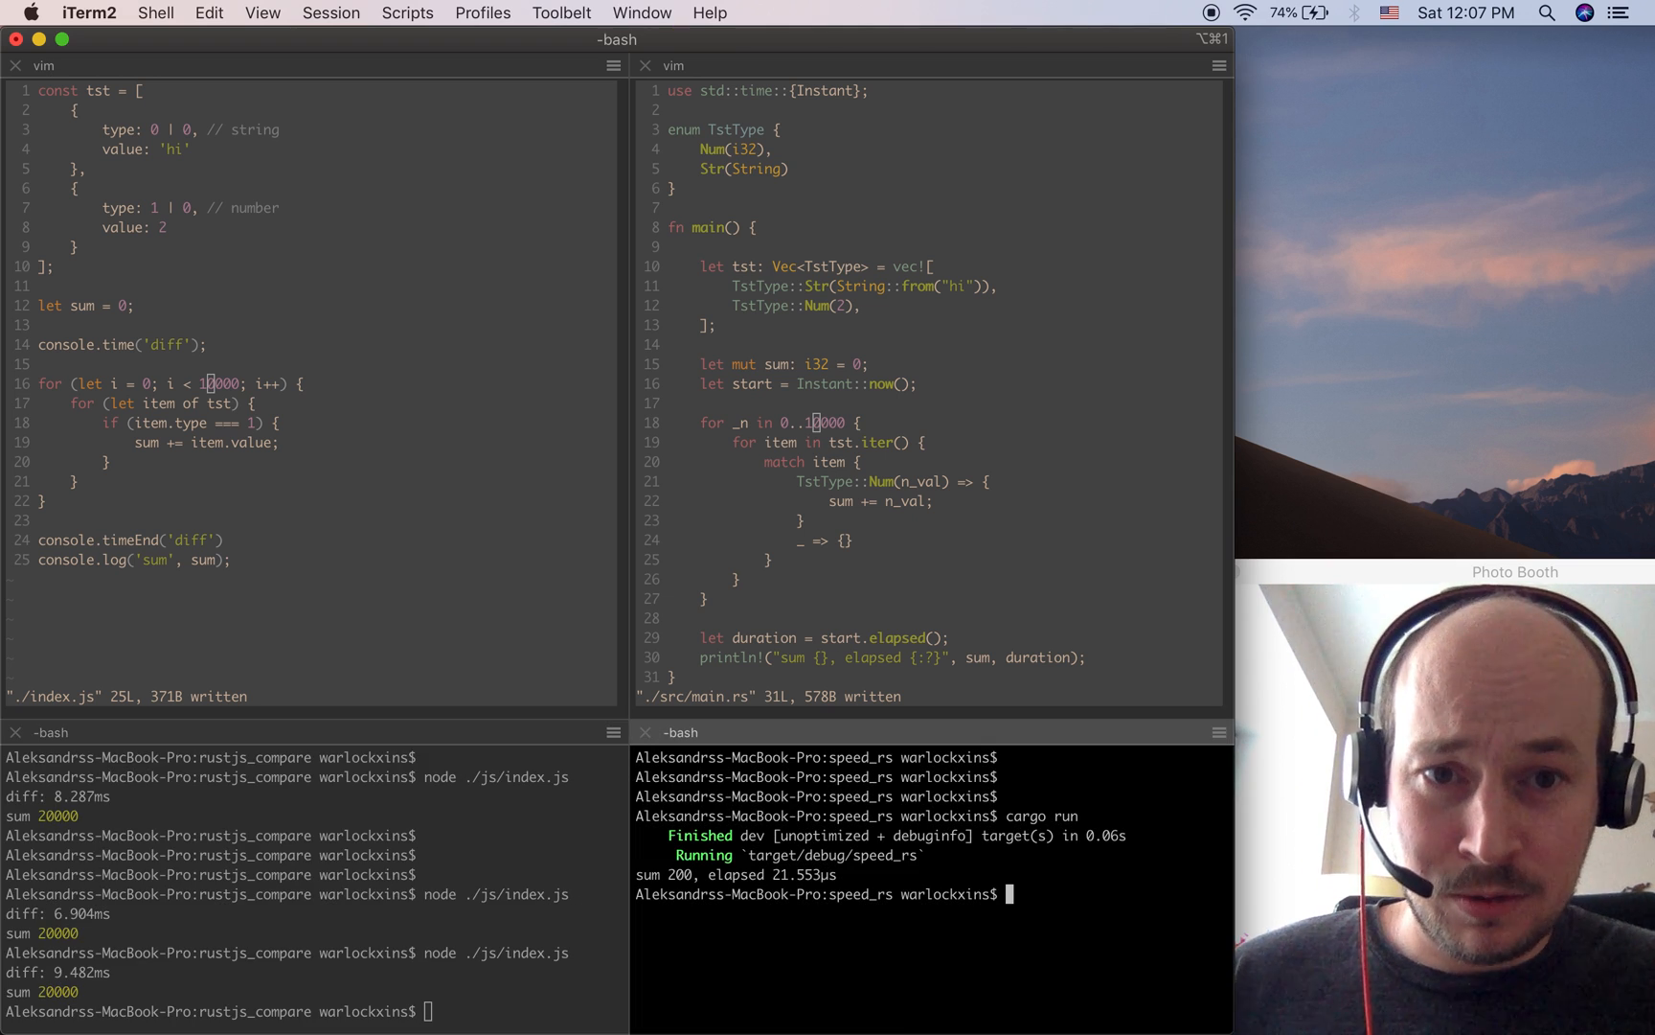
Rebuild and run the Rust benchmark via cargo run, each giving sum 20000 in about 1.5–1.8 ms.
{"action": "key", "text": "Return"}
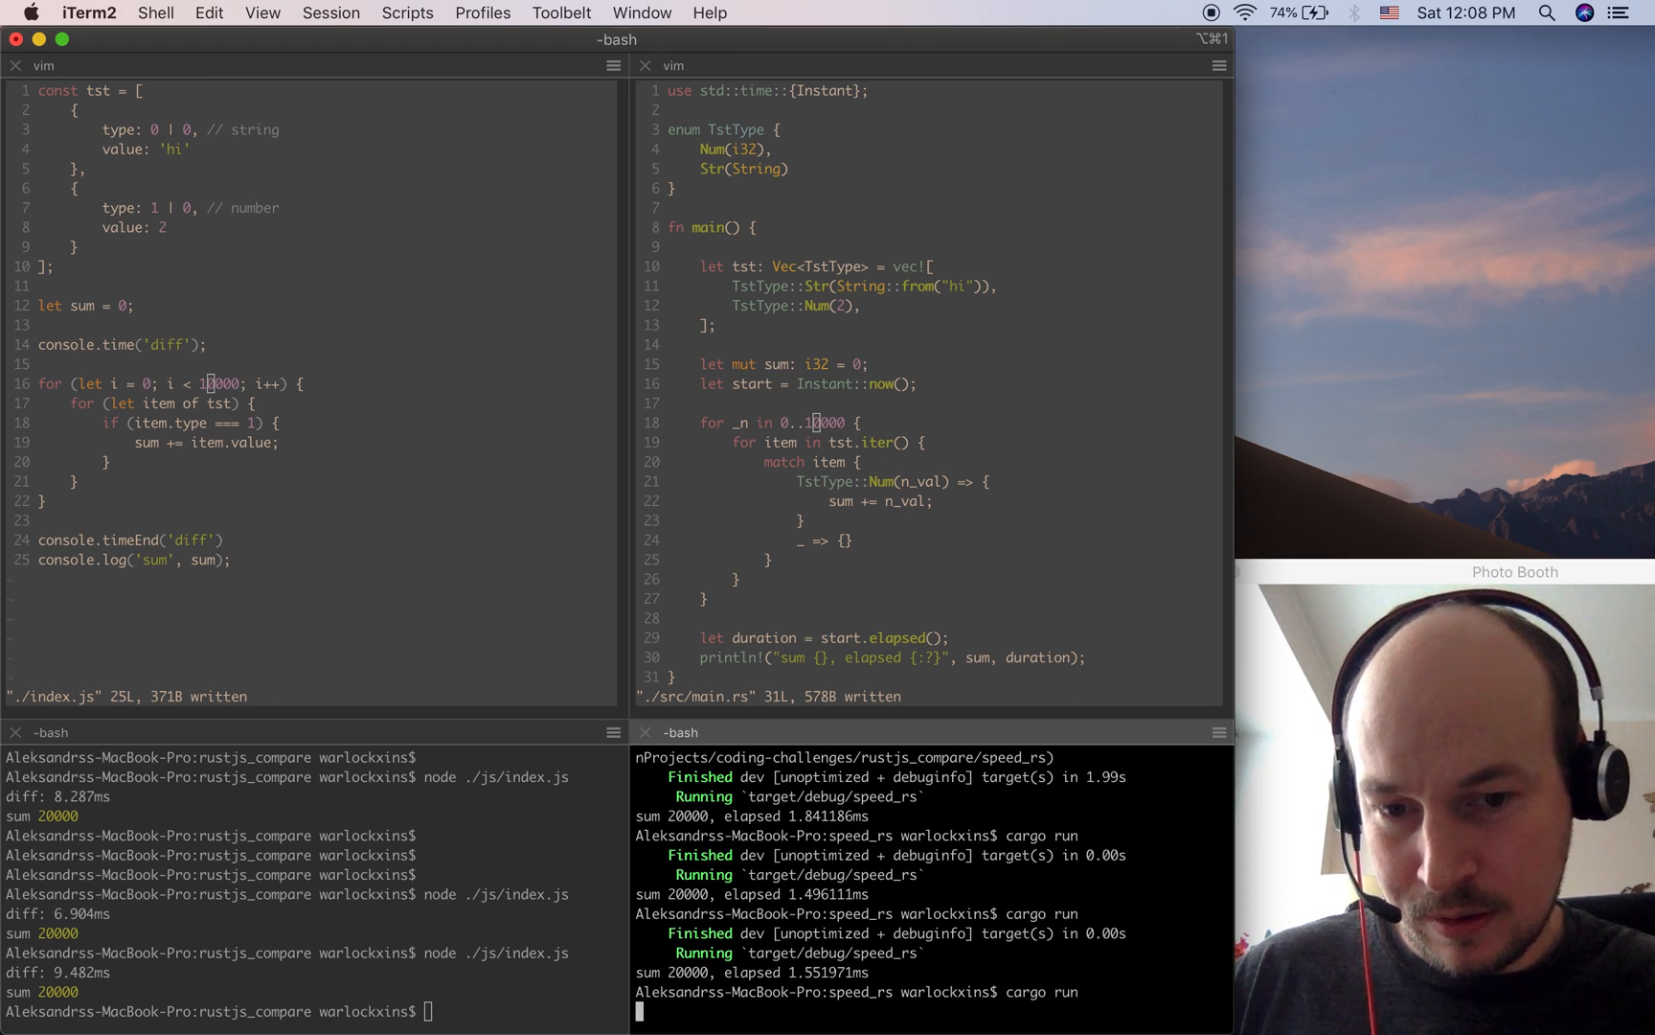
{"action": "key", "text": "Return"}
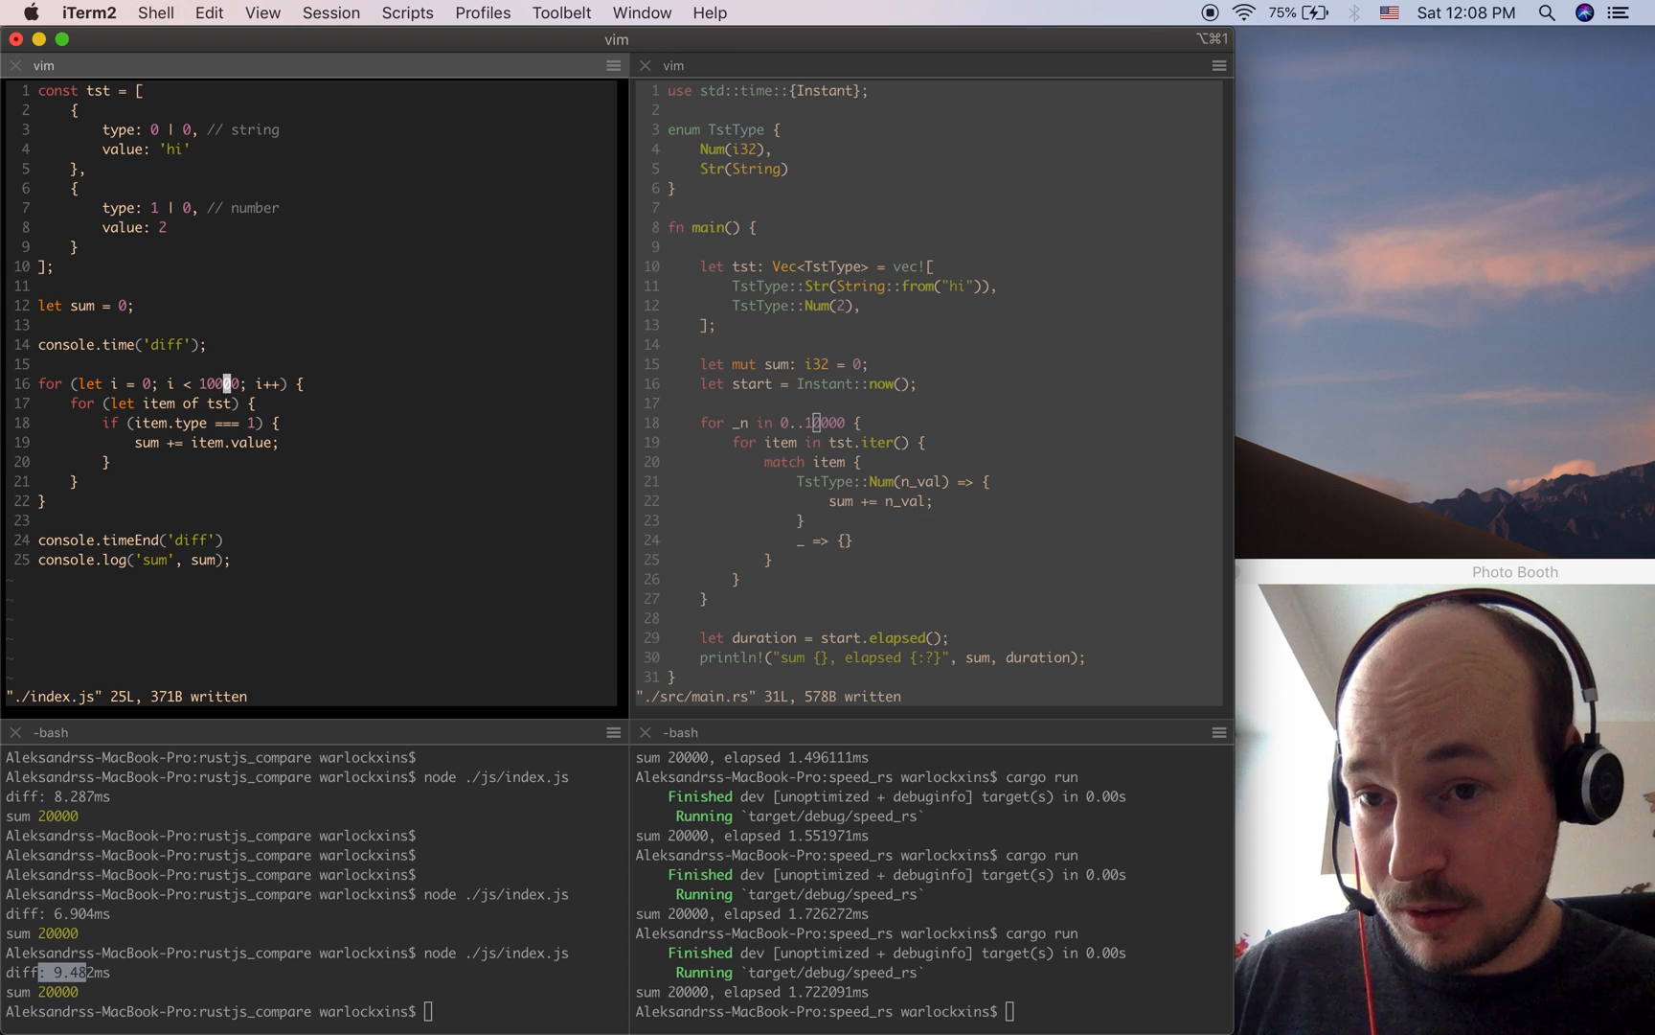
Change the JavaScript loop bound on line 16 to 1000000 and save index.js.
{"action": "key", "text": "i"}
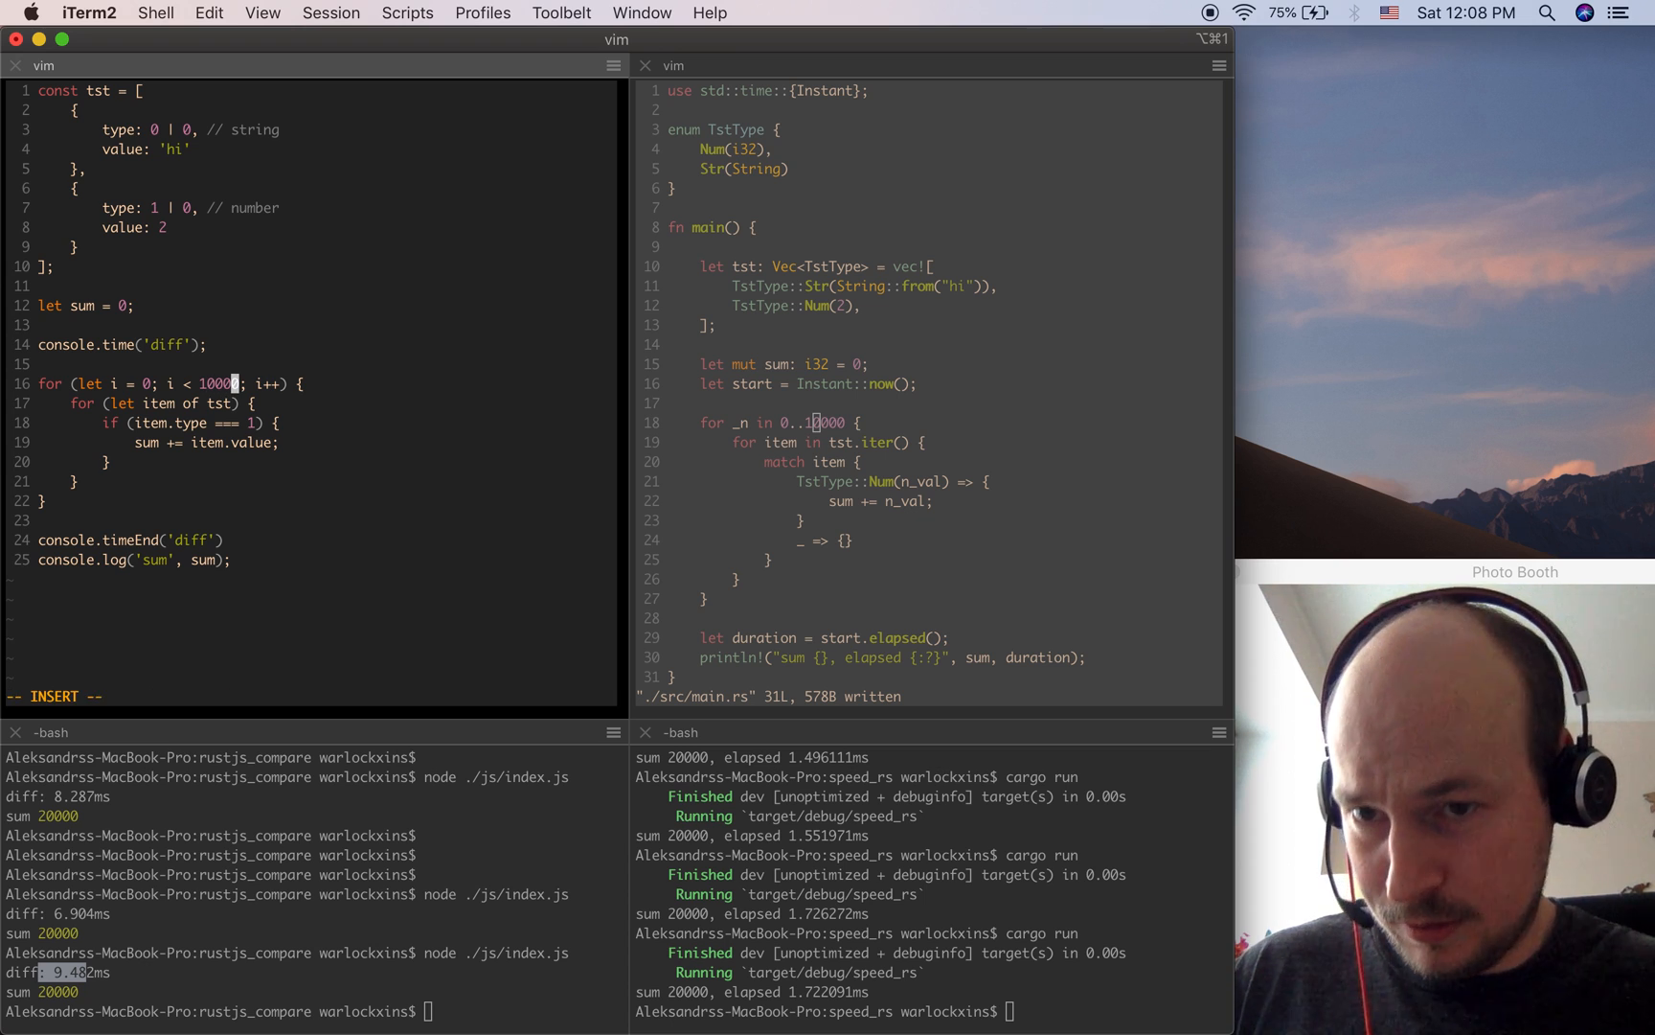
{"action": "type", "text": "0"}
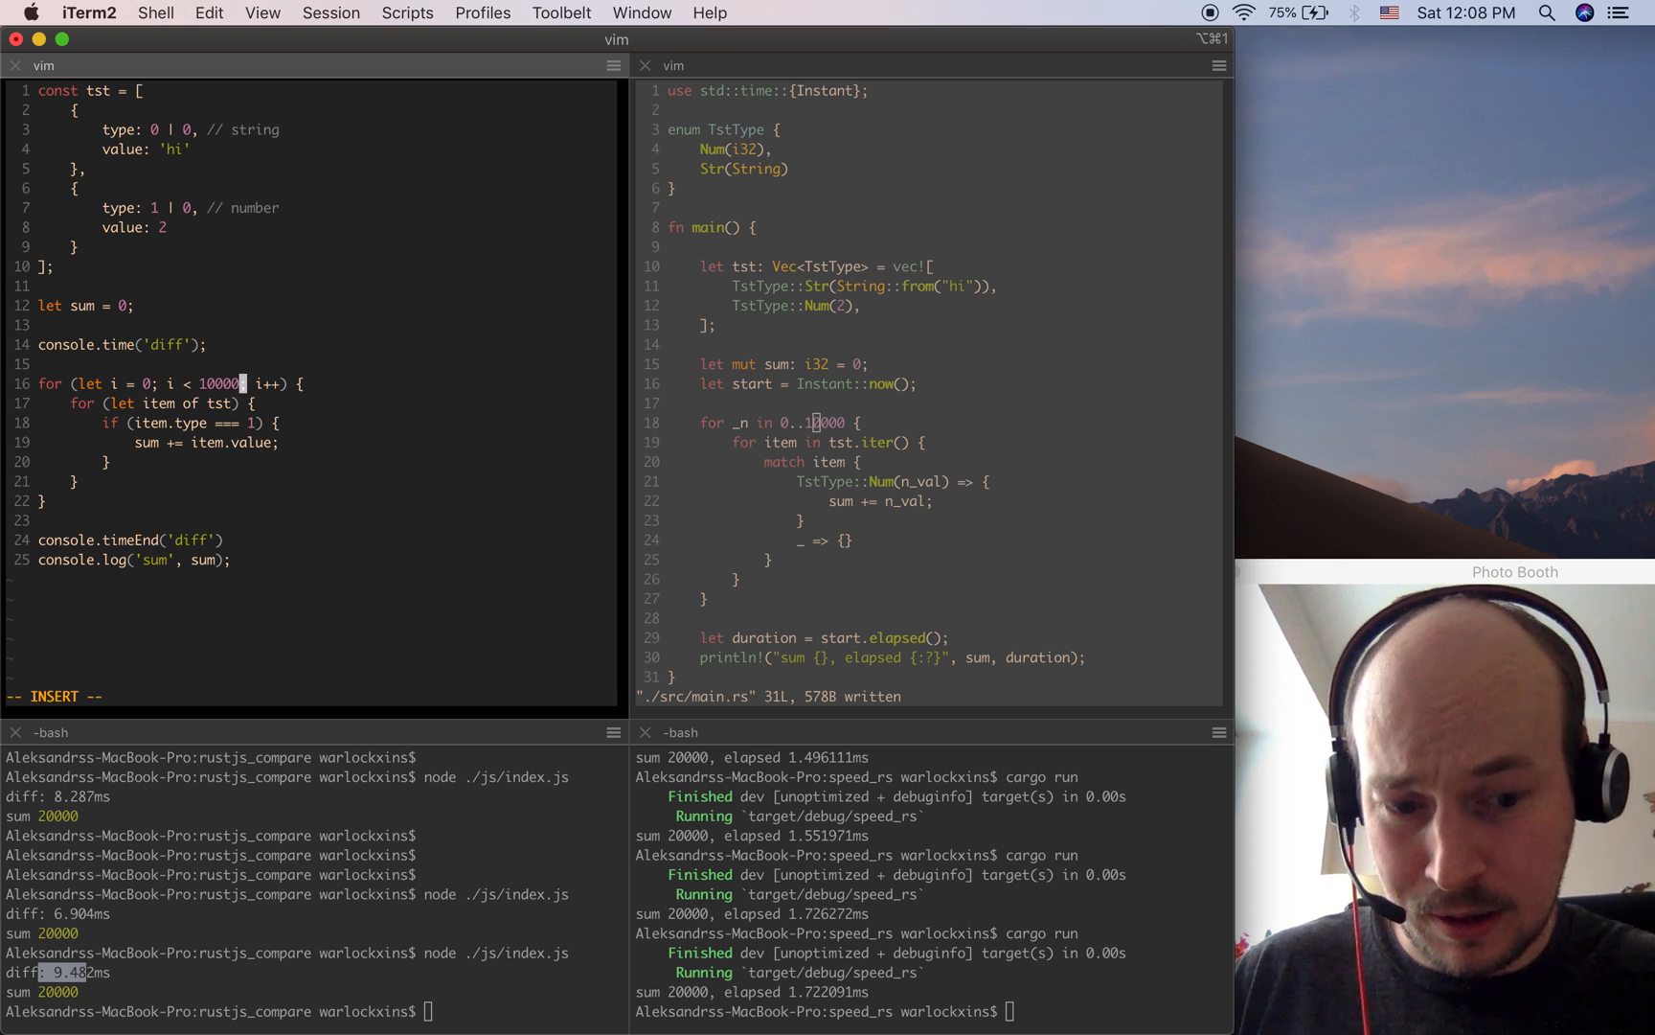
{"action": "type", "text": "o"}
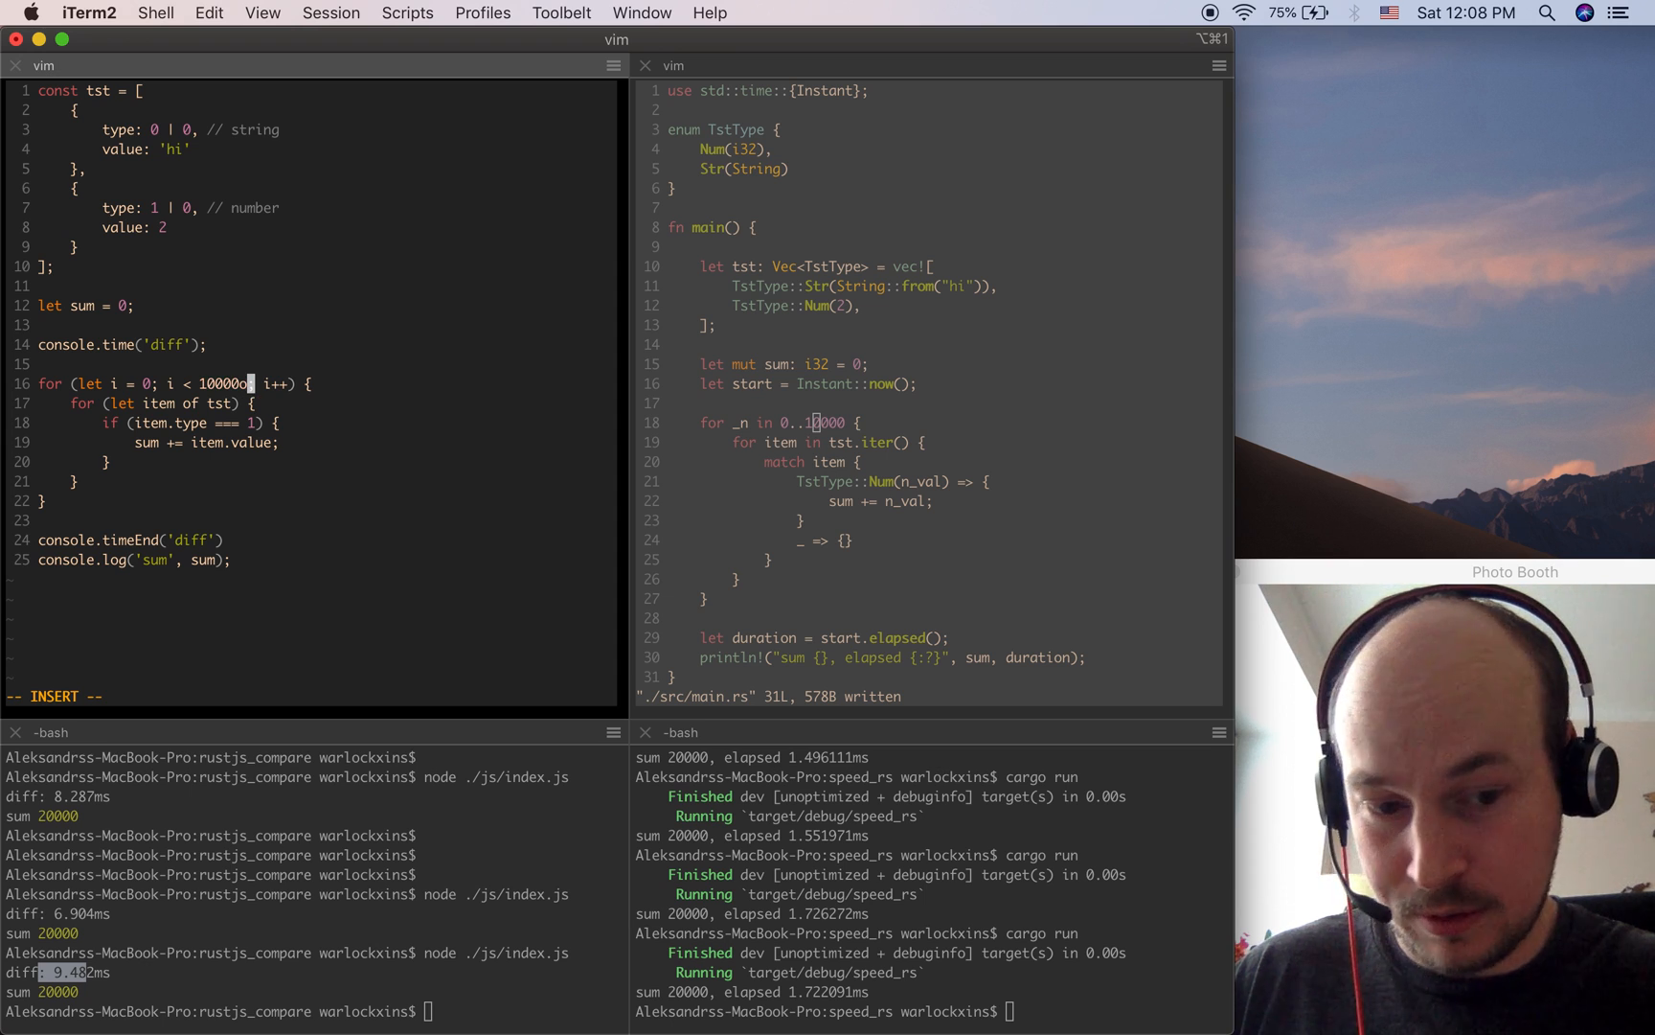
{"action": "type", "text": "0"}
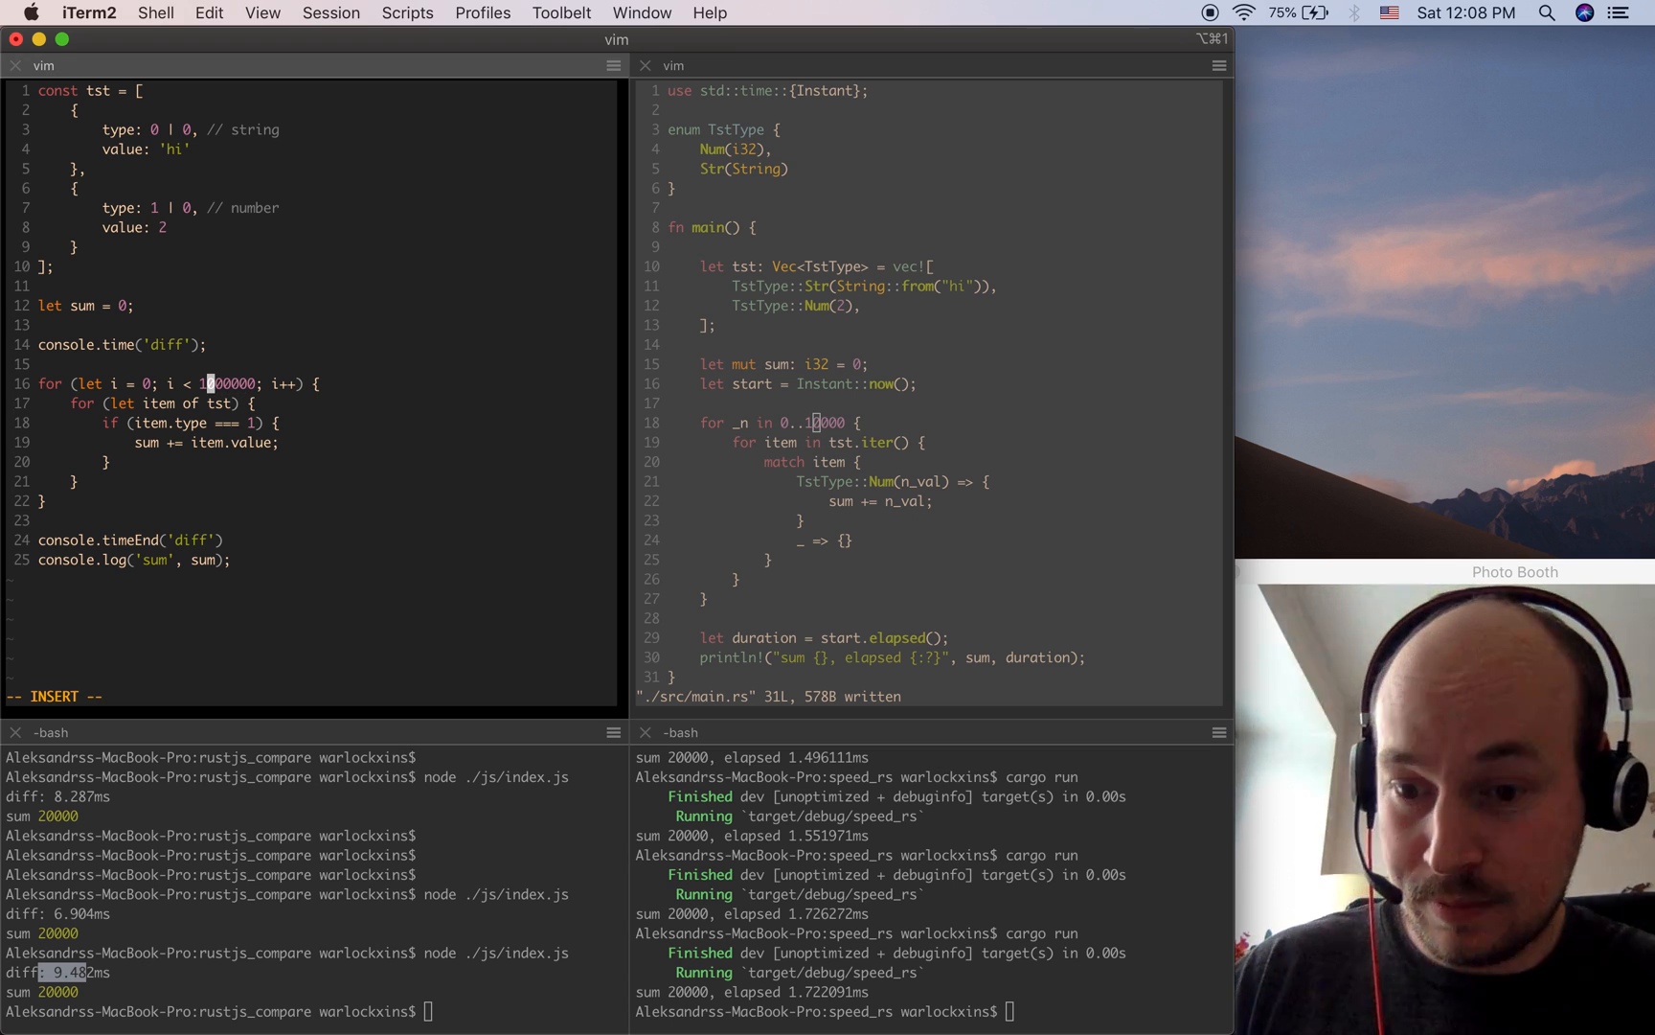
{"action": "key", "text": "Escape"}
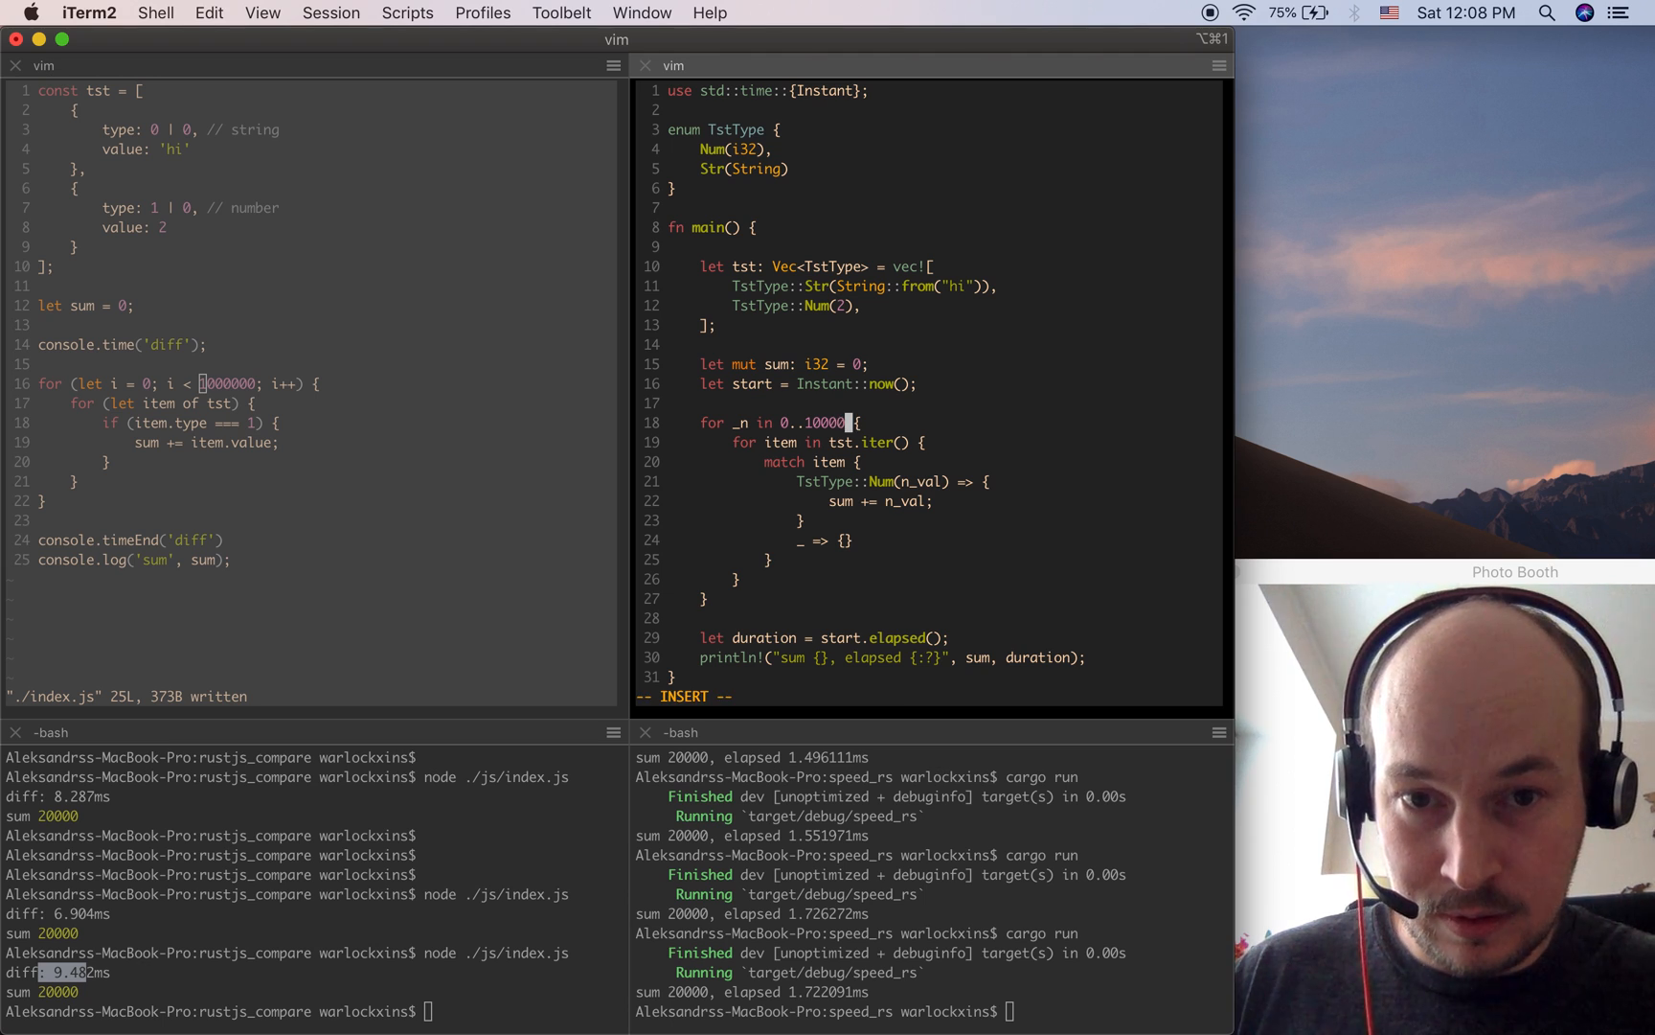
Extend the Rust range on line 18 to 0..1000000 and save main.rs.
{"action": "type", "text": "00"}
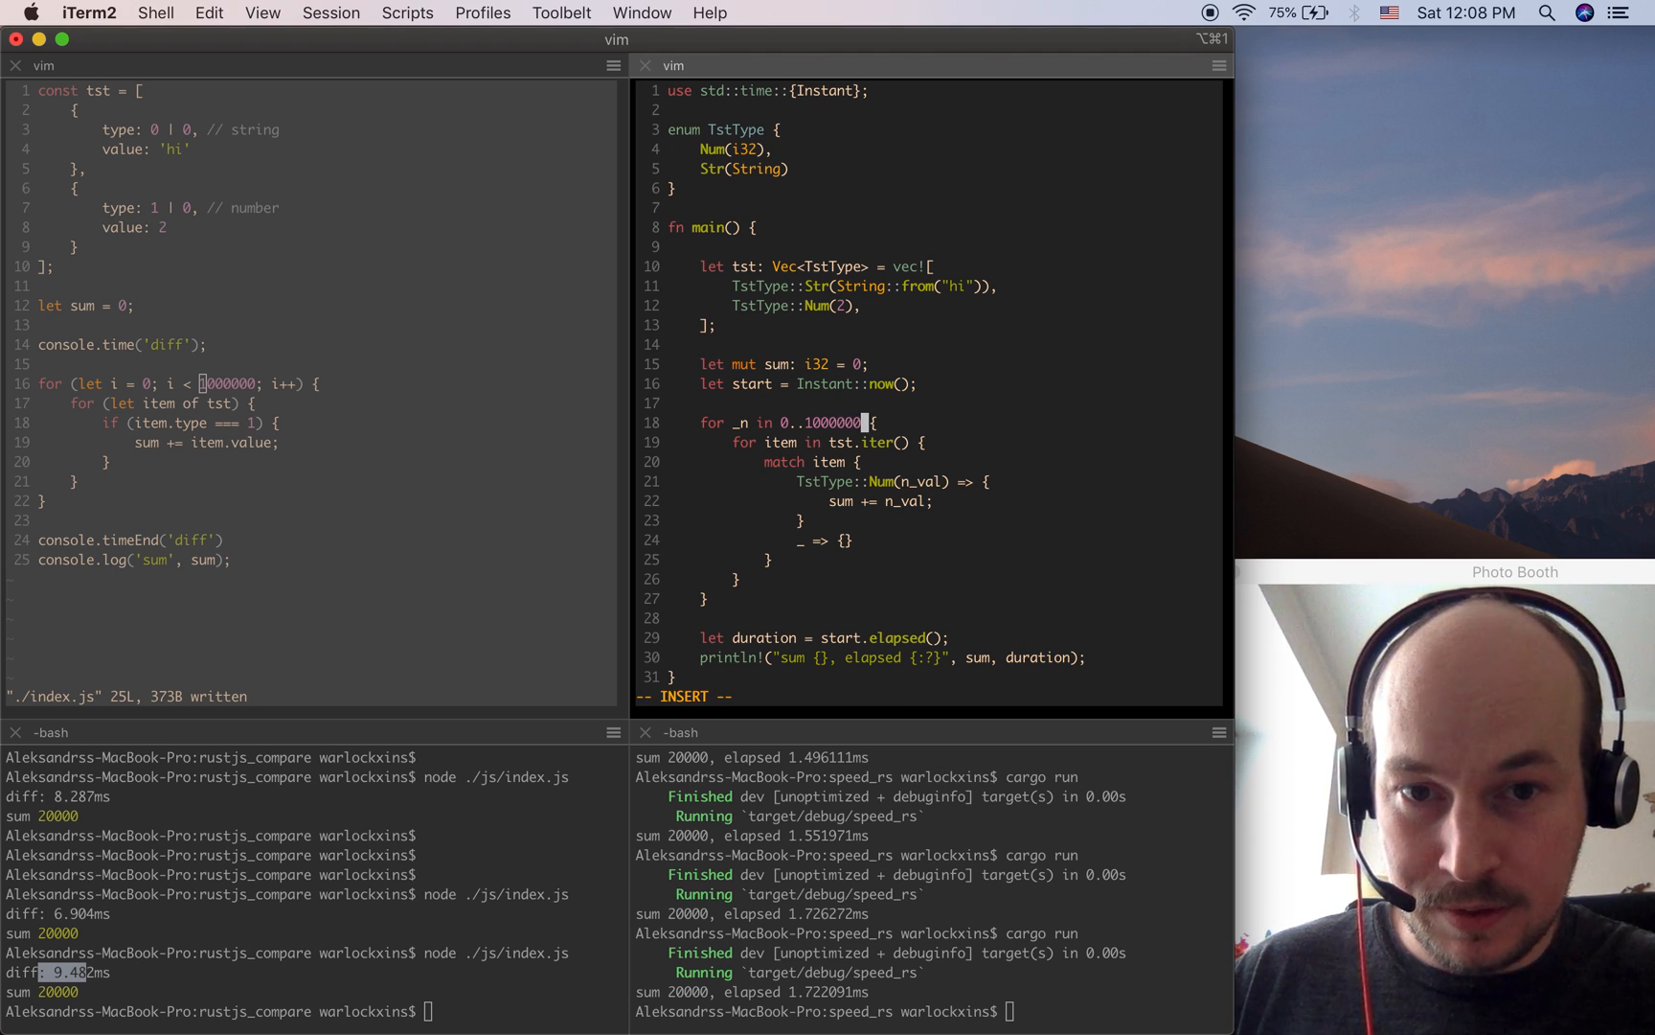
{"action": "key", "text": "Escape"}
{"action": "type", "text": "node ./js/index.js"}
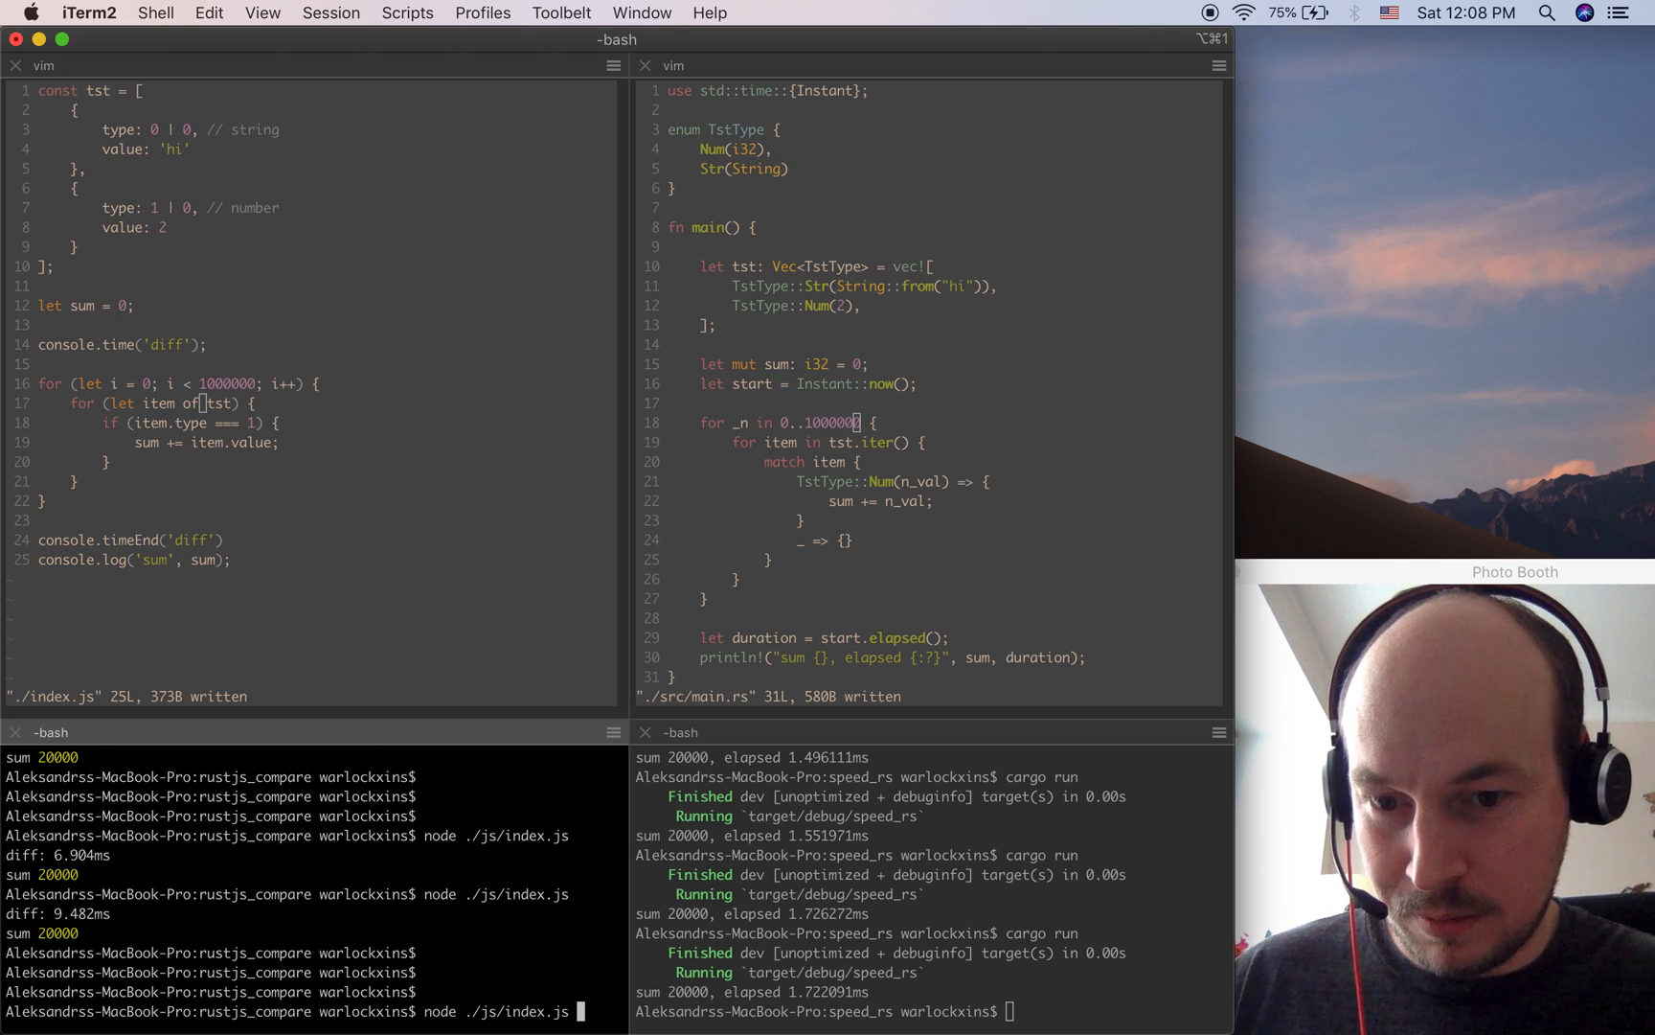
Run the million-iteration Node benchmark (sum 2000000 in 15.315ms) and queue cargo run.
{"action": "key", "text": "Return"}
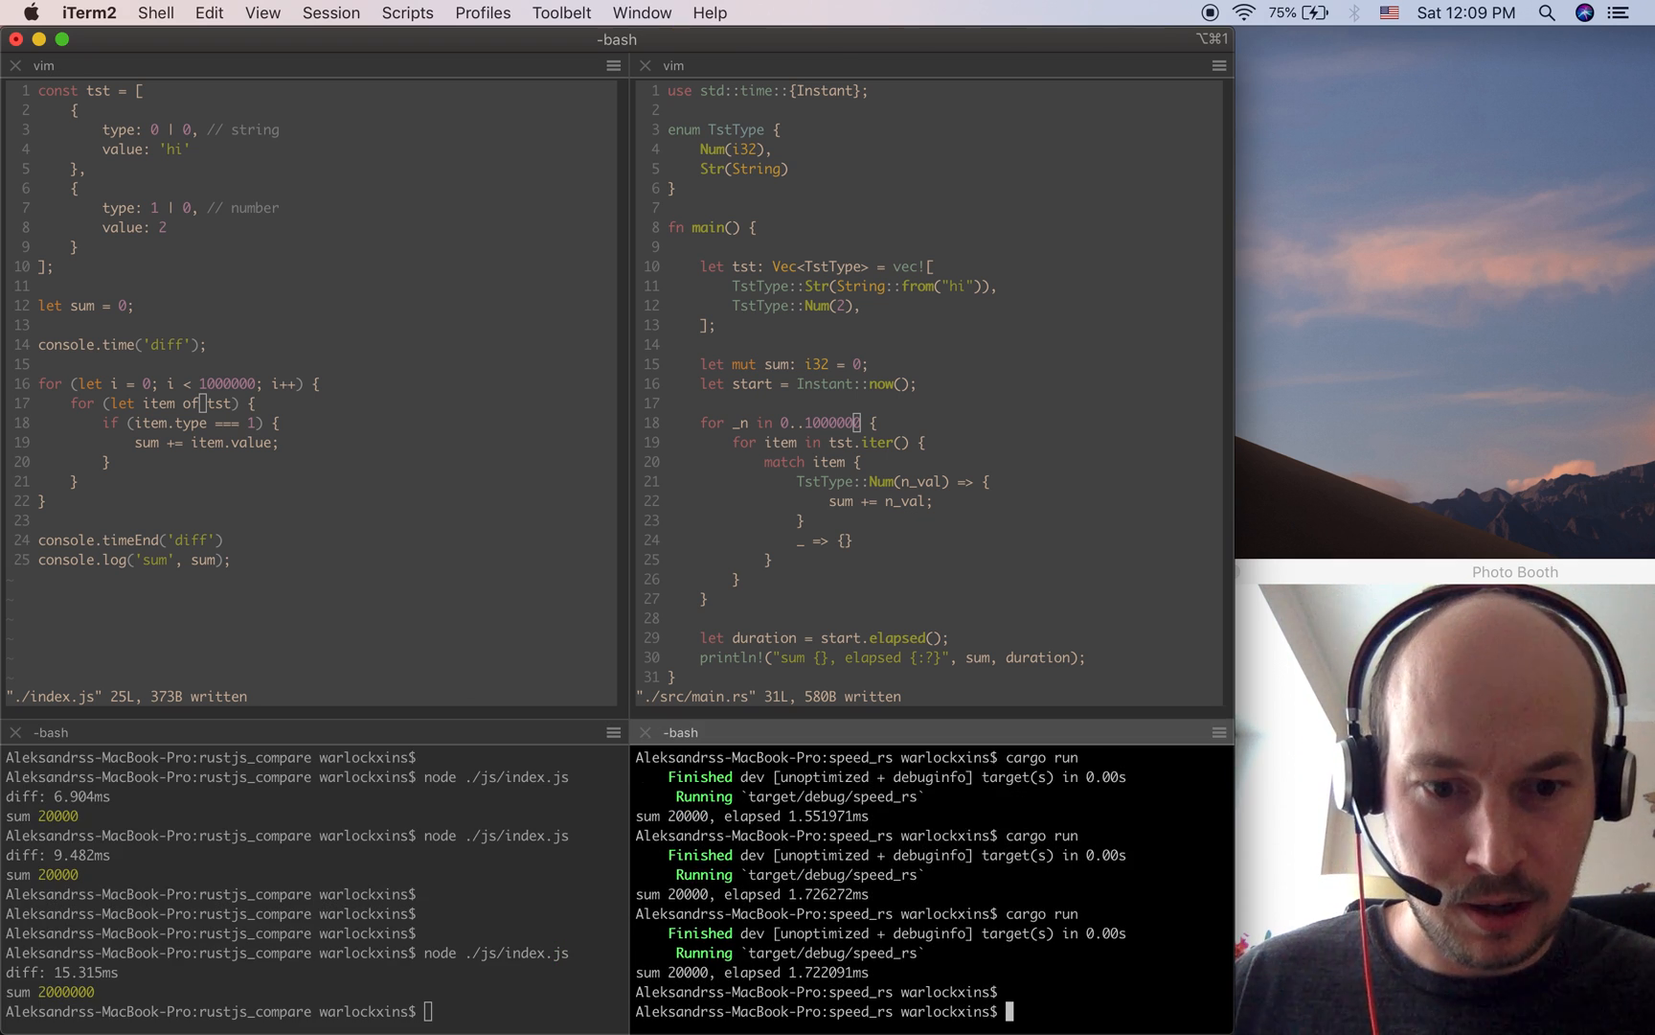
{"action": "type", "text": "cargo run"}
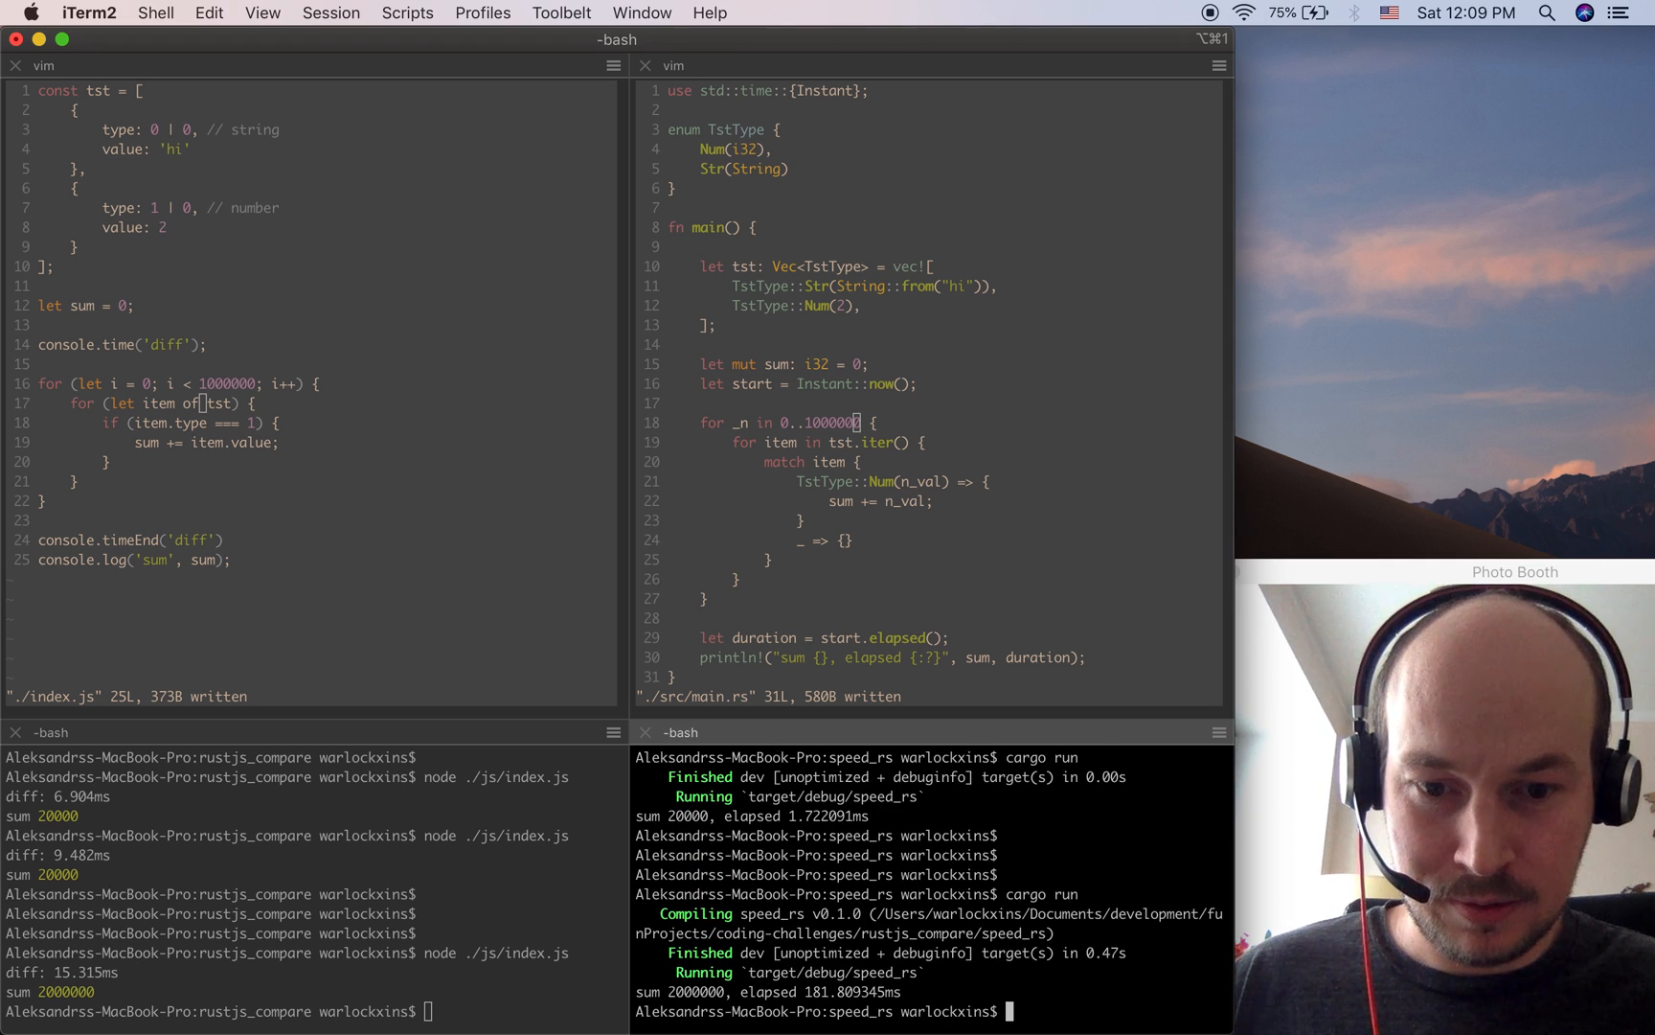
Run cargo run again; Rust reports sum 2000000 in about 180 ms.
{"action": "type", "text": "cargo run"}
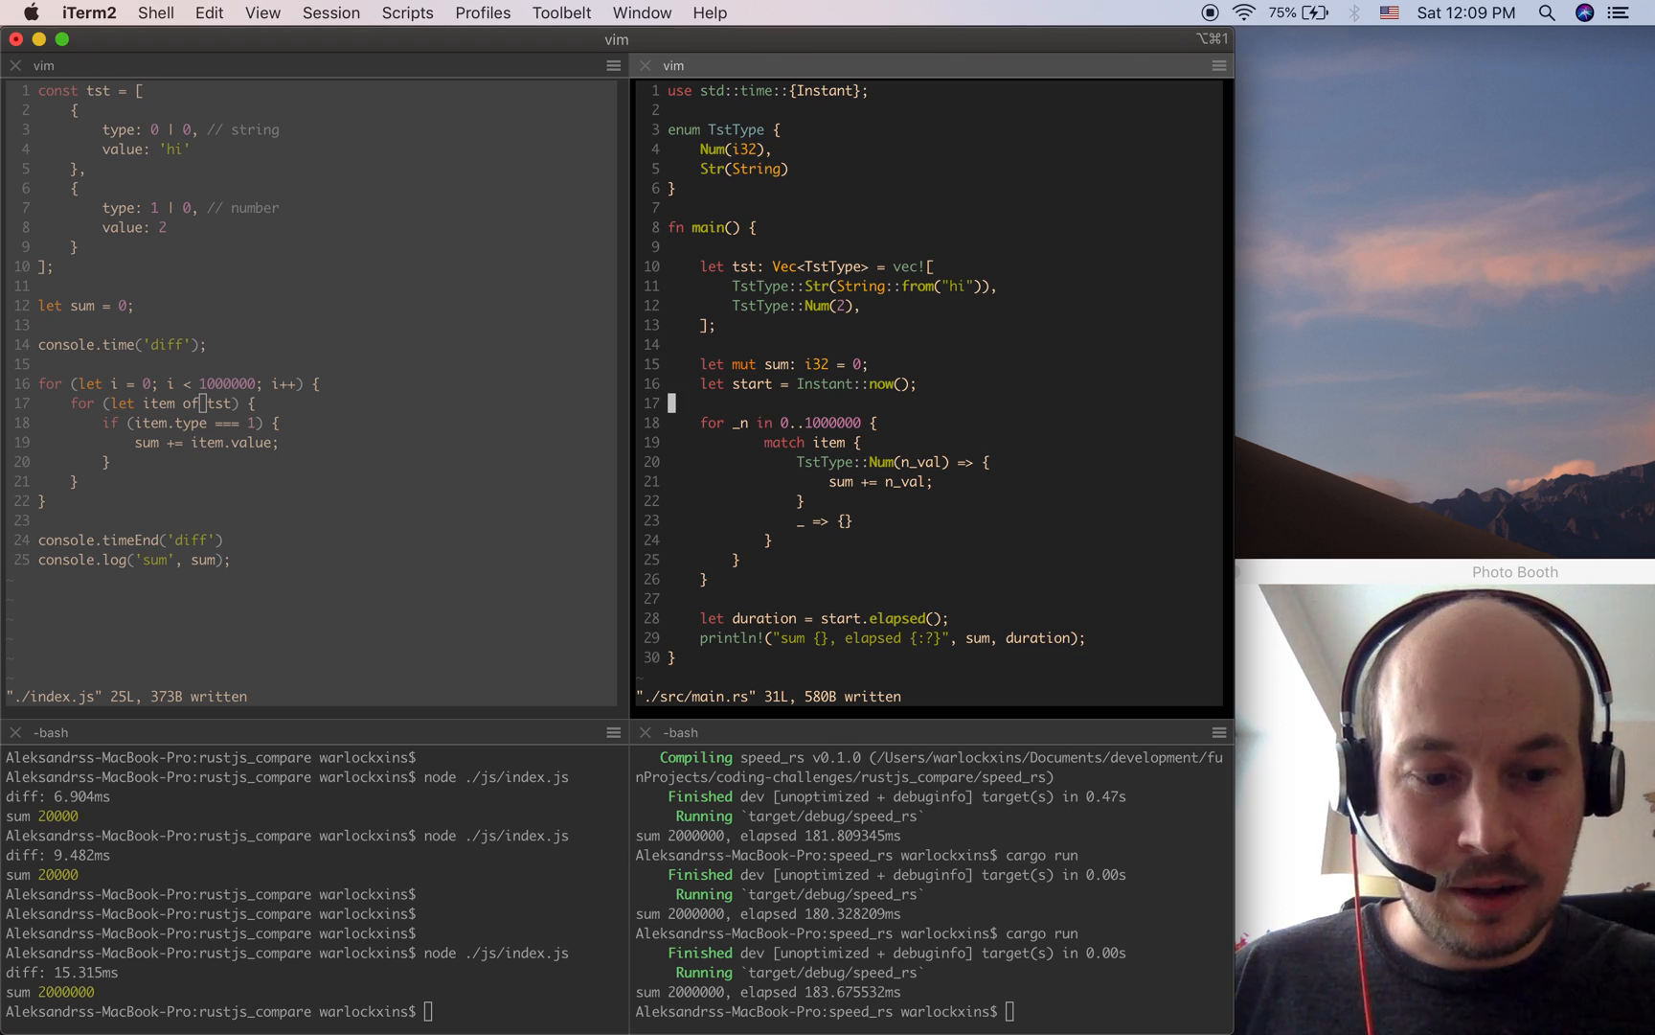
Add 'for item in tst.iter() {' as the outer loop and save main.rs.
{"action": "key", "text": "o"}
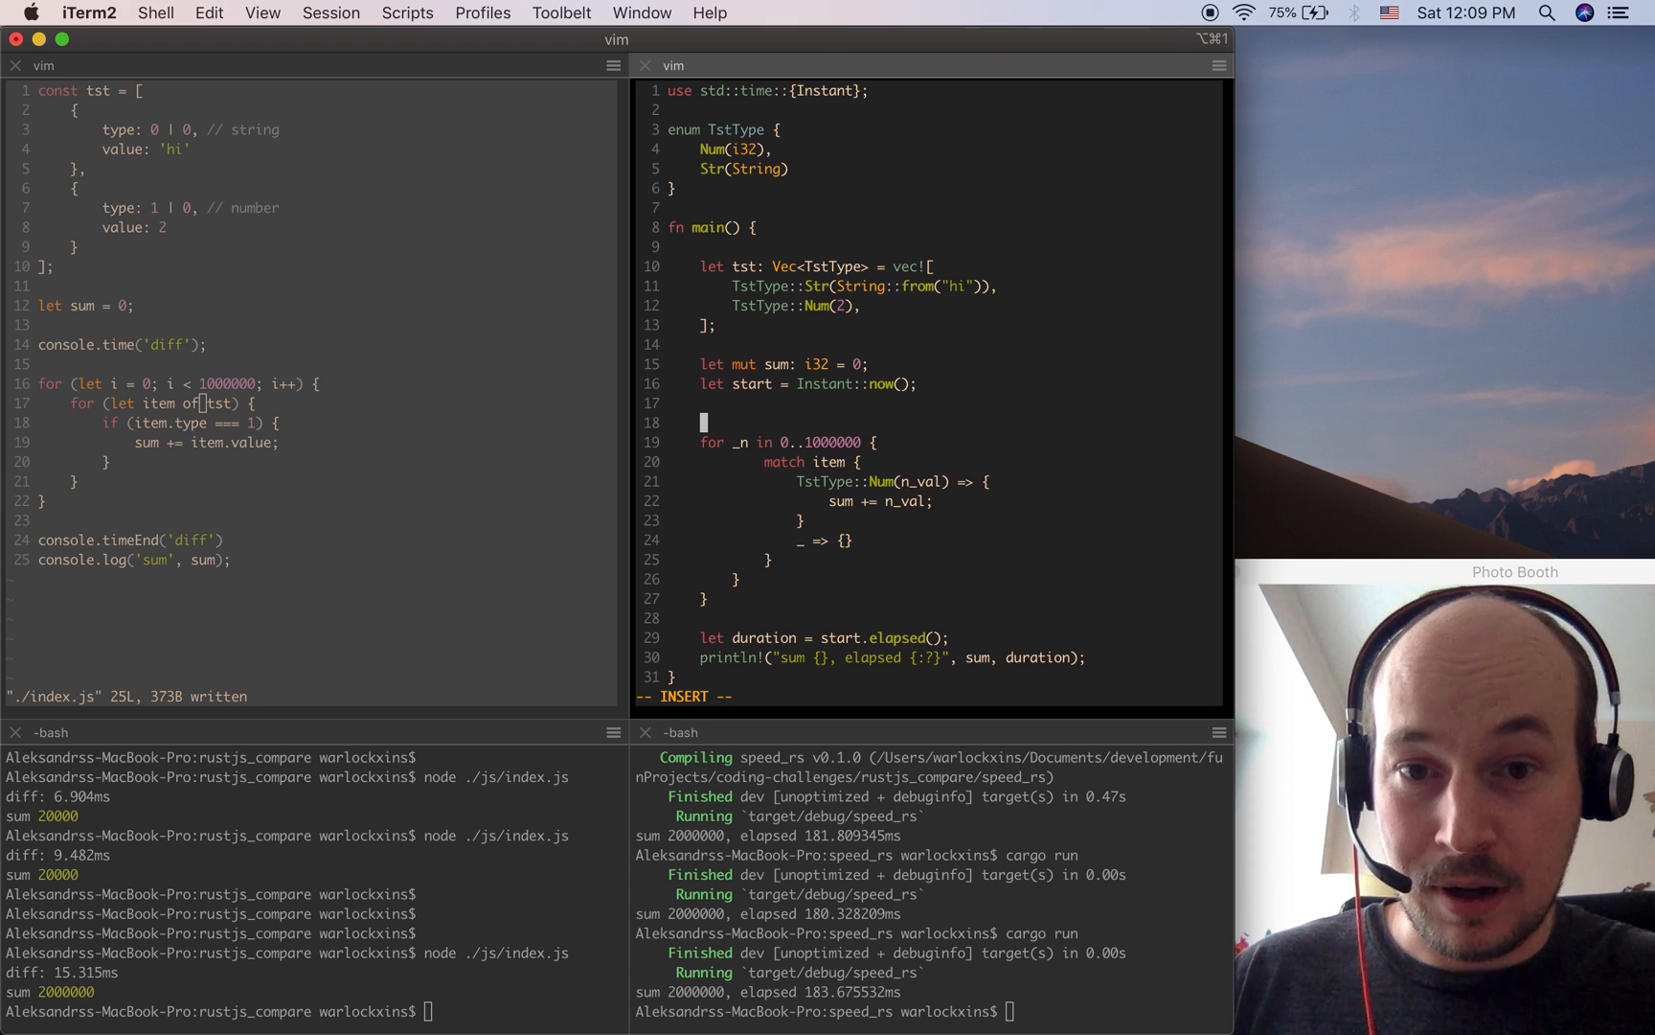
{"action": "type", "text": "for item in tst.iter() {"}
{"action": "left_click", "coordinate": [929, 696]}
{"action": "type", "text": ":w"}
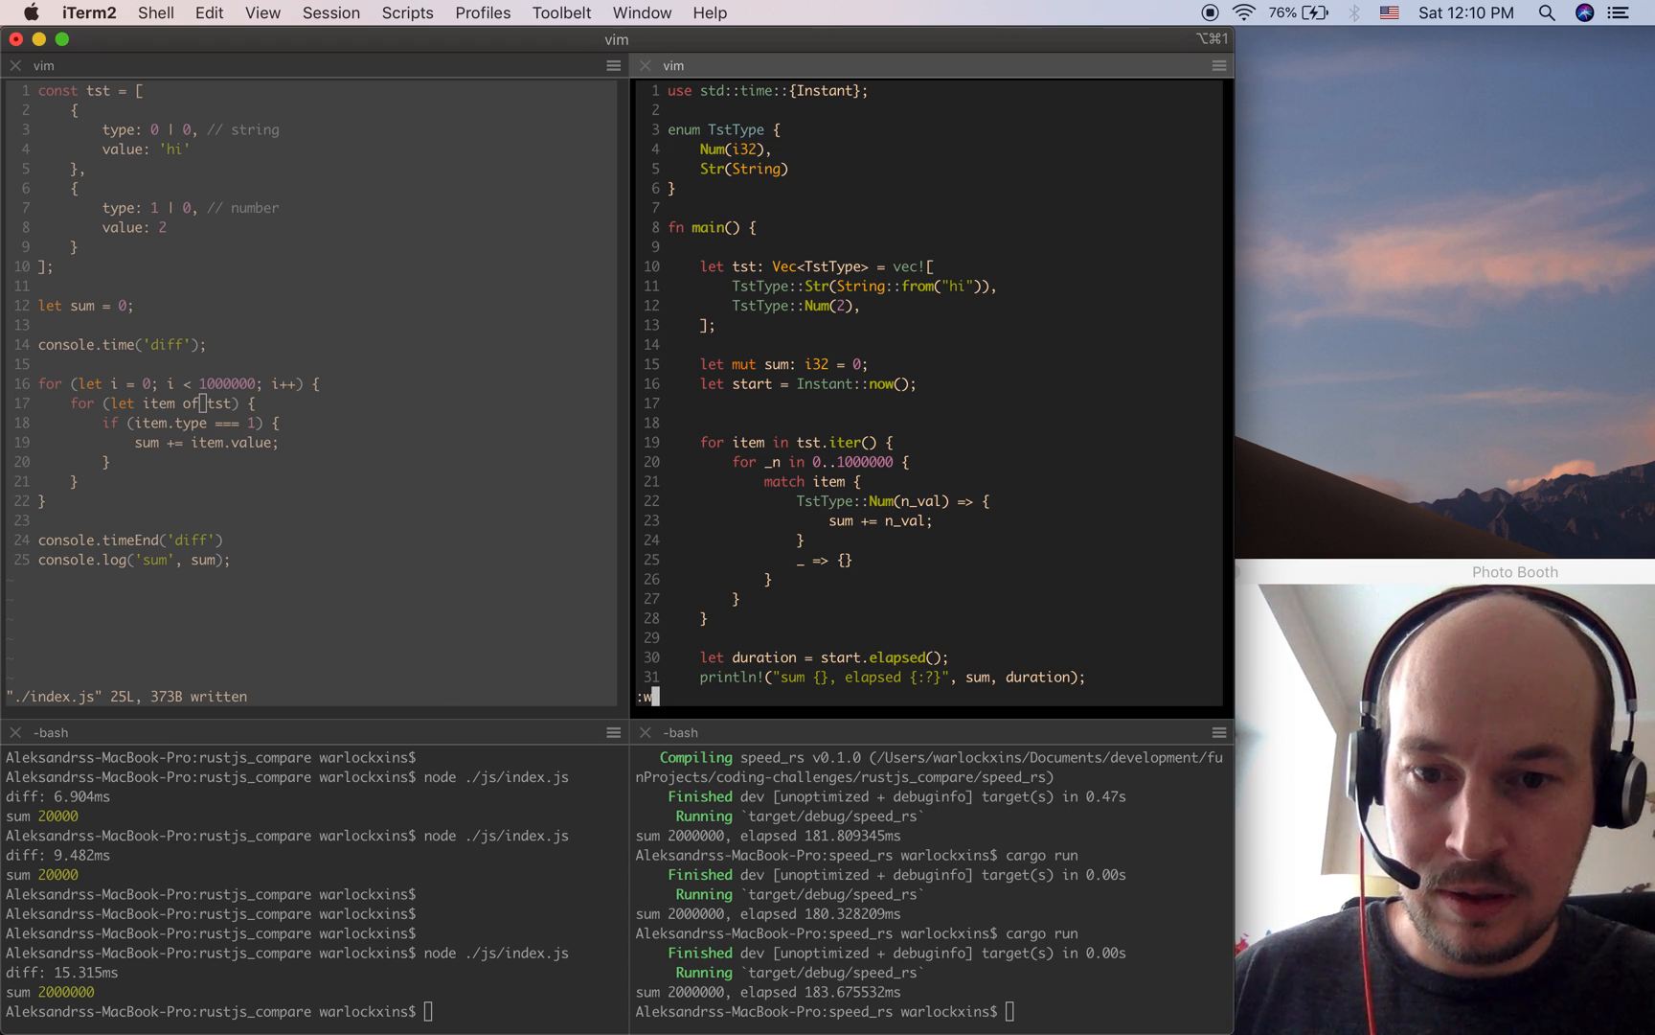
{"action": "key", "text": "Return"}
{"action": "type", "text": "cargo run"}
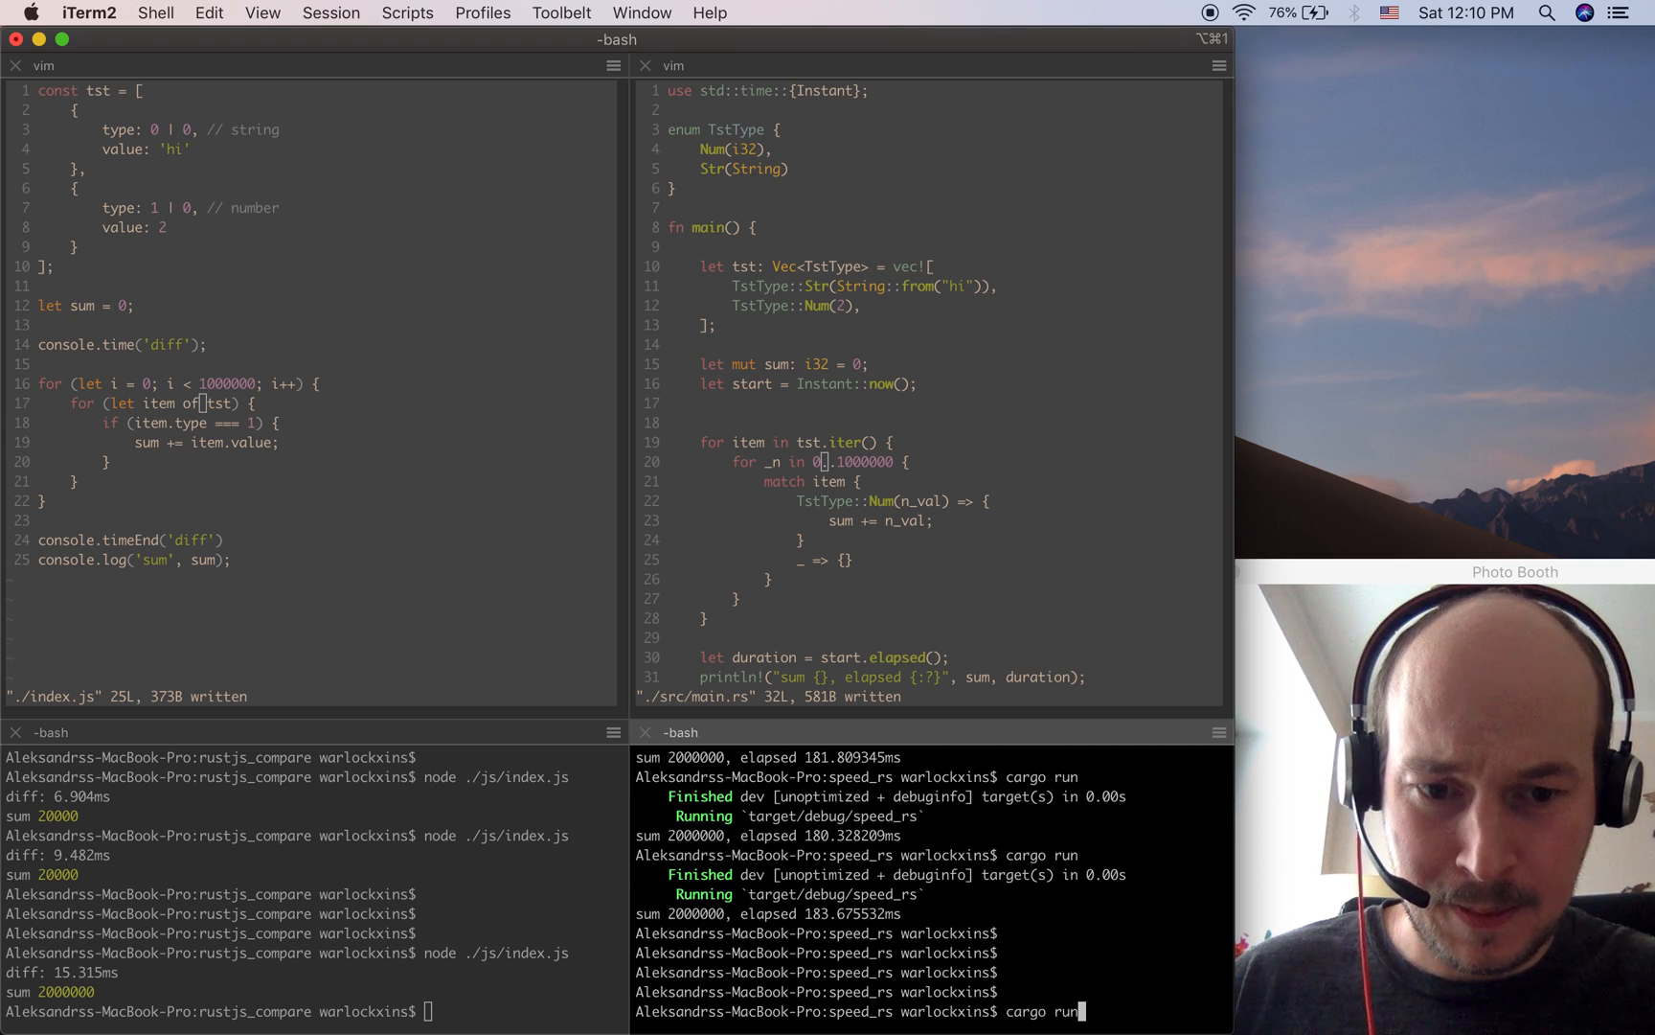
Rebuild with cargo run; the reordered Rust benchmark takes 80.119262ms.
{"action": "key", "text": "return"}
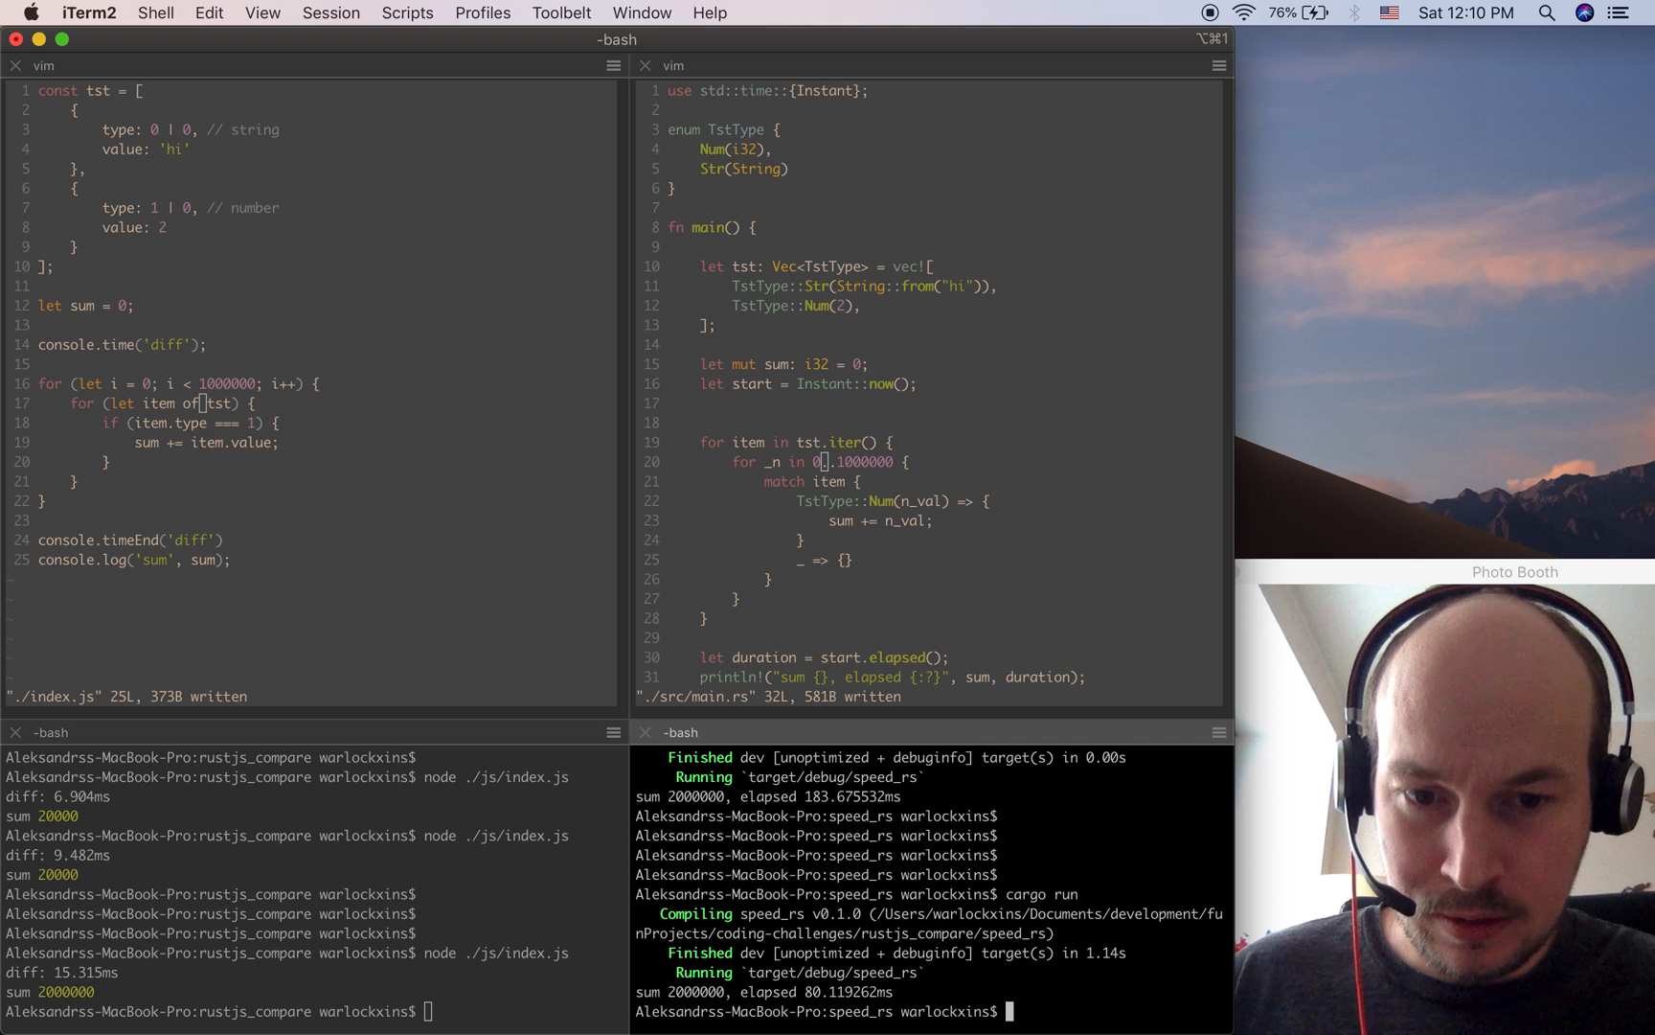
{"action": "double_click", "coordinate": [841, 990]}
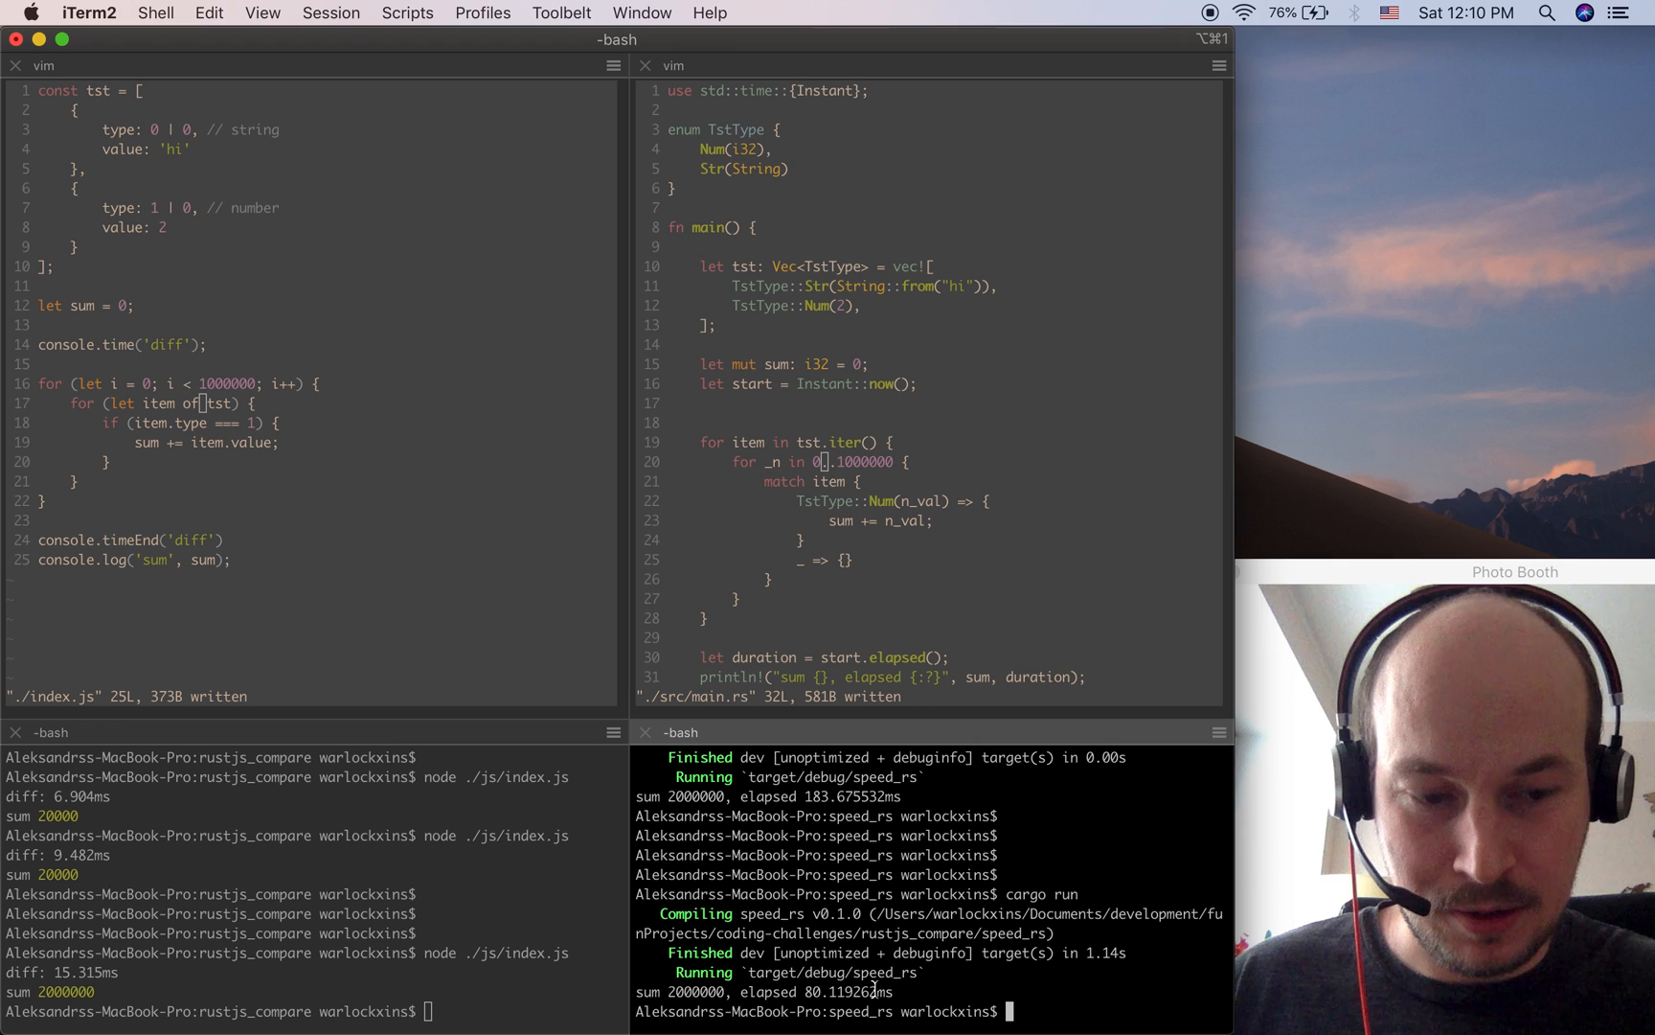
Rerun the benchmarks with the reordered JavaScript loops, Rust reporting about 78.15 ms.
{"action": "key", "text": "Return"}
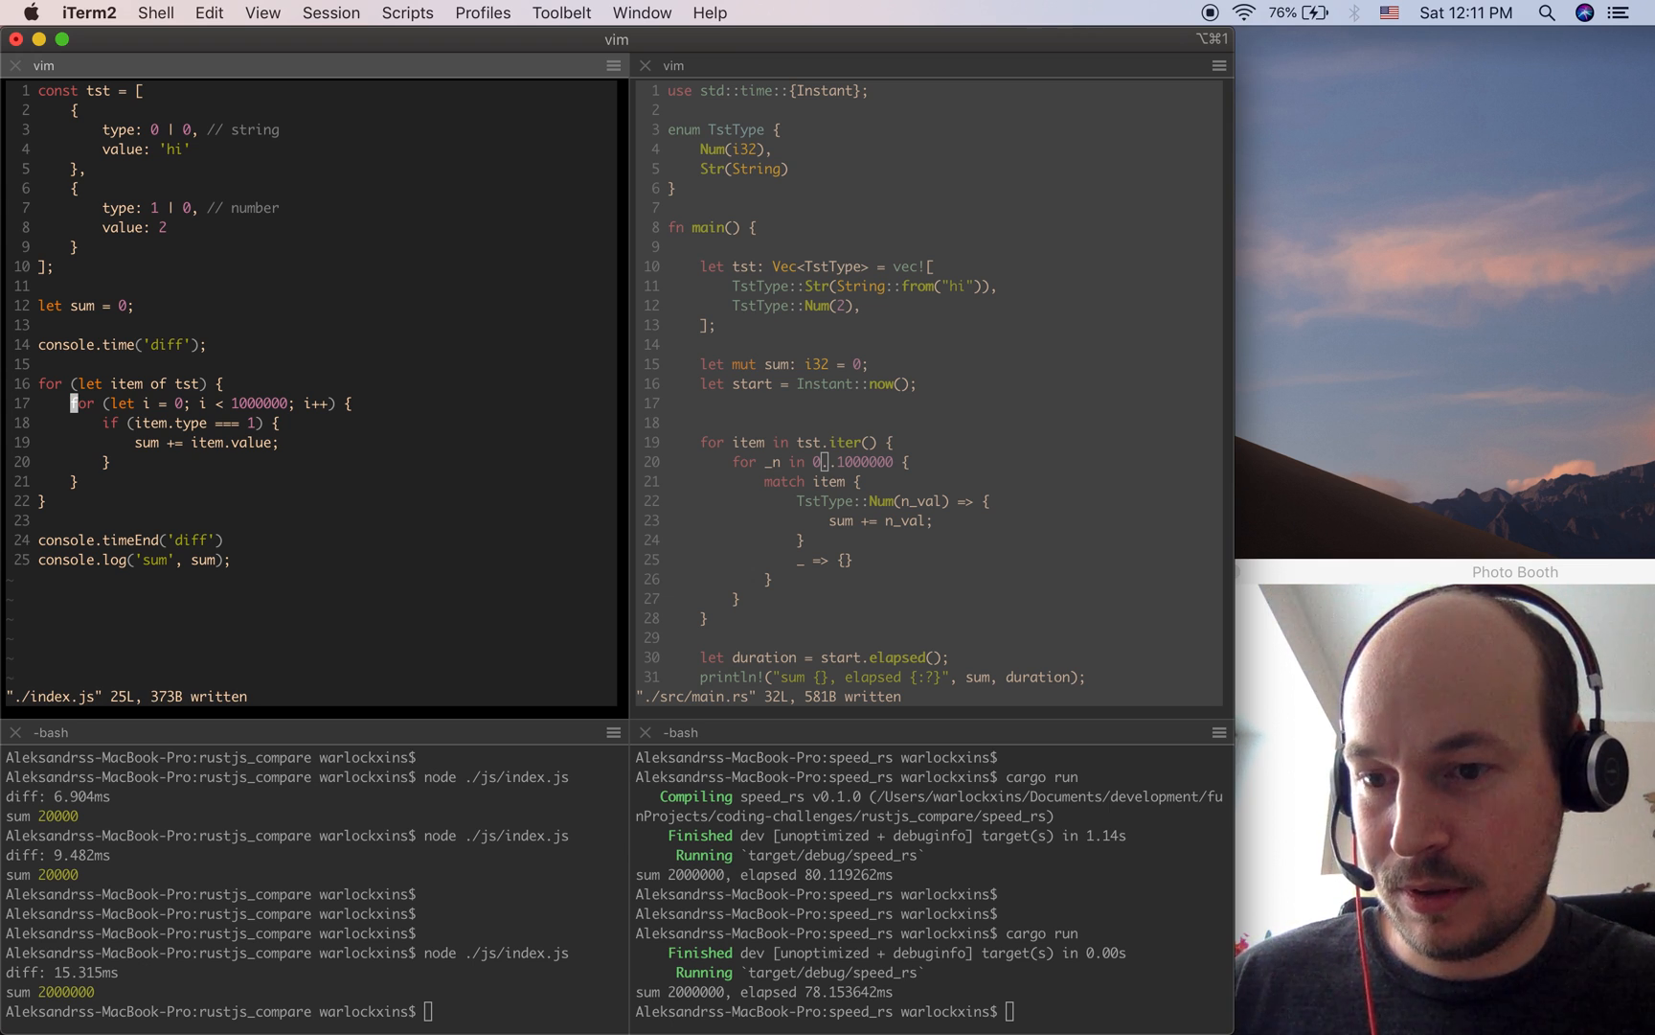
{"action": "mouse_move", "coordinate": [734, 617]}
{"action": "type", "text": "node ./js/index.js"}
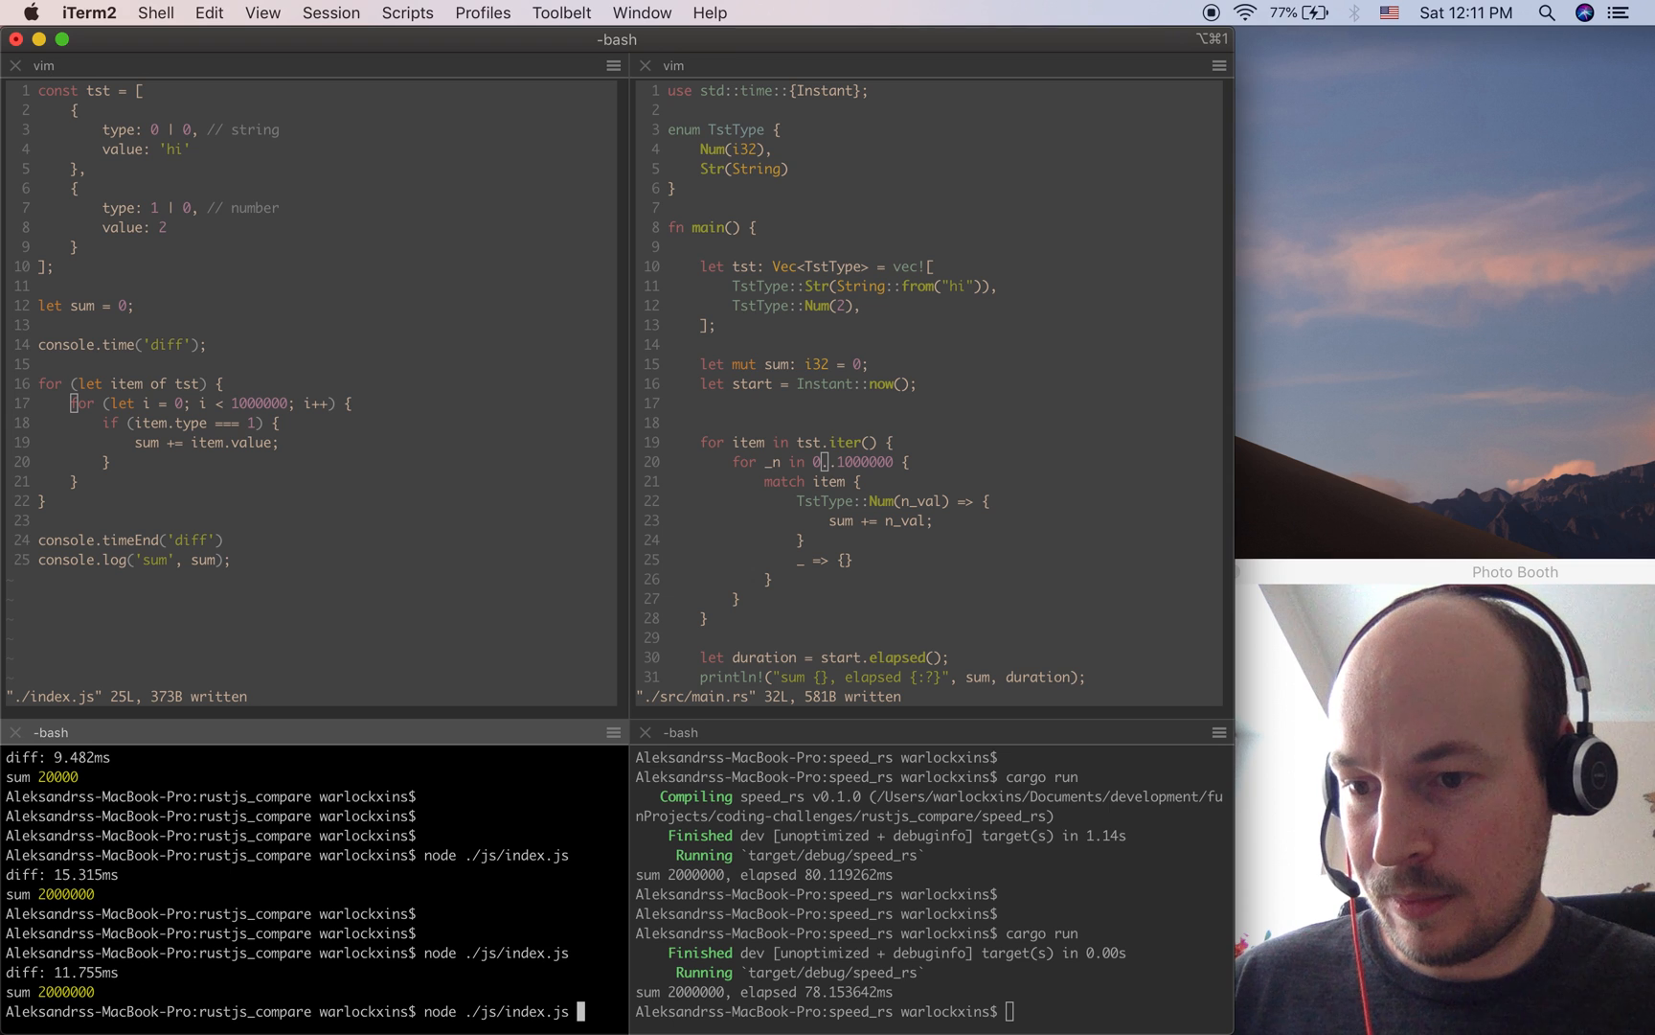
Rerun node ./js/index.js (15.693 ms, 9.940 ms), save main.rs and queue another cargo run.
{"action": "key", "text": "Return"}
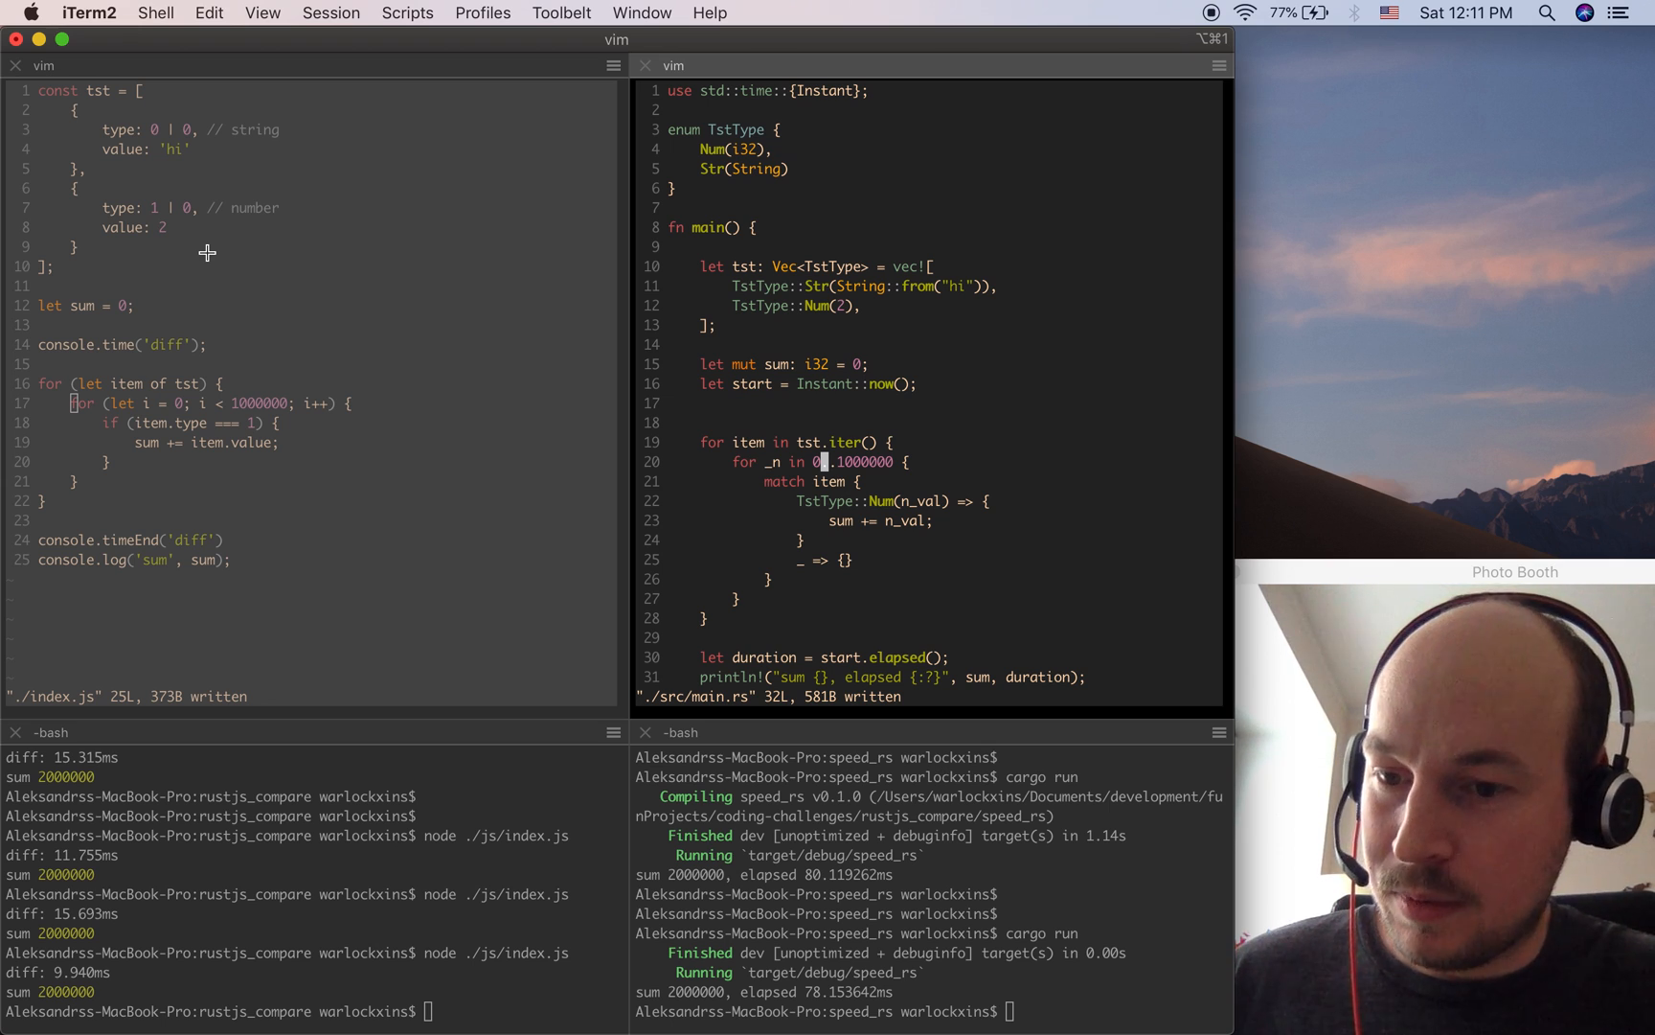
{"action": "type", "text": ":w"}
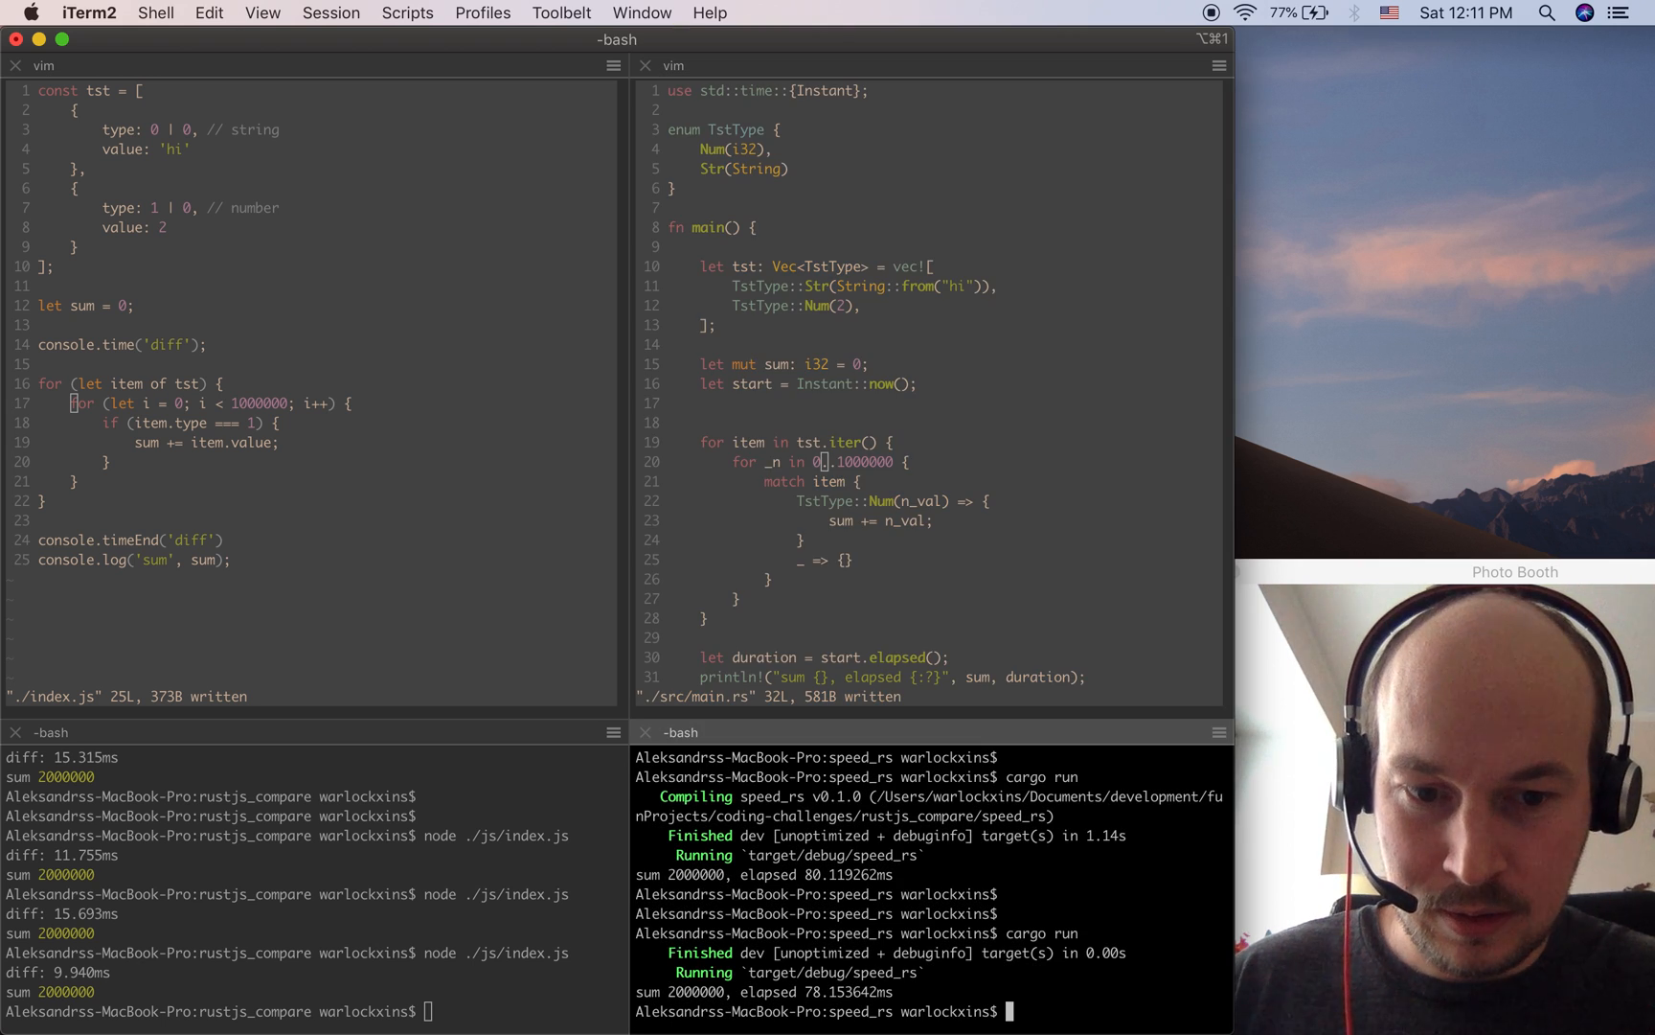
{"action": "type", "text": "cargo run"}
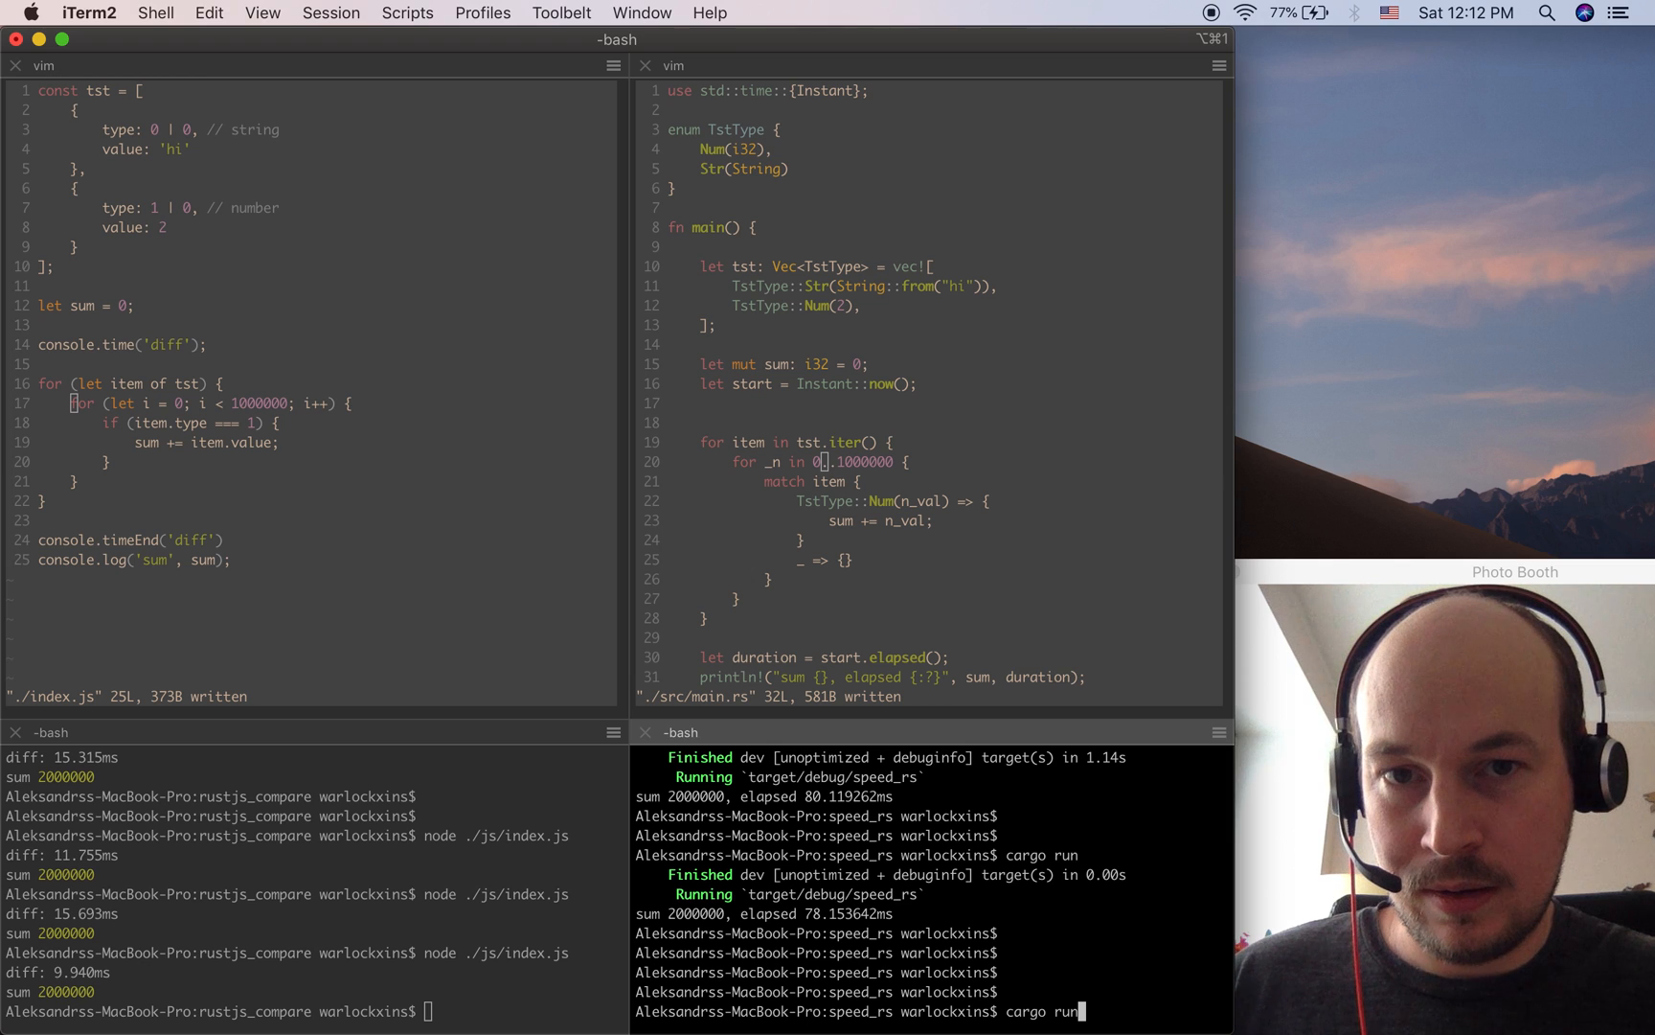
Execute cargo run, rebuilding the Rust benchmark to sum 2000000 in 80.021715 ms.
{"action": "key", "text": "Return"}
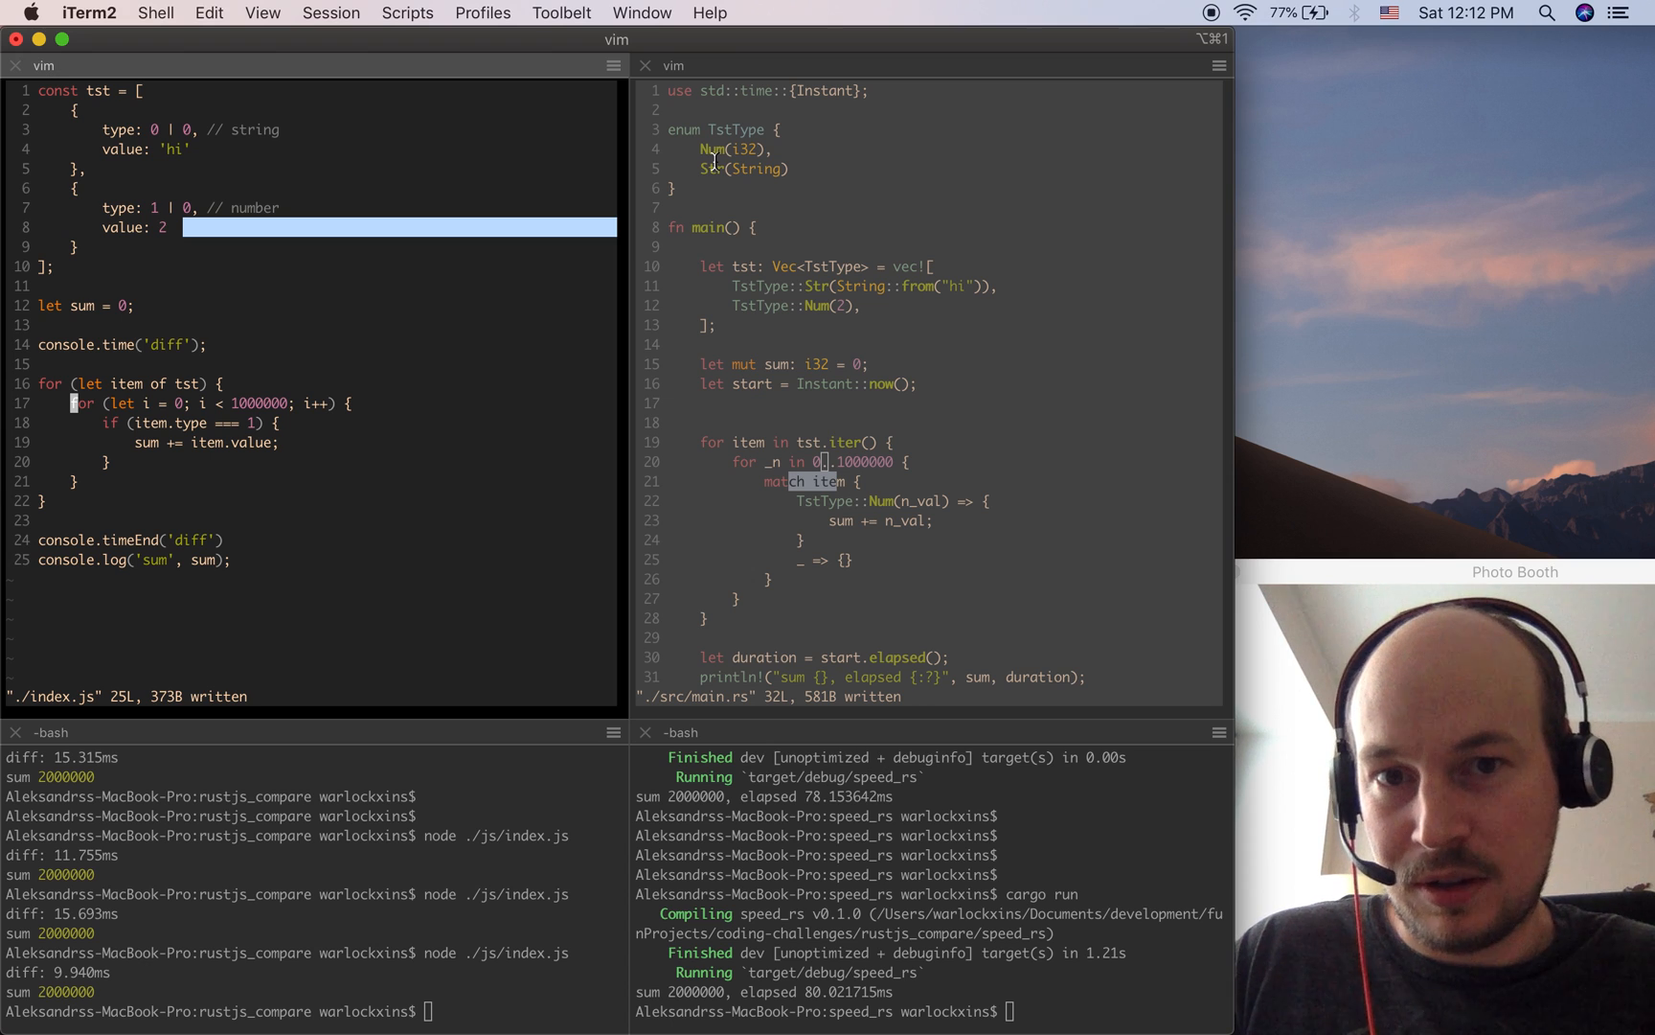
{"action": "mouse_move", "coordinate": [345, 217]}
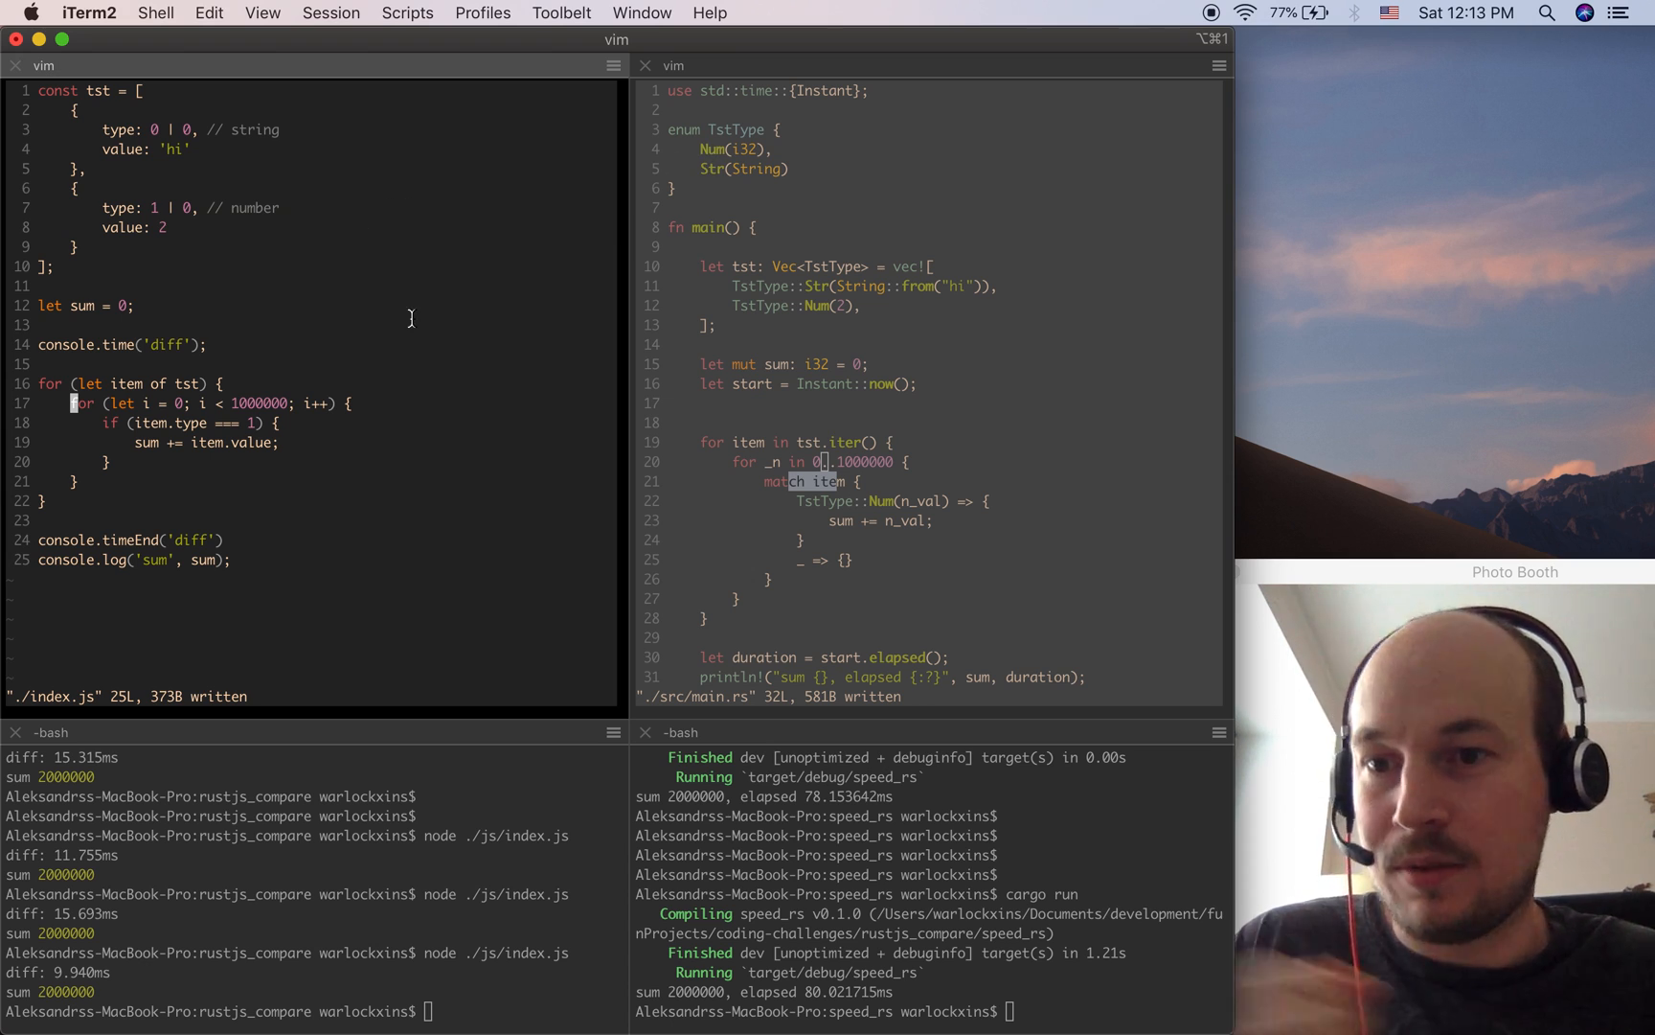
{"action": "mouse_move", "coordinate": [519, 454]}
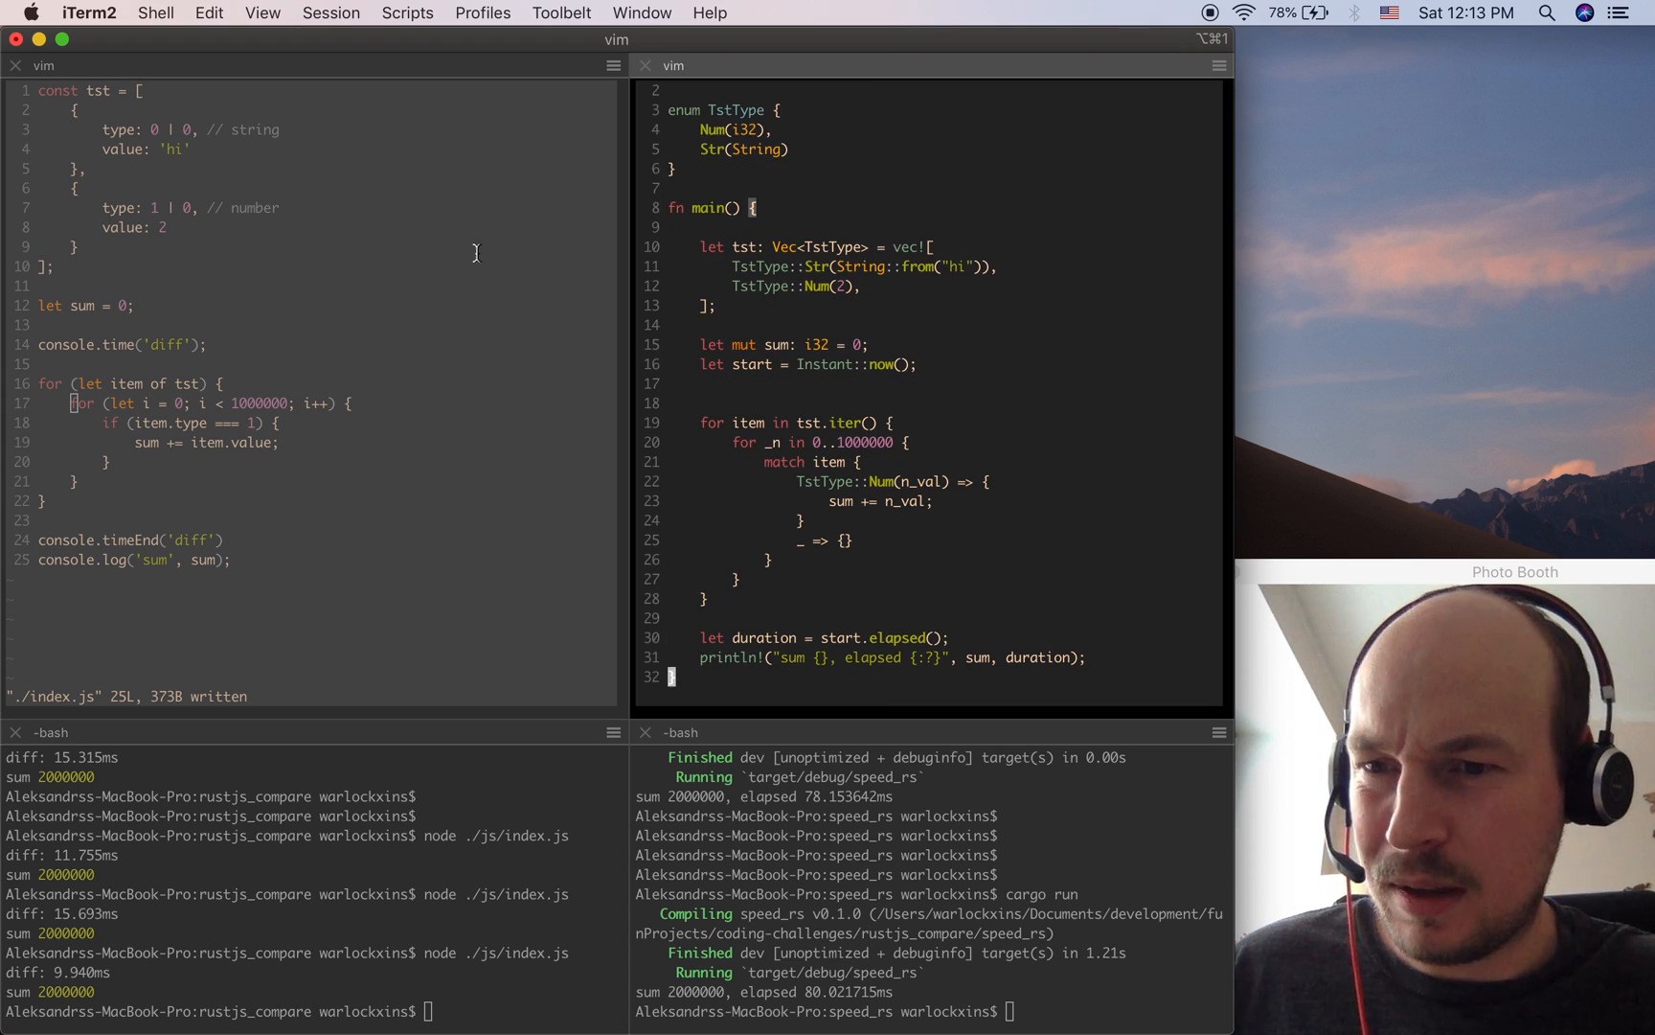
{"action": "mouse_move", "coordinate": [345, 351]}
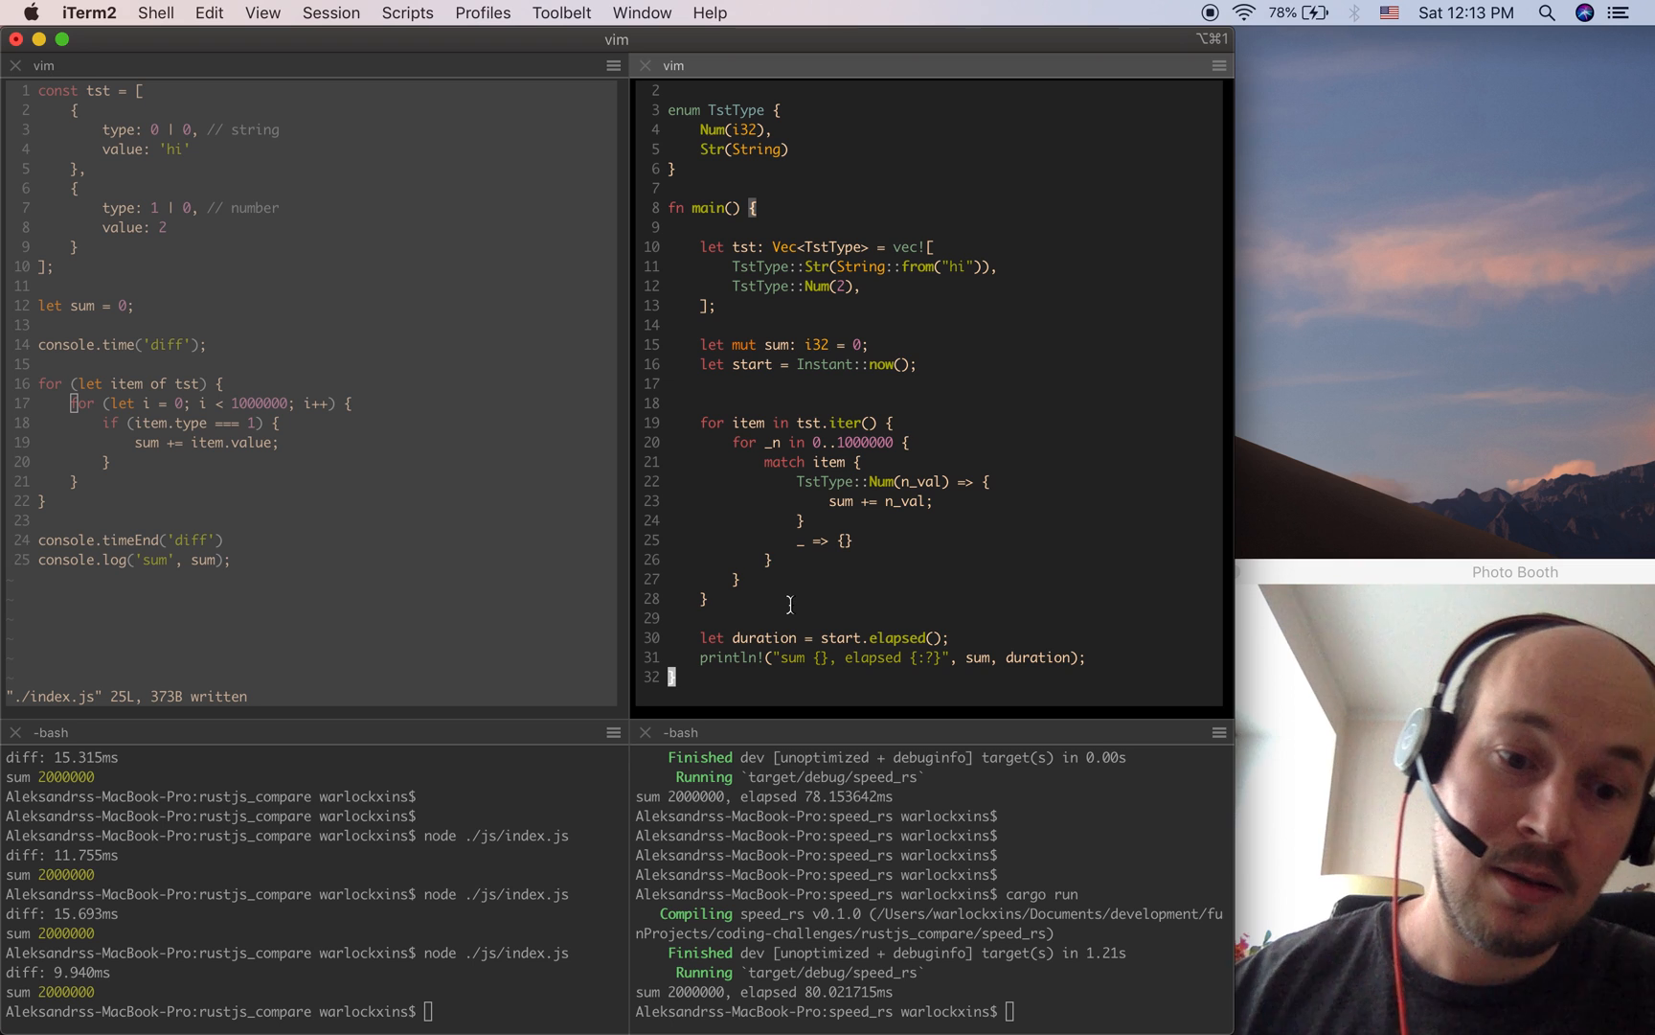
{"action": "mouse_move", "coordinate": [528, 636]}
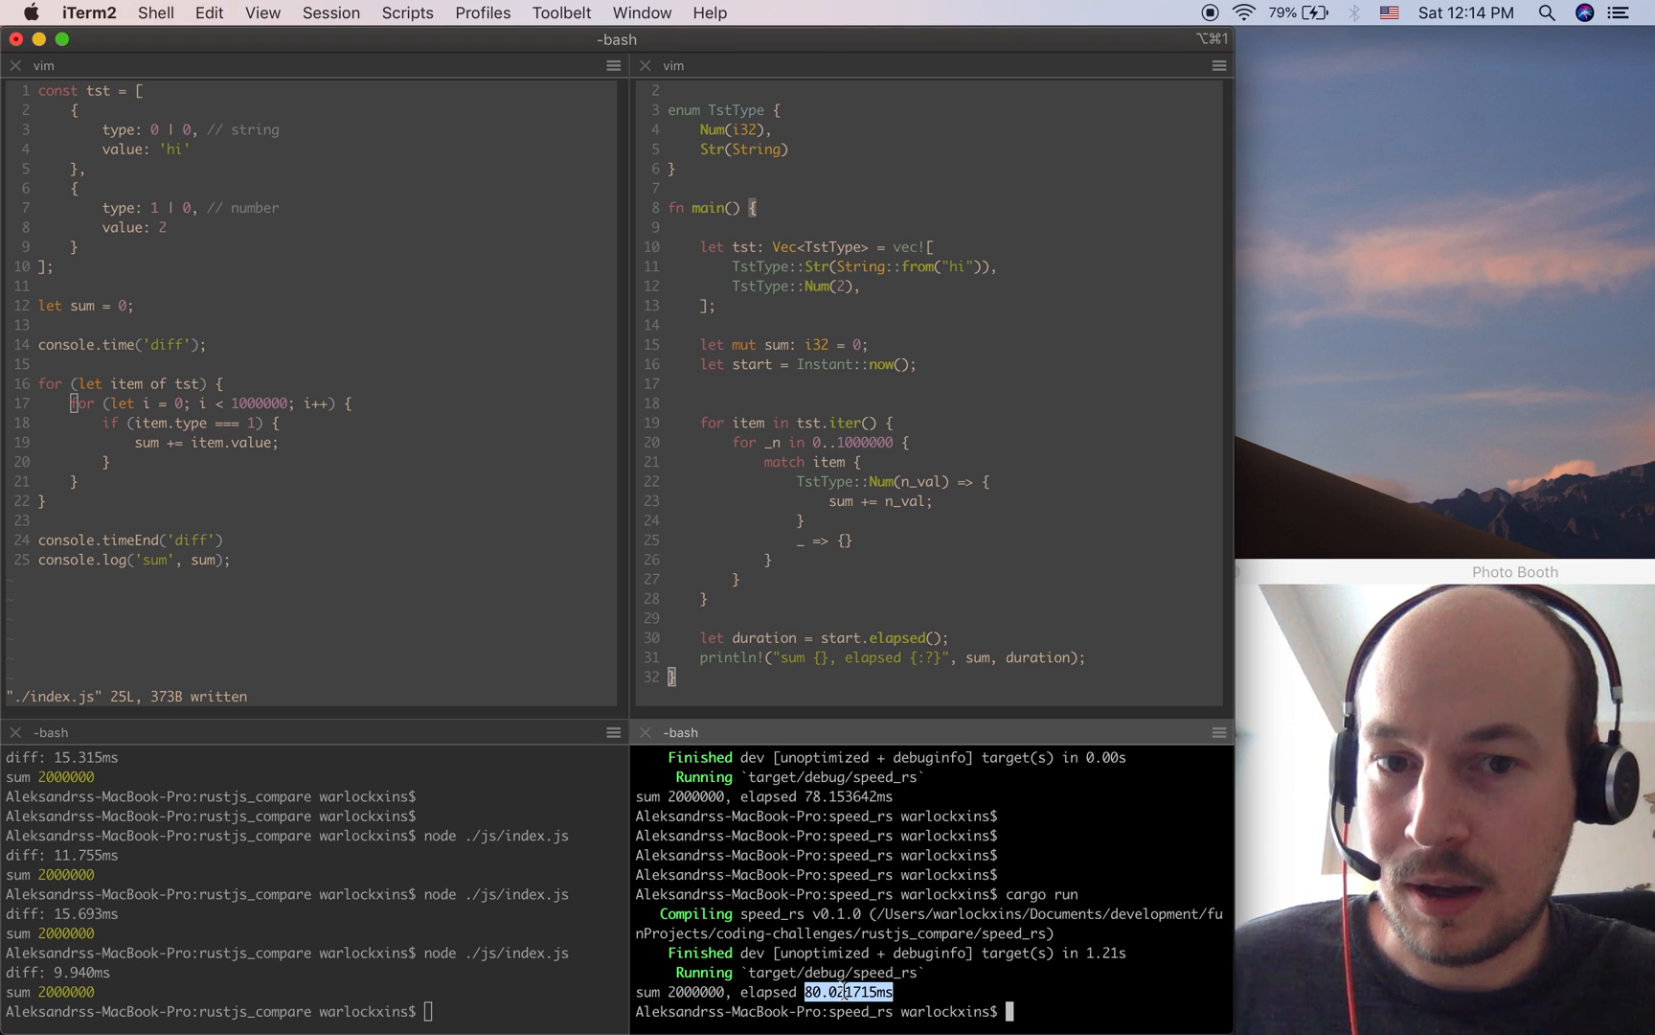
{"action": "mouse_move", "coordinate": [853, 542]}
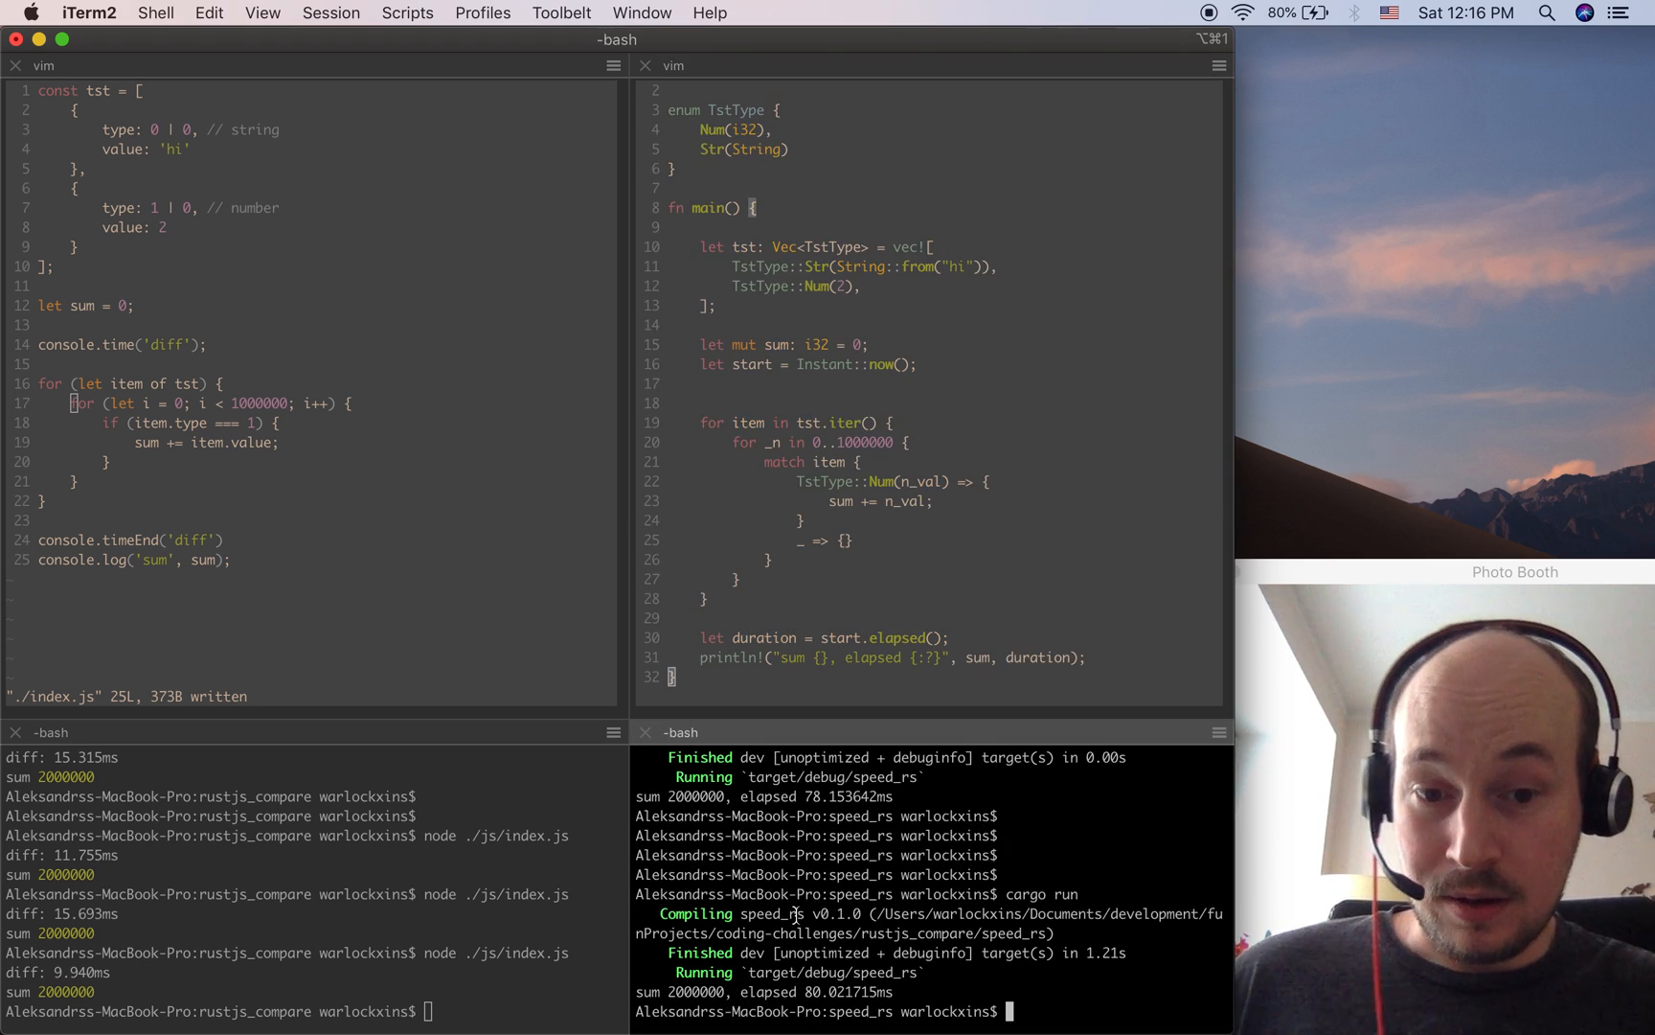
{"action": "double_click", "coordinate": [833, 990]}
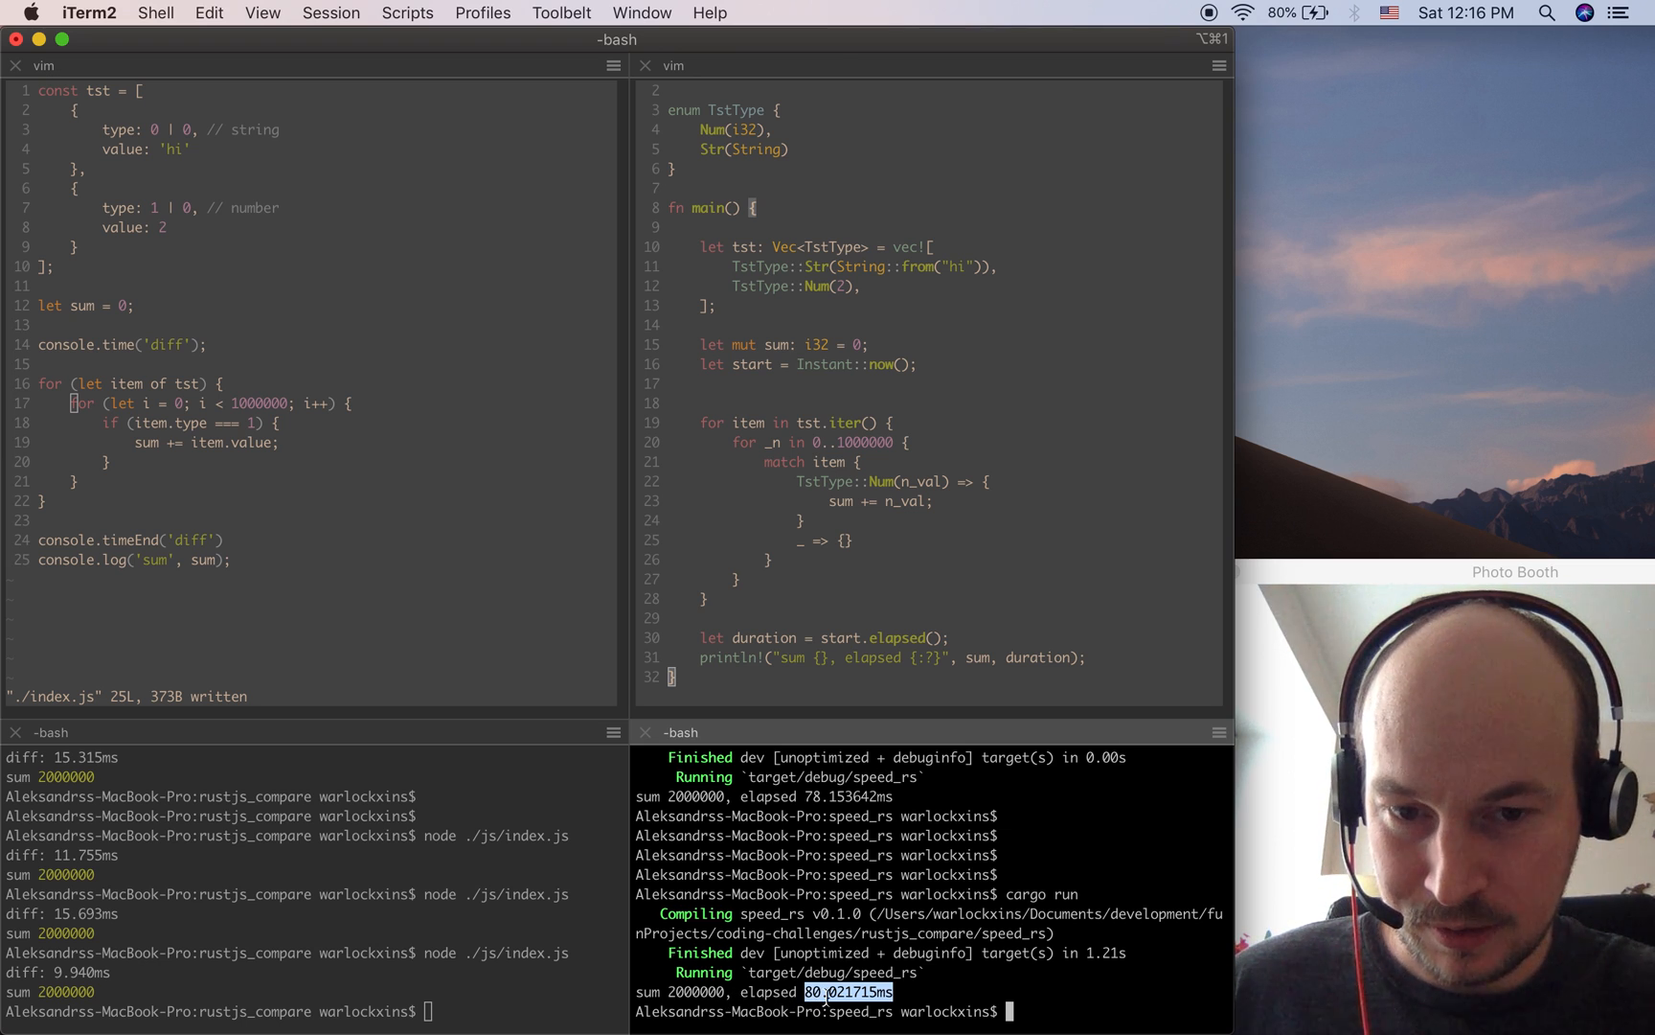
{"action": "mouse_move", "coordinate": [811, 441]}
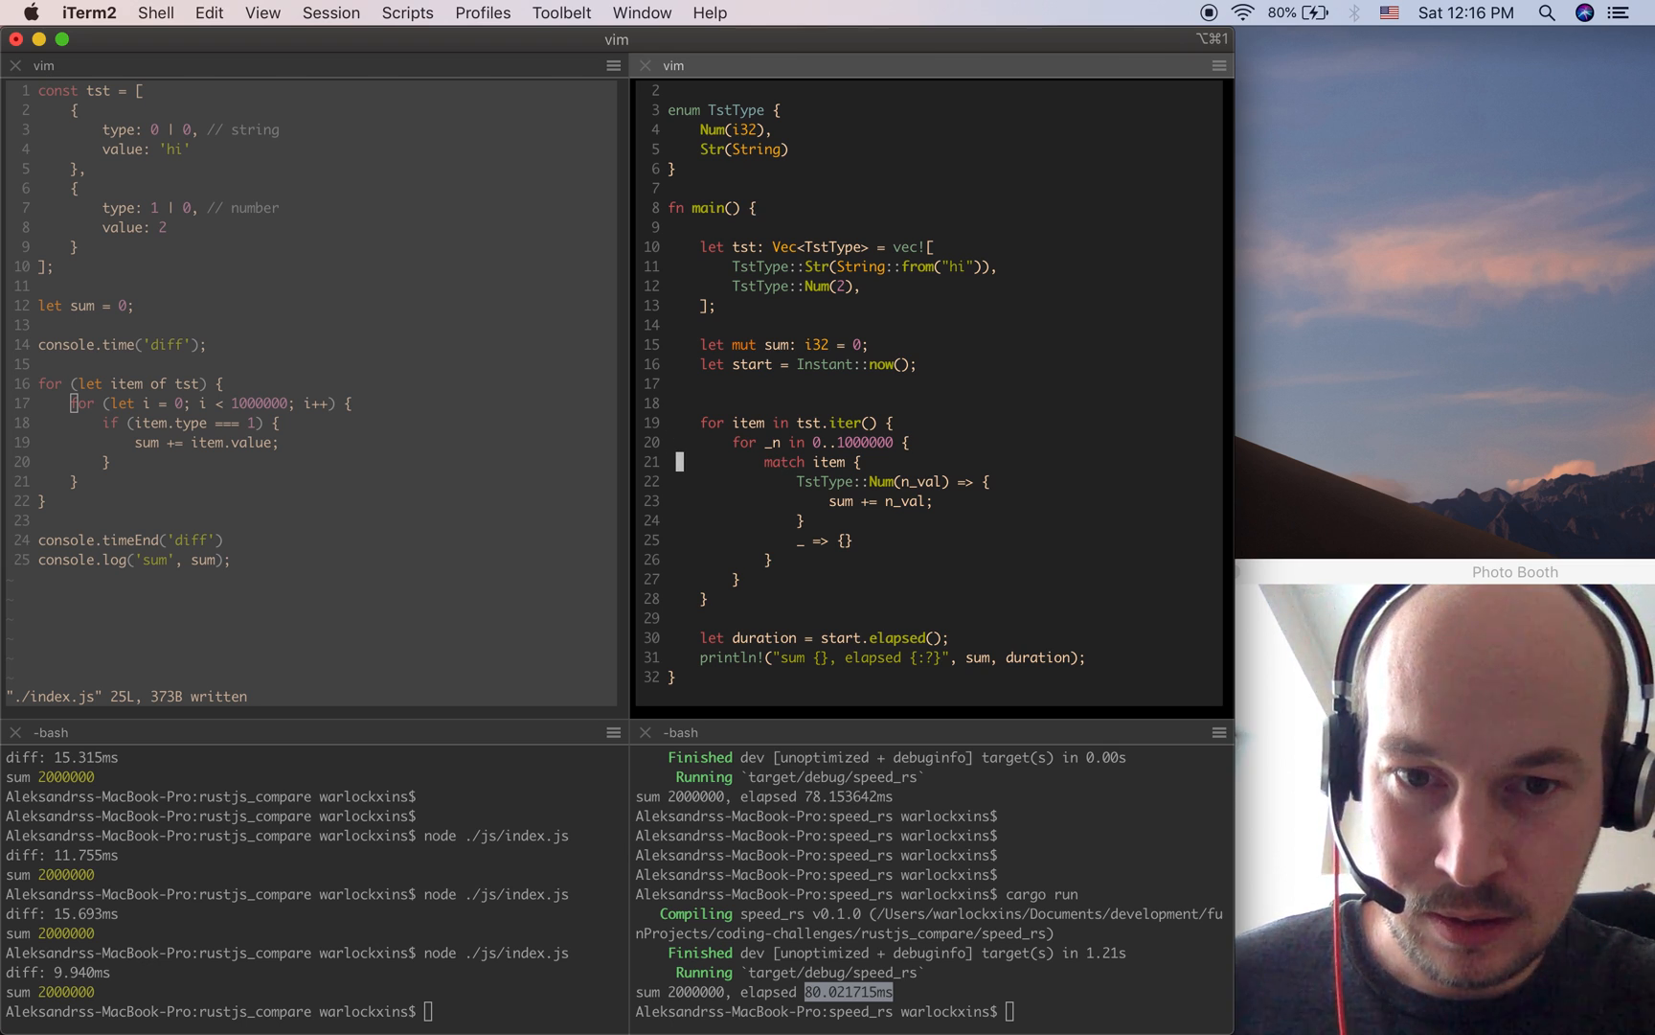
{"action": "mouse_move", "coordinate": [762, 462]}
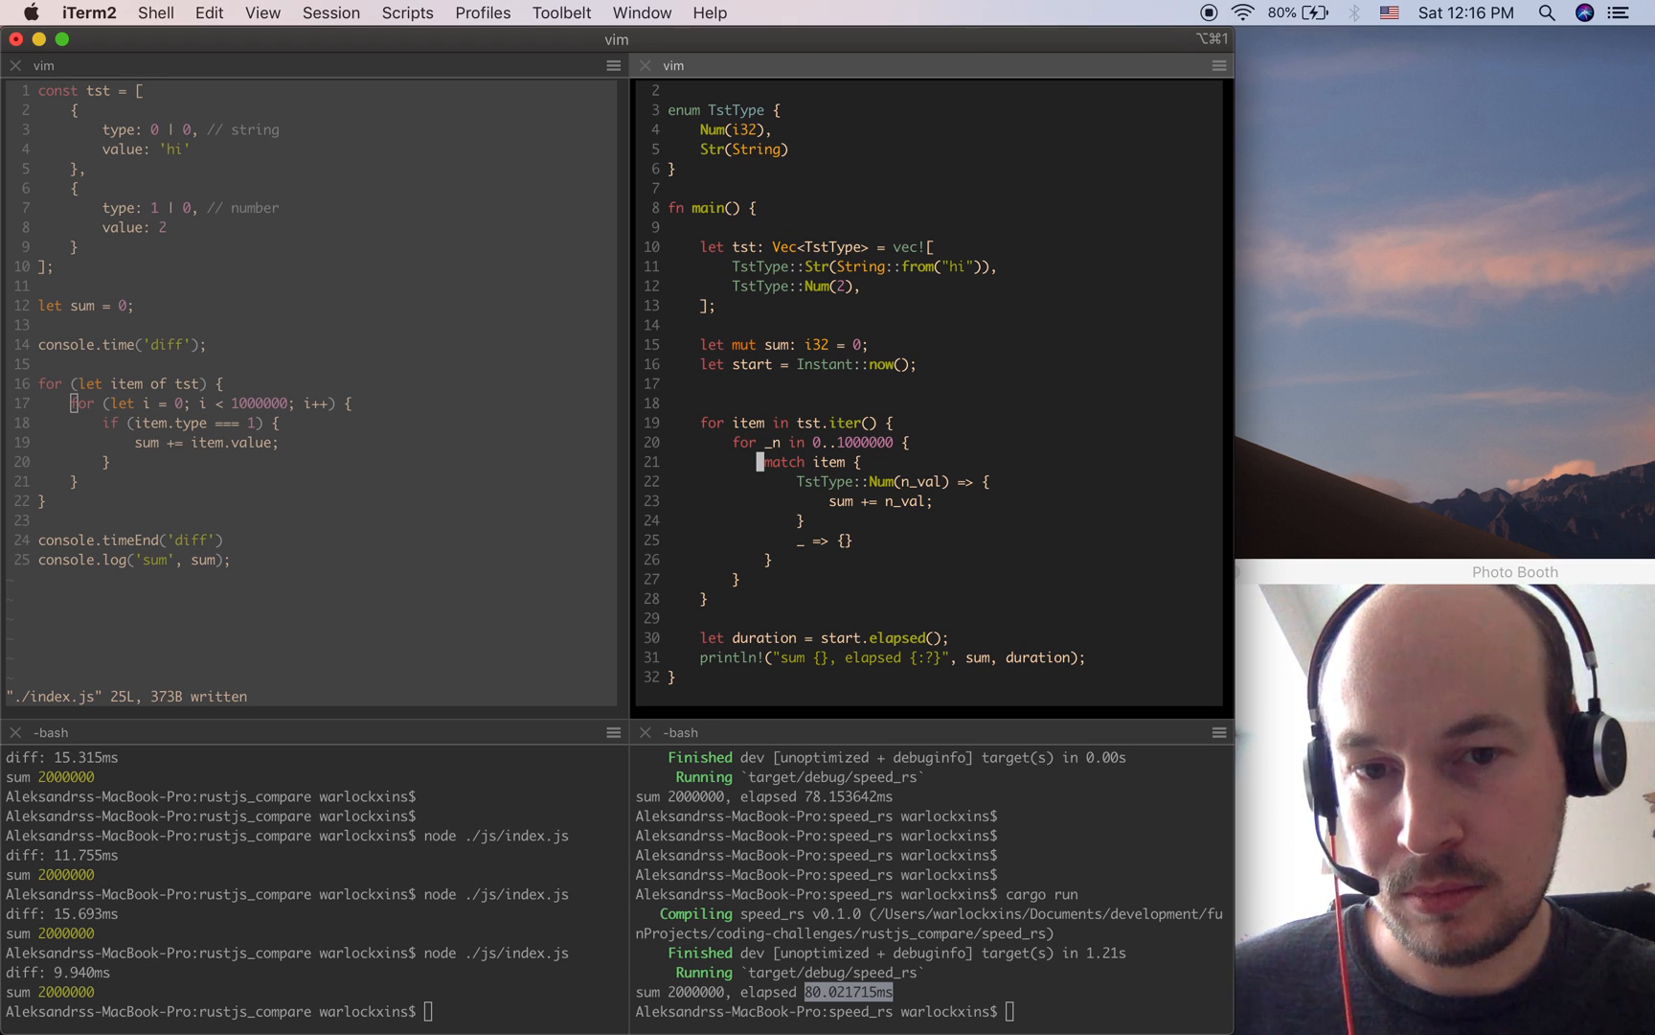
Insert 'if let TstType::Num(n_val) = item' ahead of the match on line 21 of main.rs.
{"action": "key", "text": "i"}
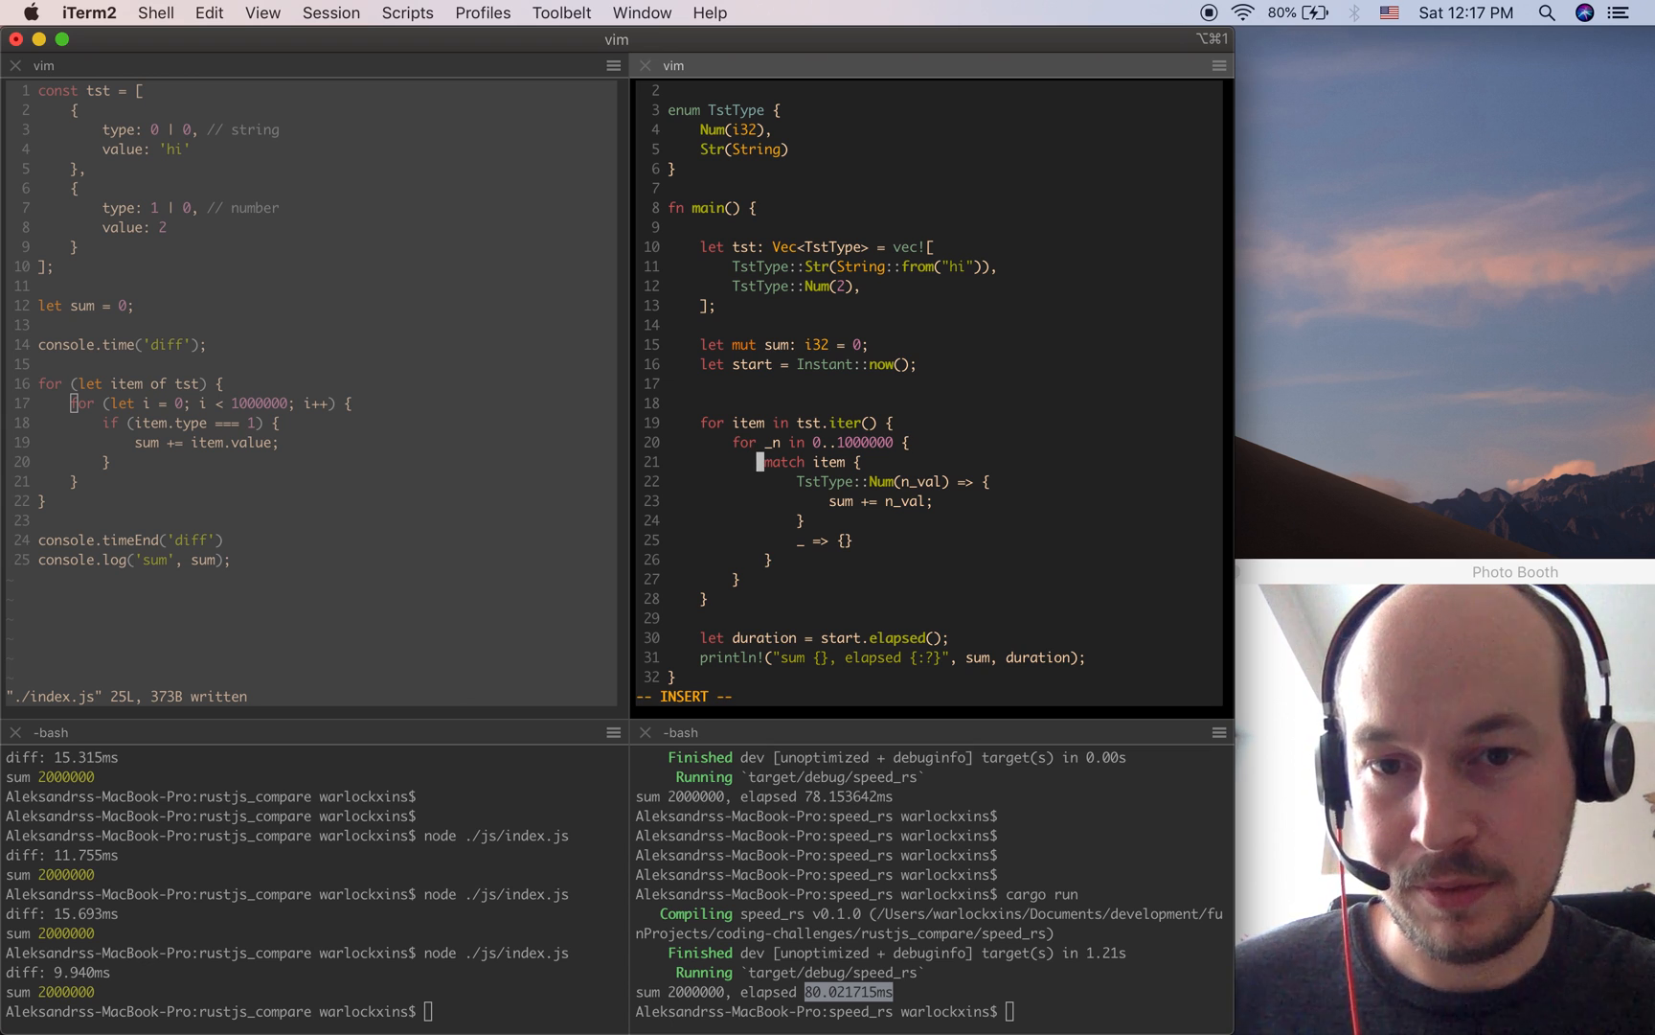
{"action": "type", "text": "if"}
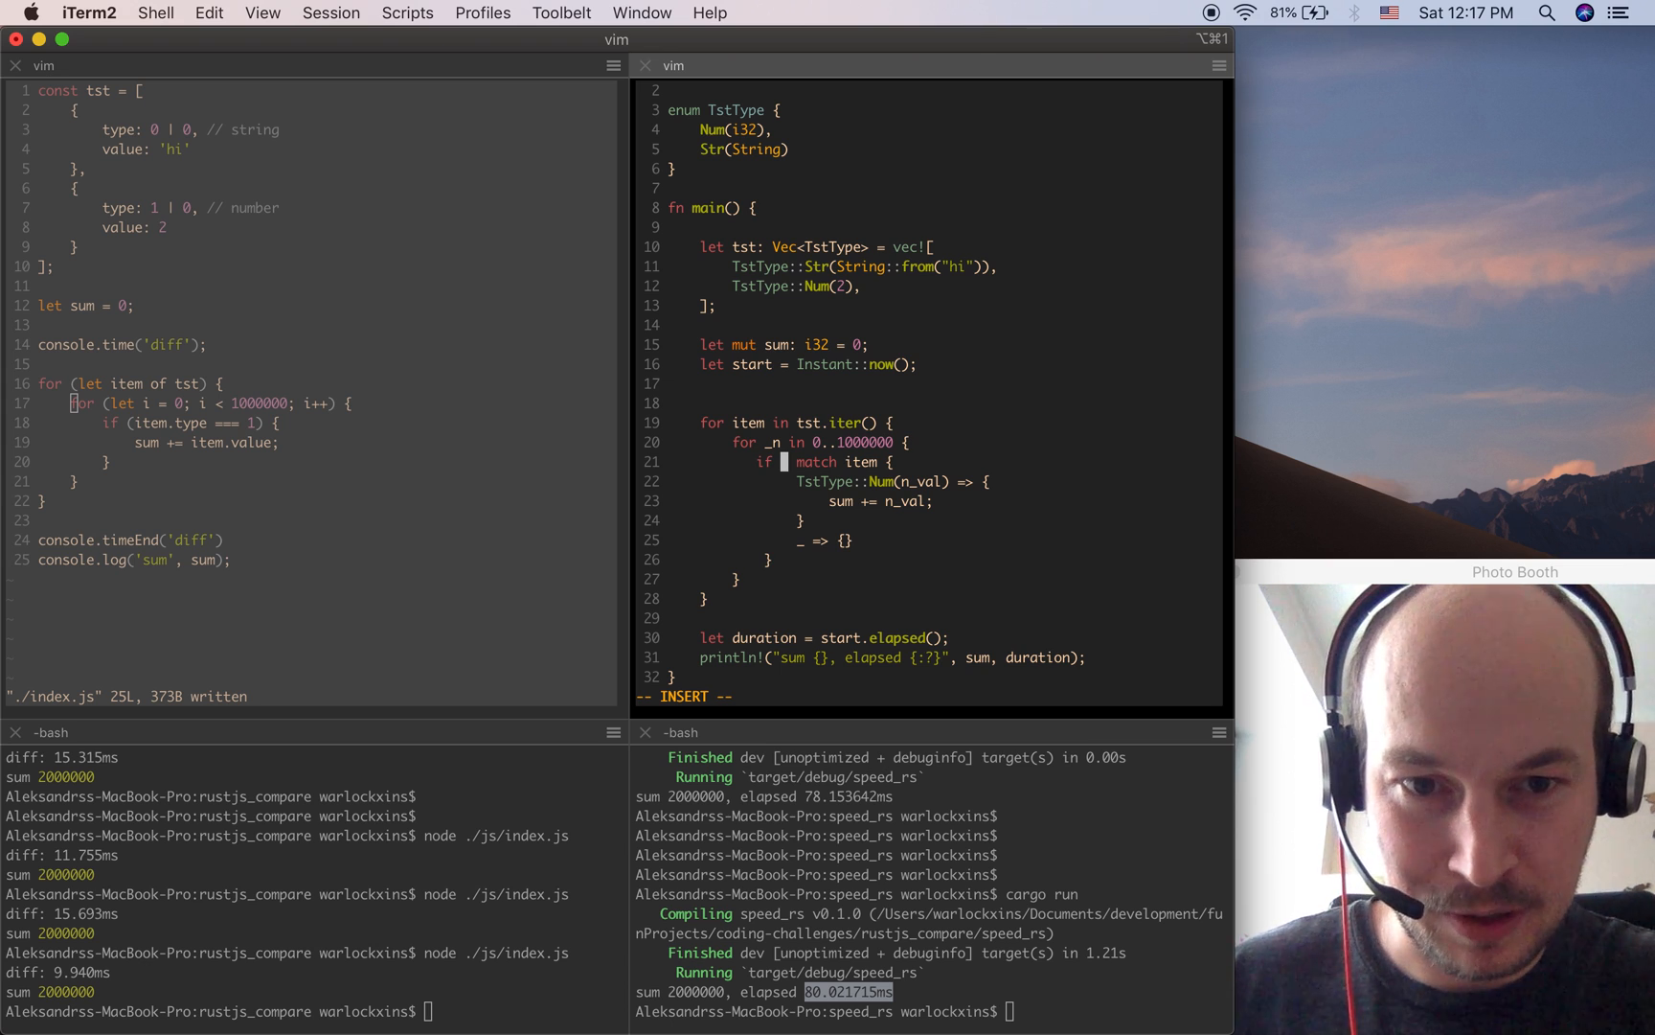
{"action": "type", "text": "n_val"}
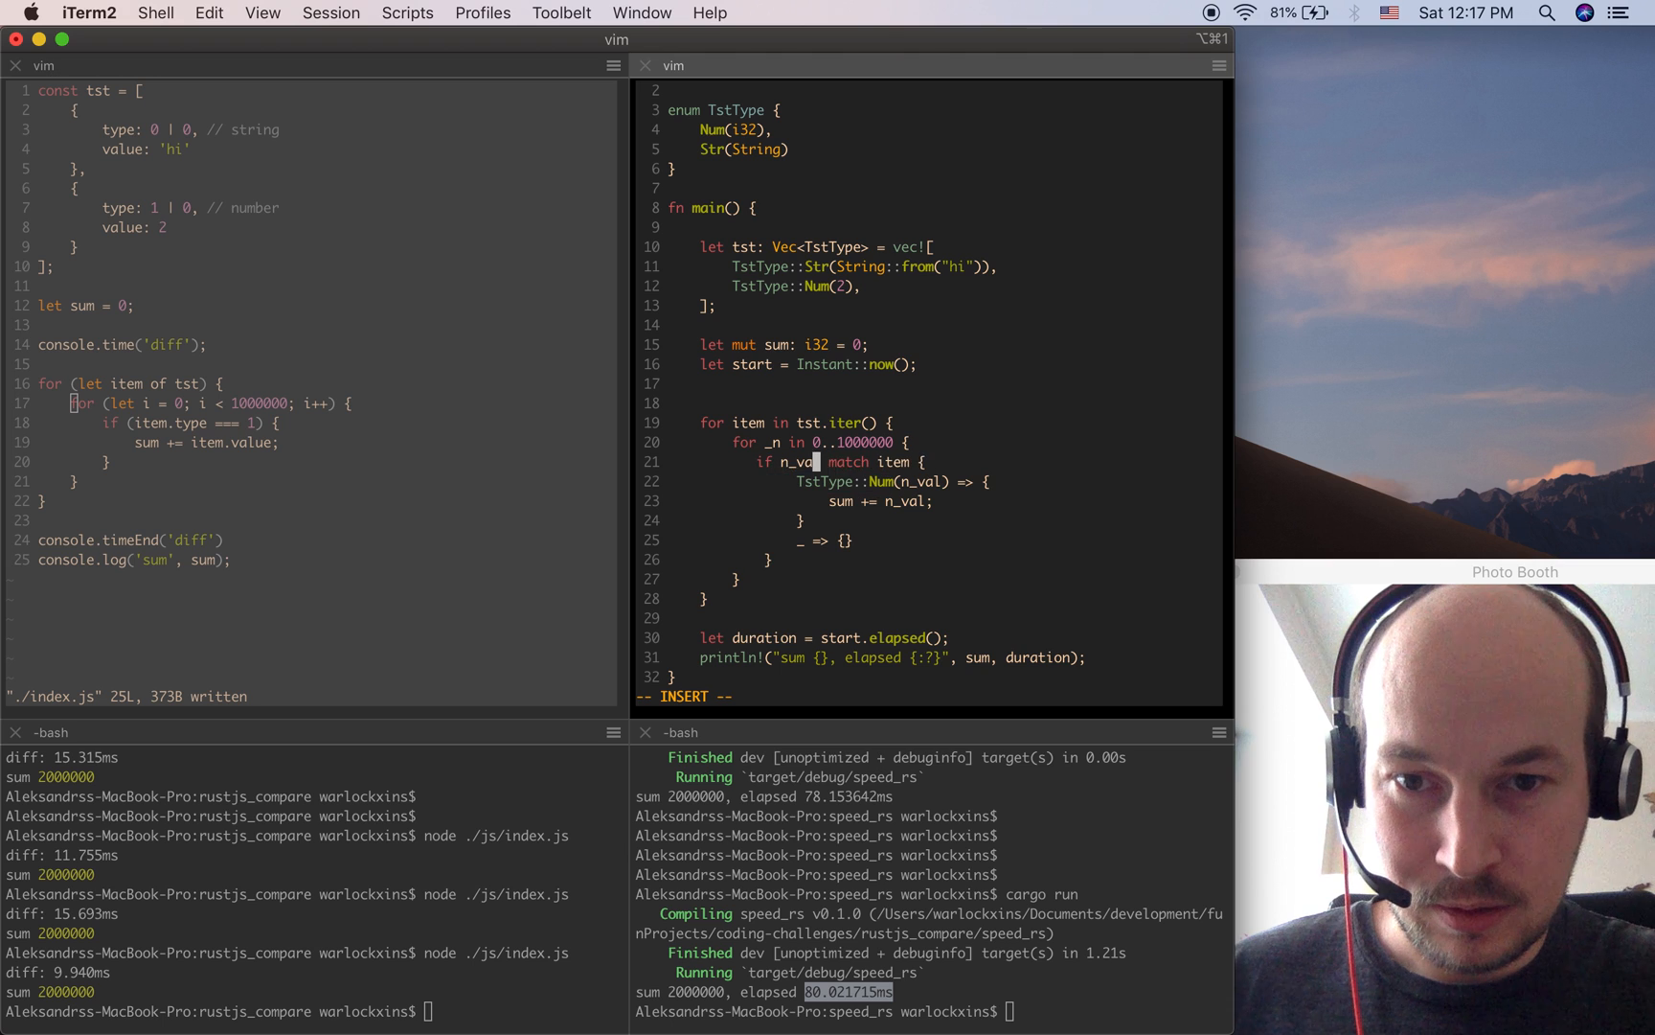
{"action": "type", "text": "let"}
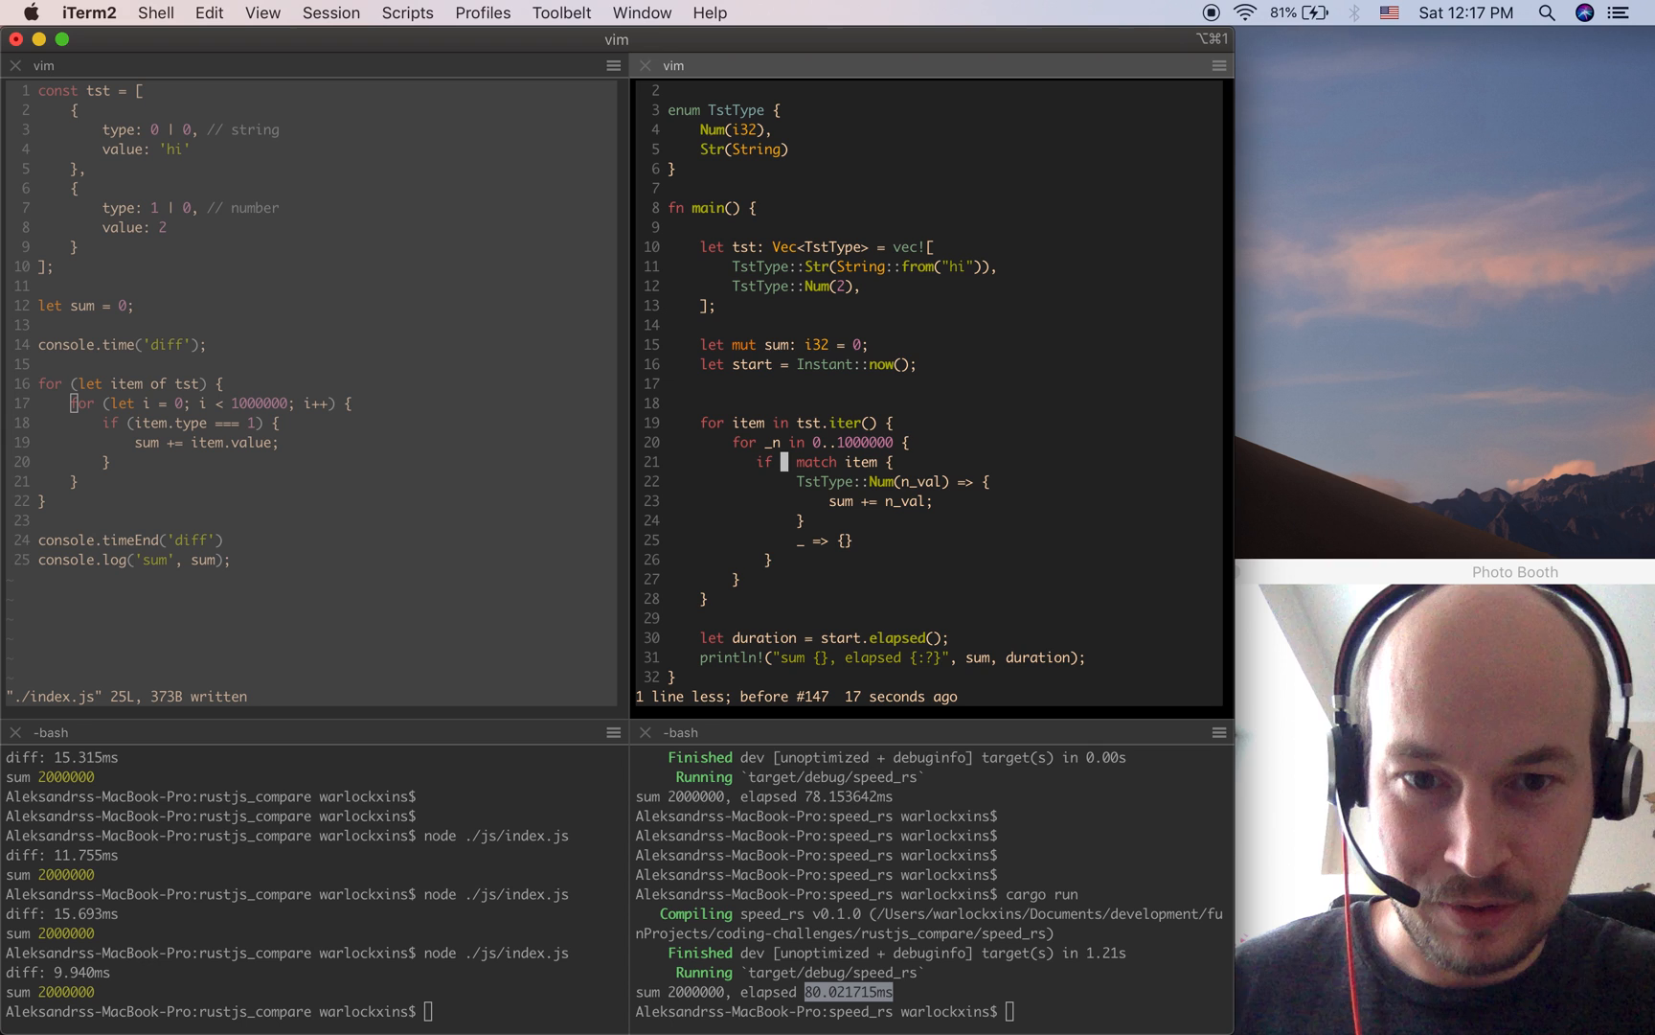
{"action": "type", "text": "let TstType:"}
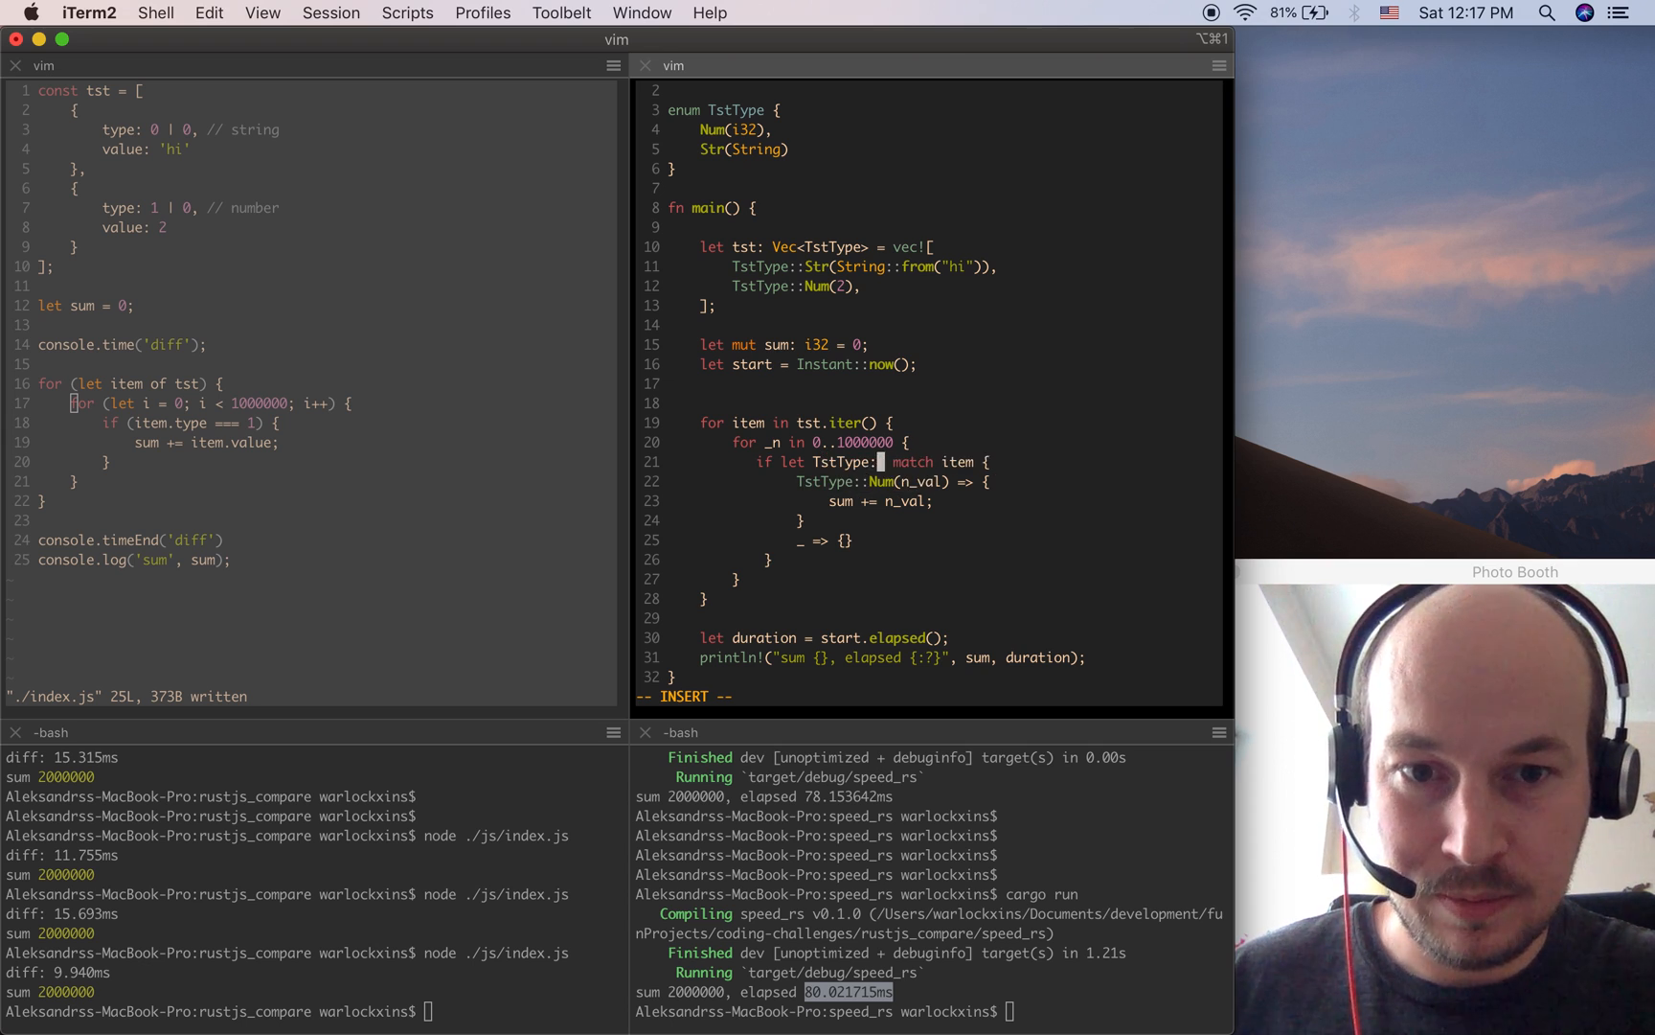
{"action": "type", "text": "Num("}
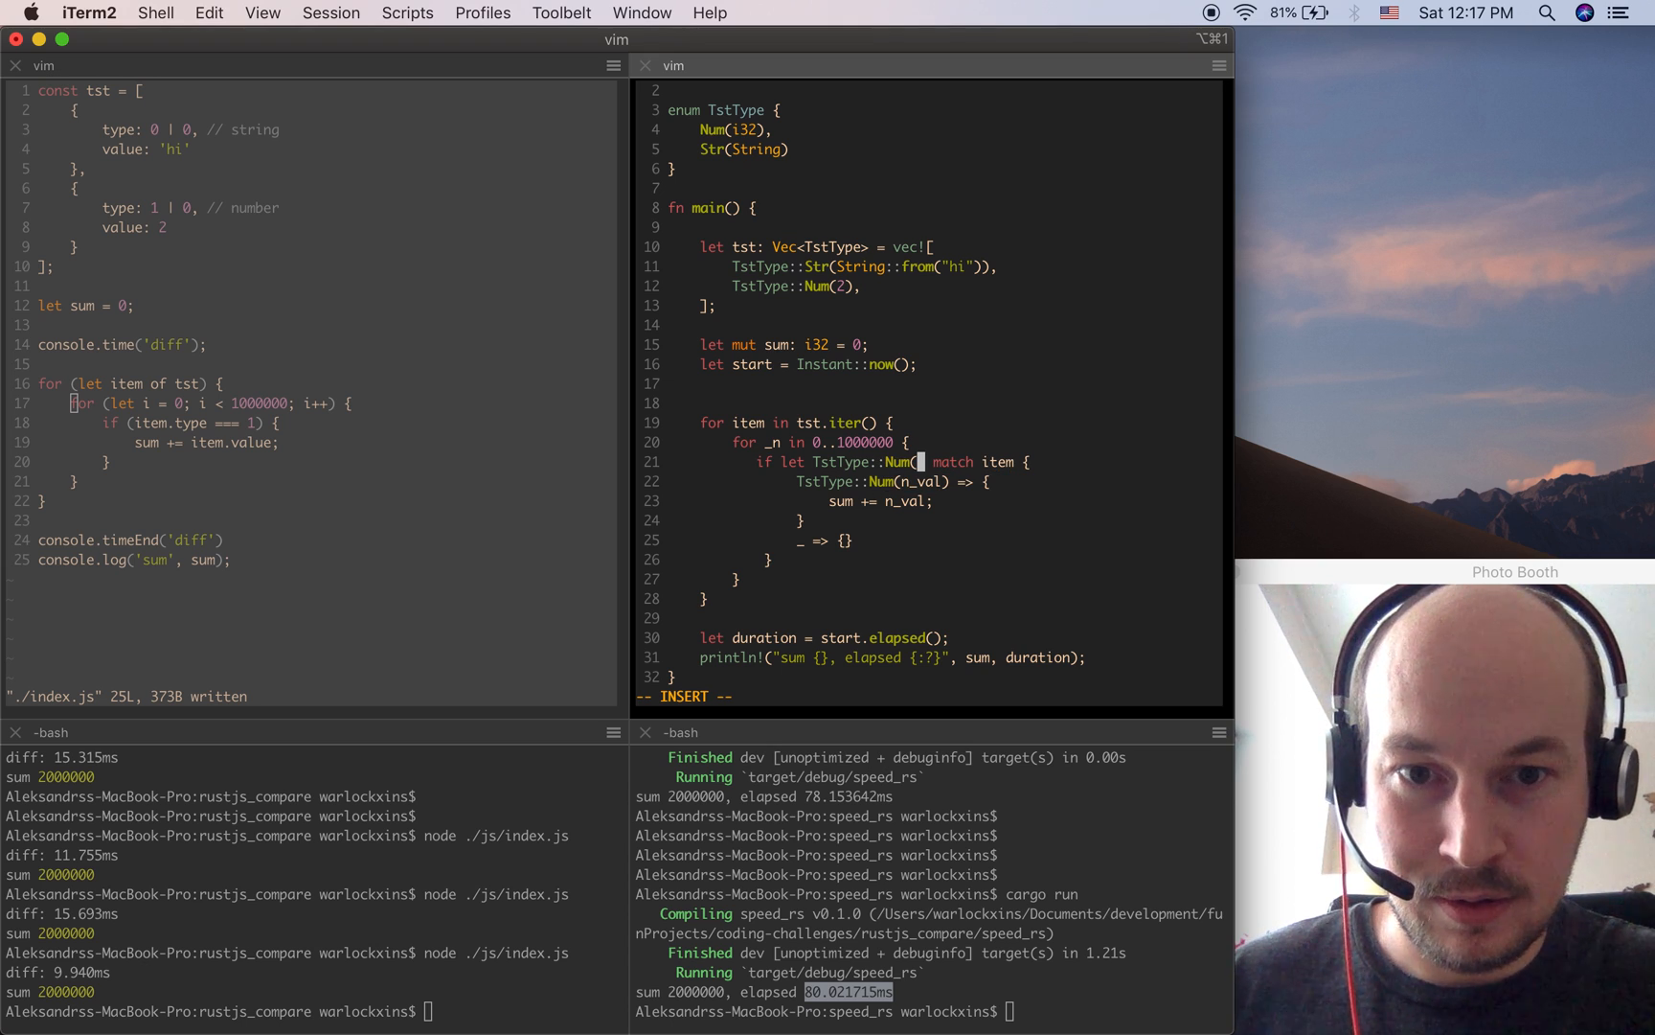
{"action": "type", "text": "n"}
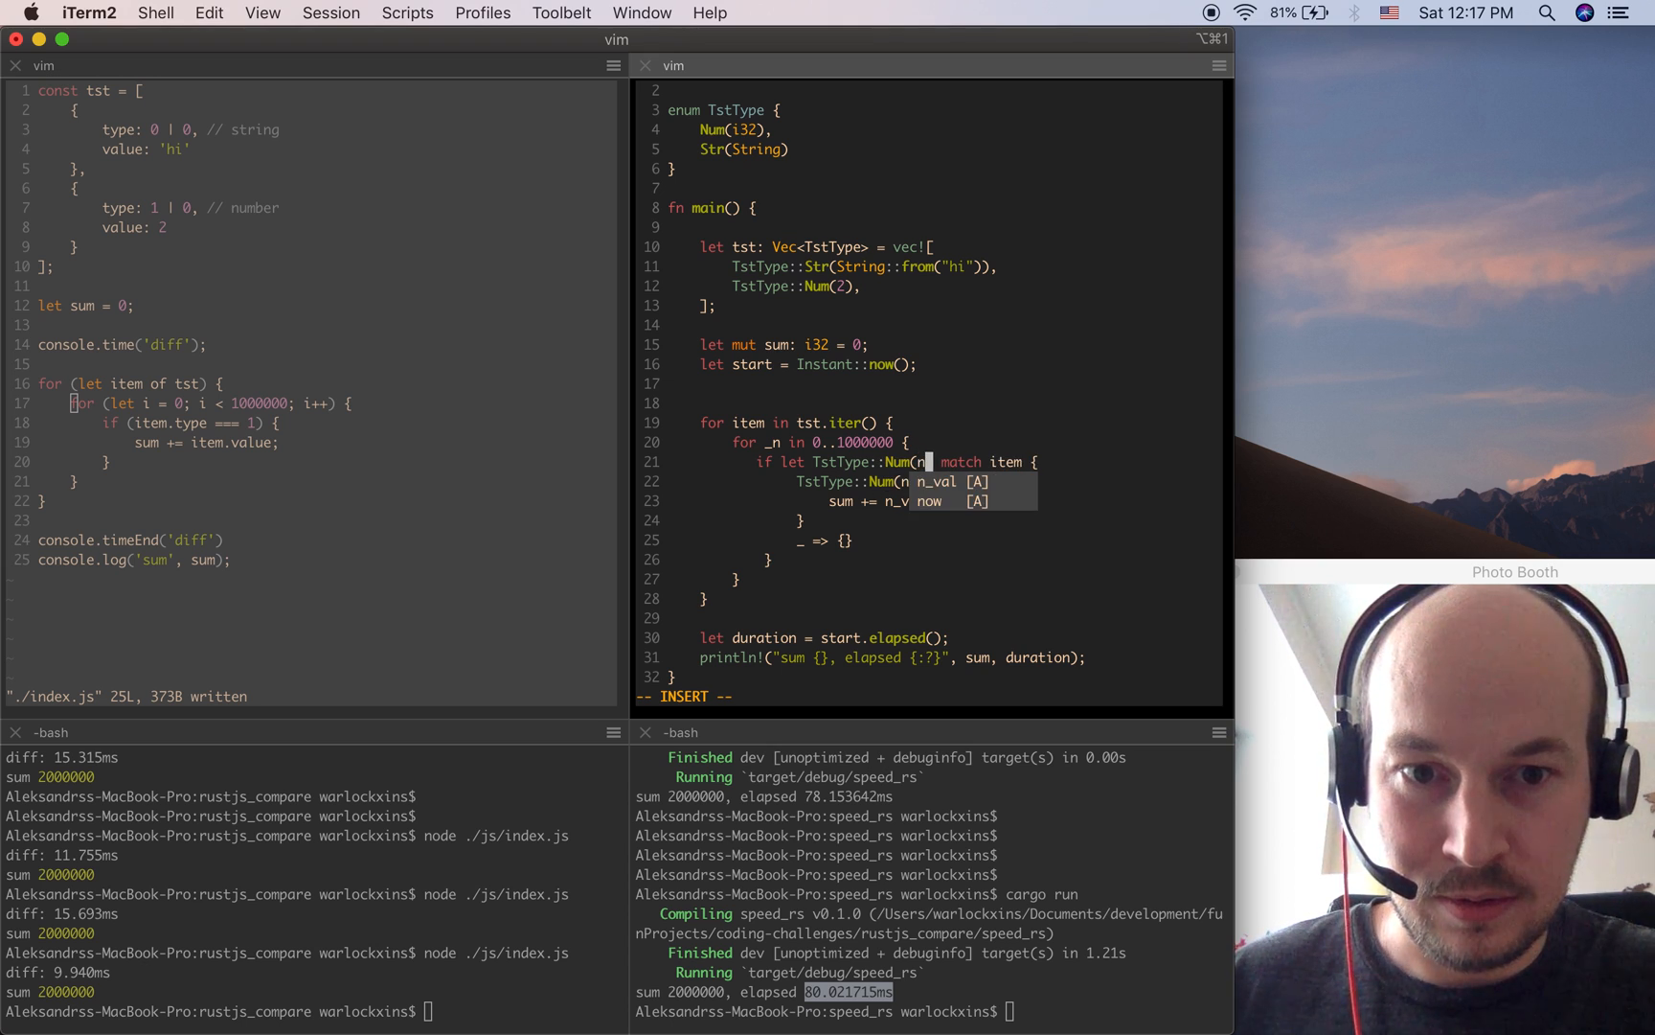
{"action": "type", "text": "_val) ="}
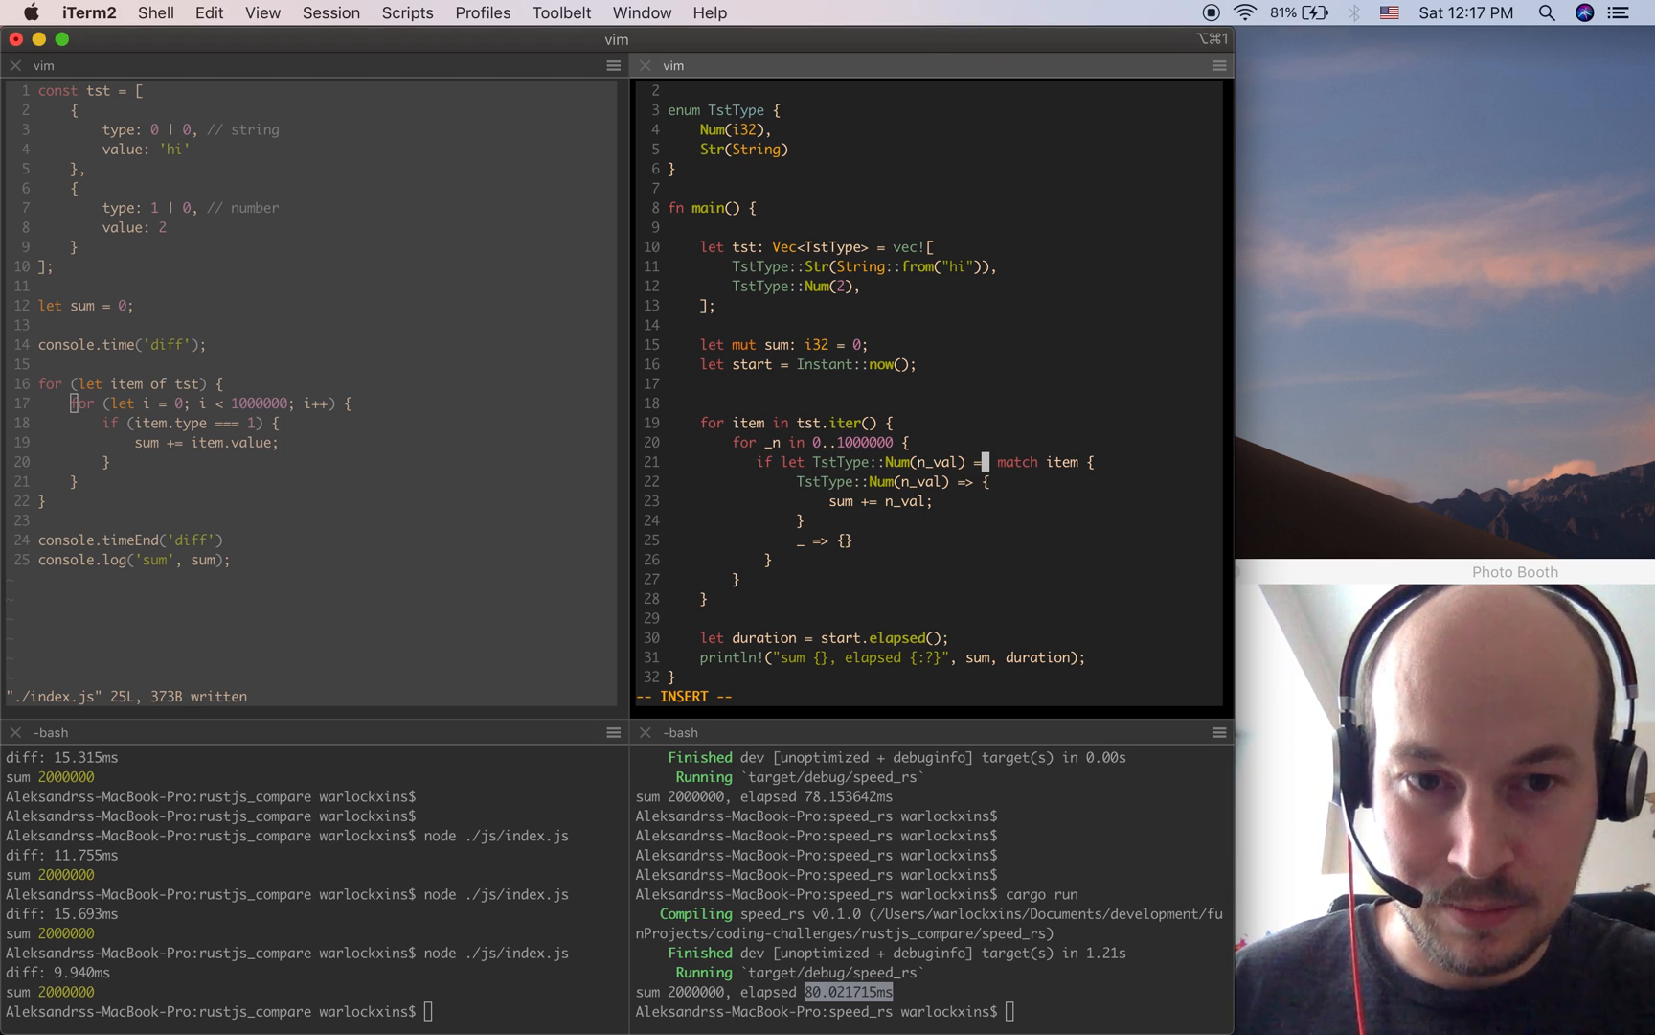
{"action": "type", "text": "item"}
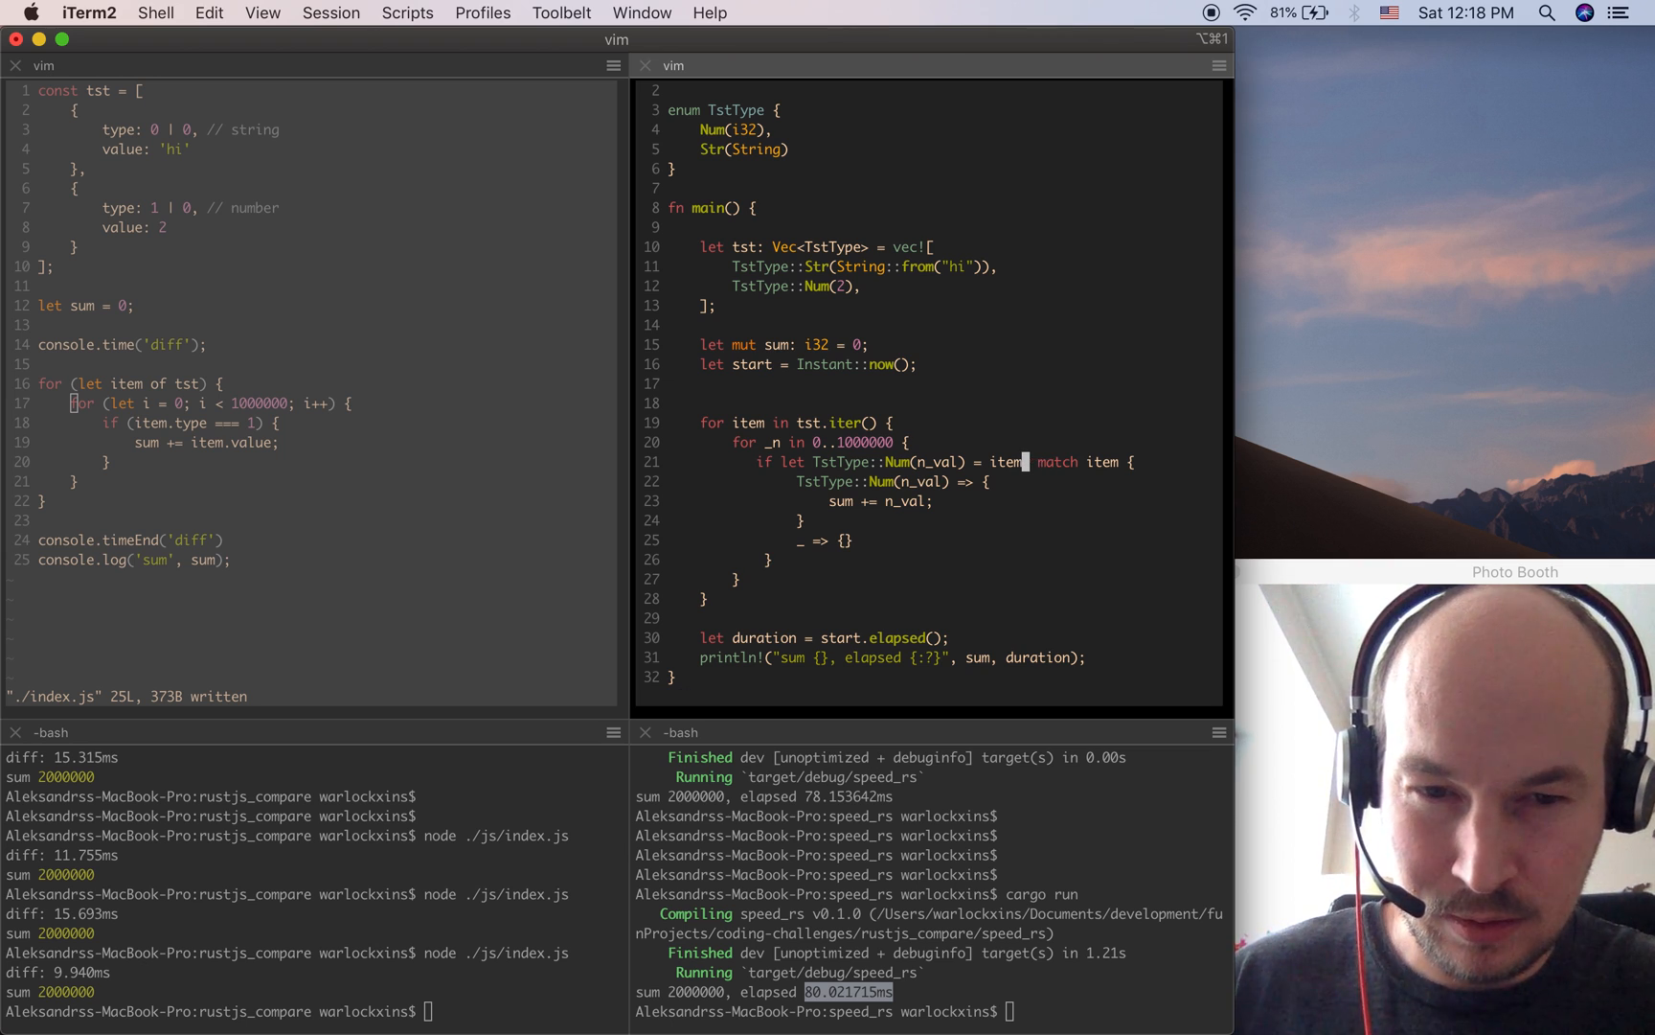
Delete the leftover match header and arms, save main.rs and rerun cargo for 85.480125 ms.
{"action": "key", "text": "v"}
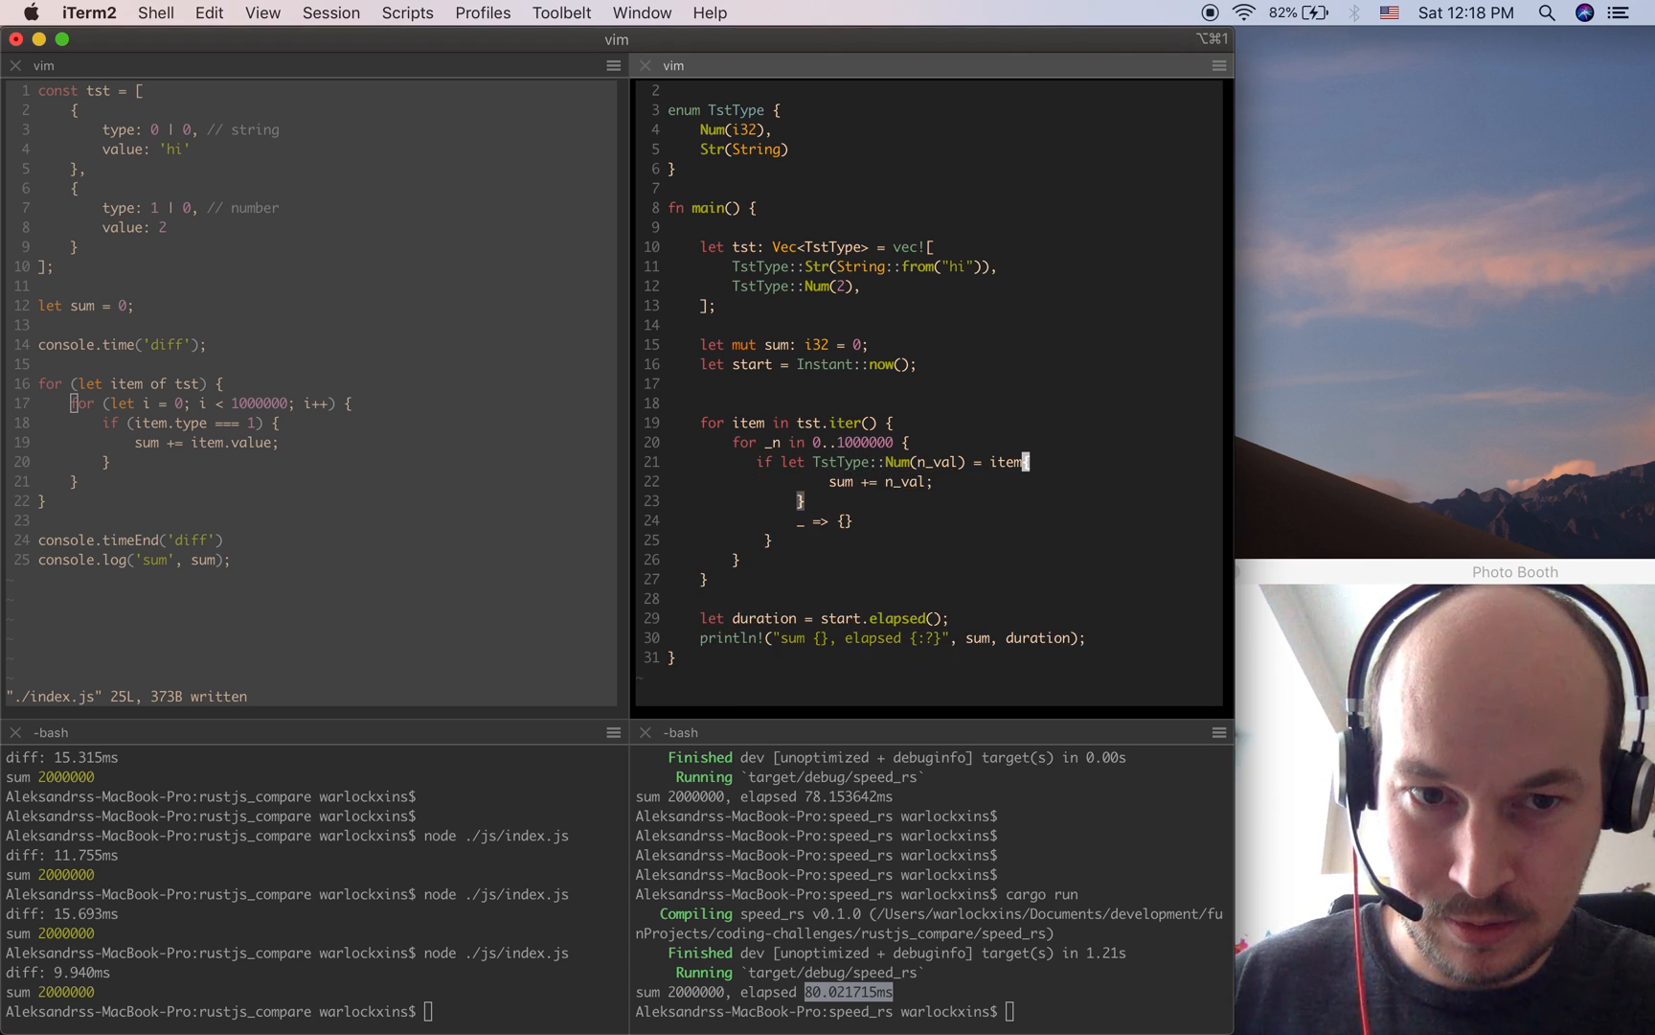
{"action": "key", "text": "i"}
{"action": "type", "text": " {"}
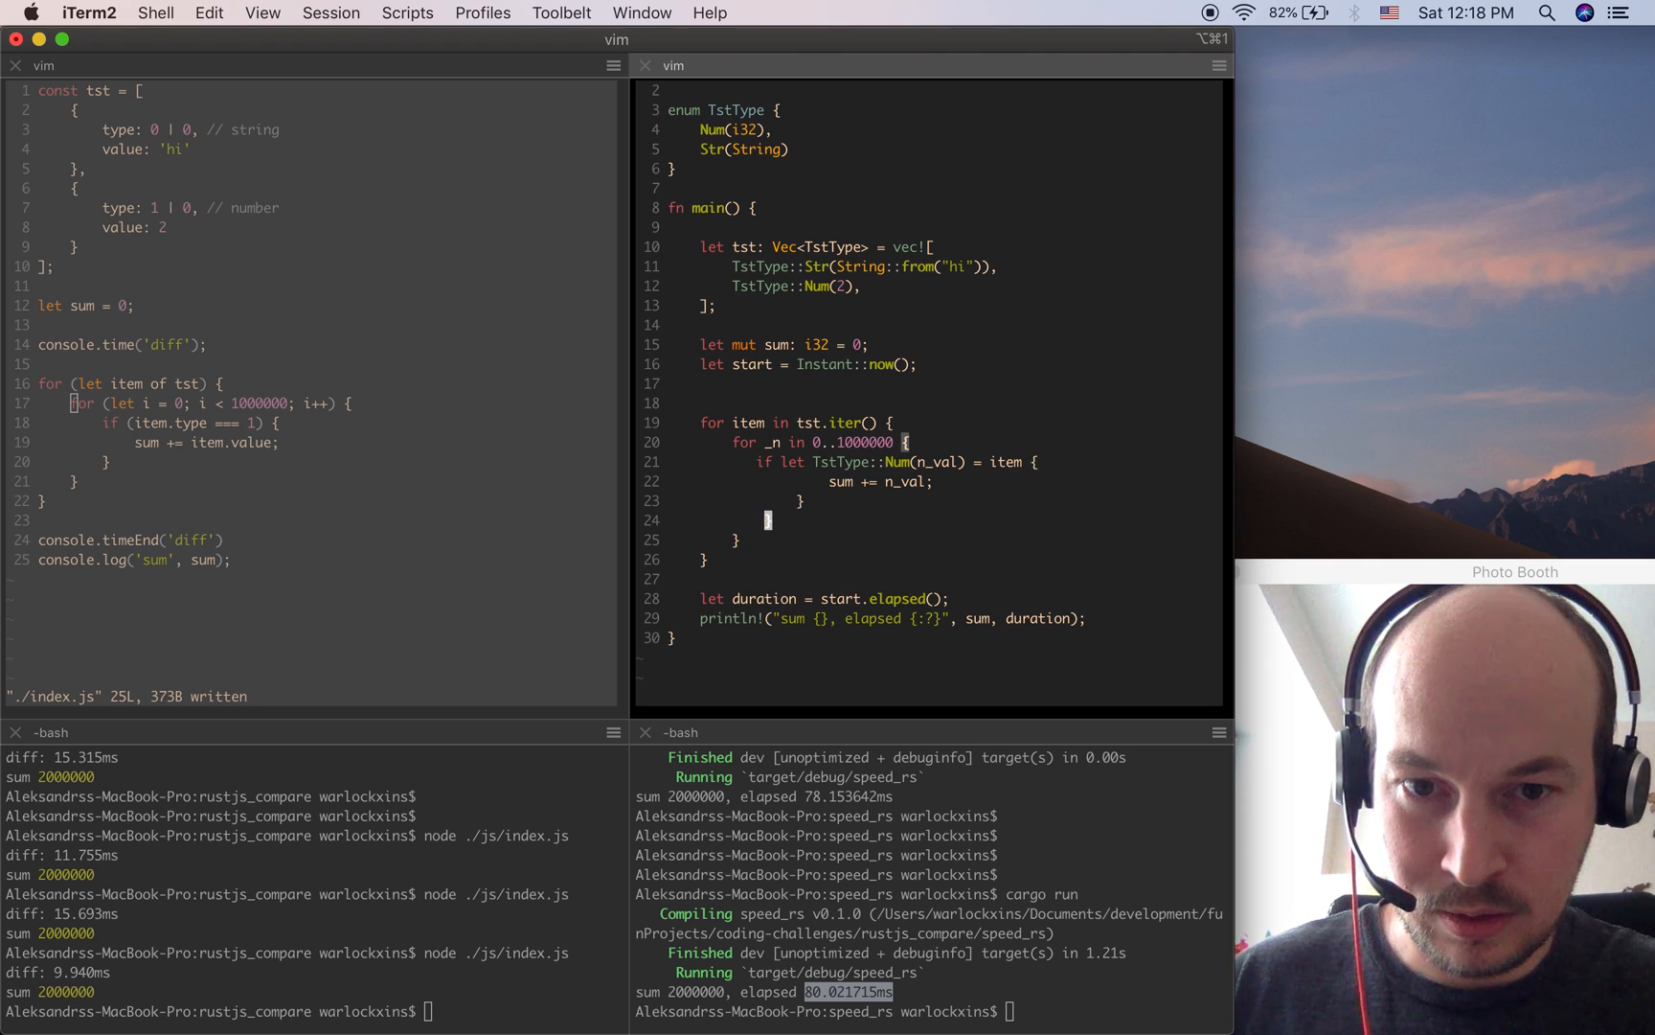
{"action": "key", "text": "dd"}
{"action": "type", "text": "cargo run"}
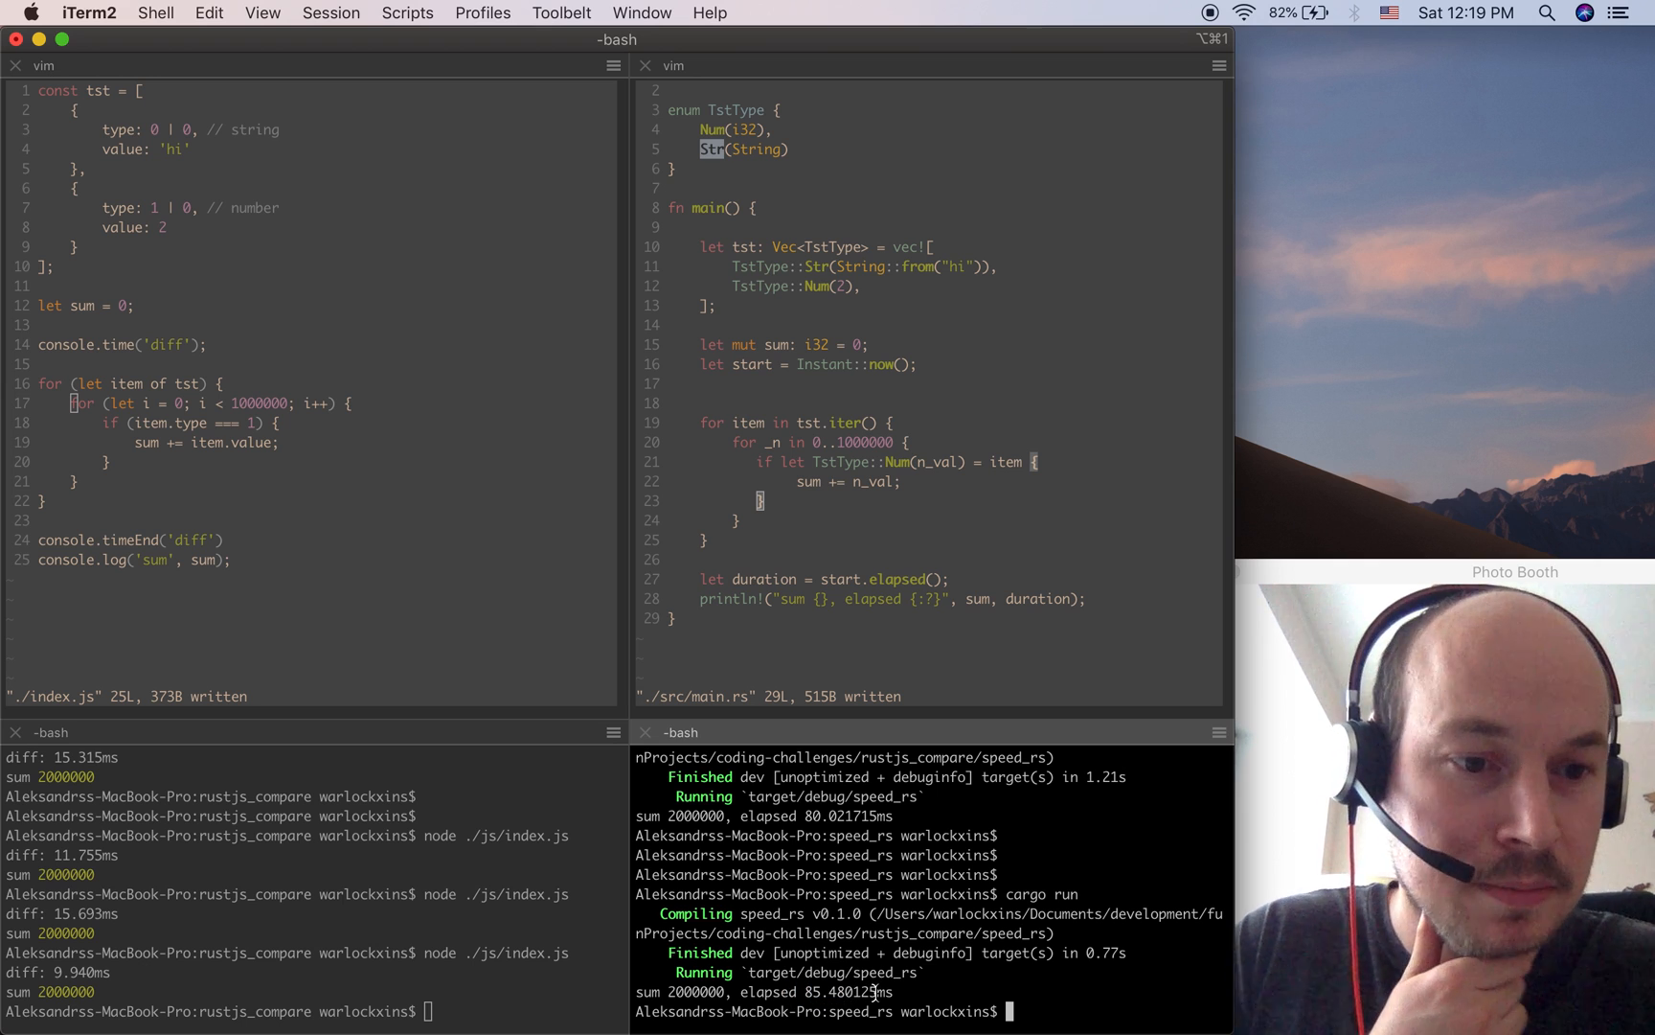
Review main.rs in the right vim pane, then focus the index.js vim pane.
{"action": "left_click", "coordinate": [811, 538]}
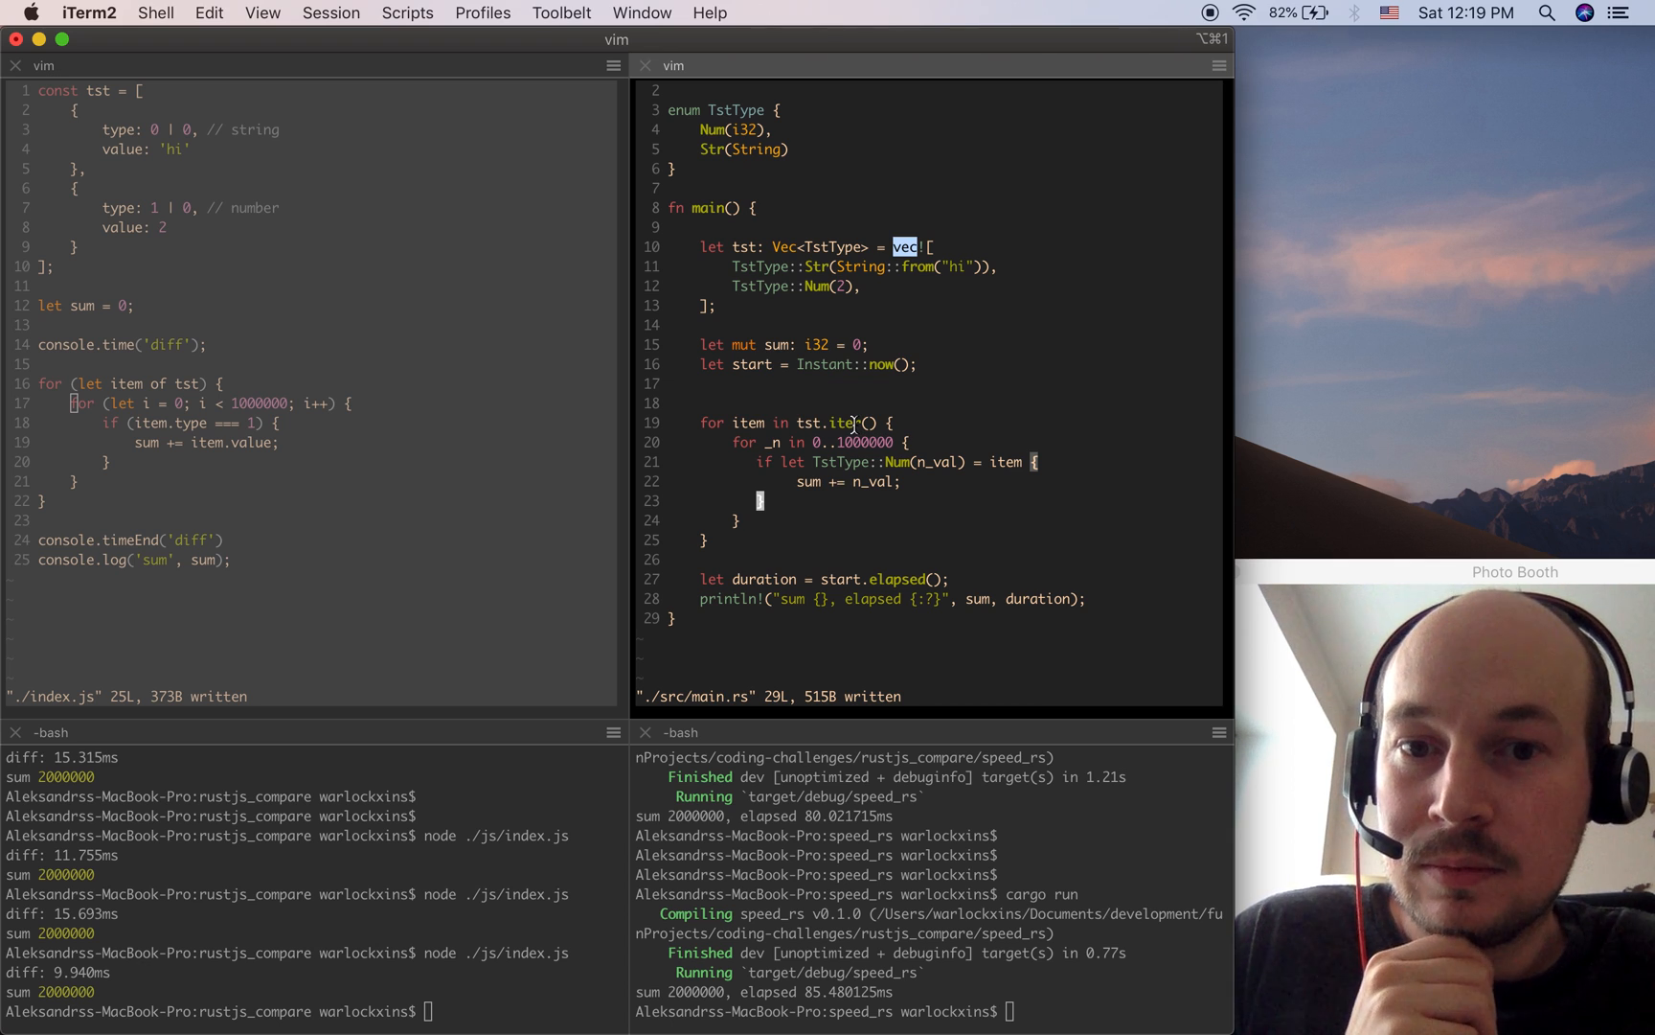
{"action": "mouse_move", "coordinate": [596, 448]}
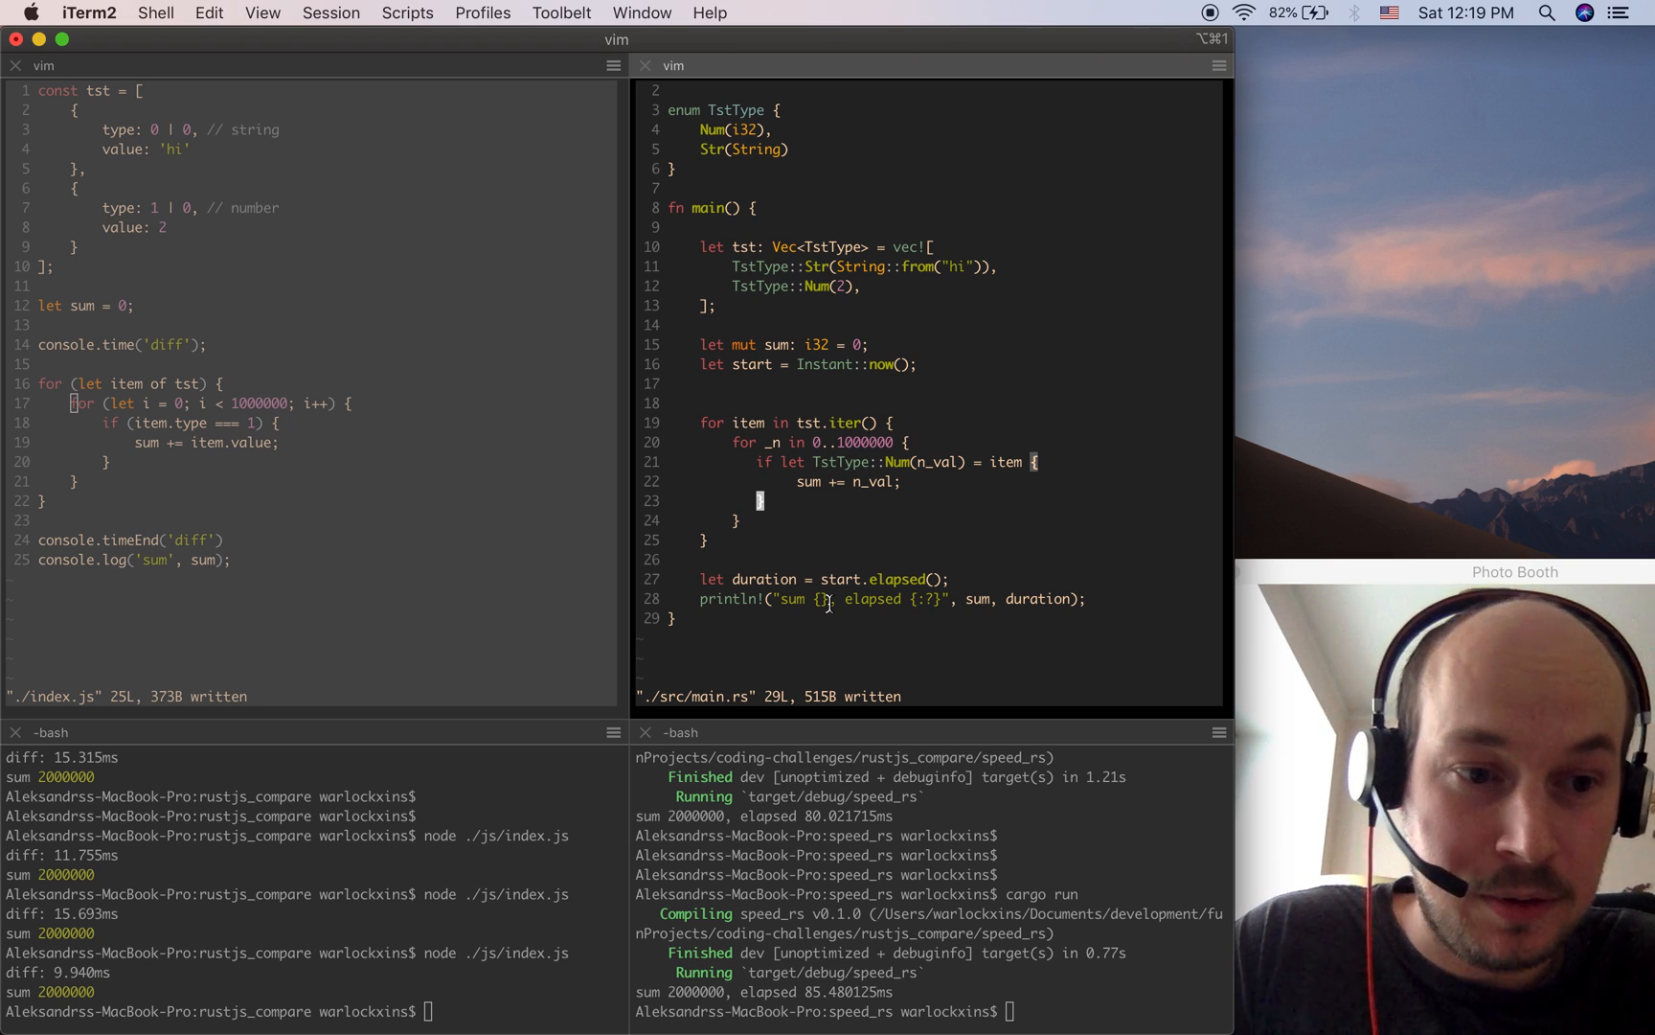
{"action": "mouse_move", "coordinate": [755, 751]}
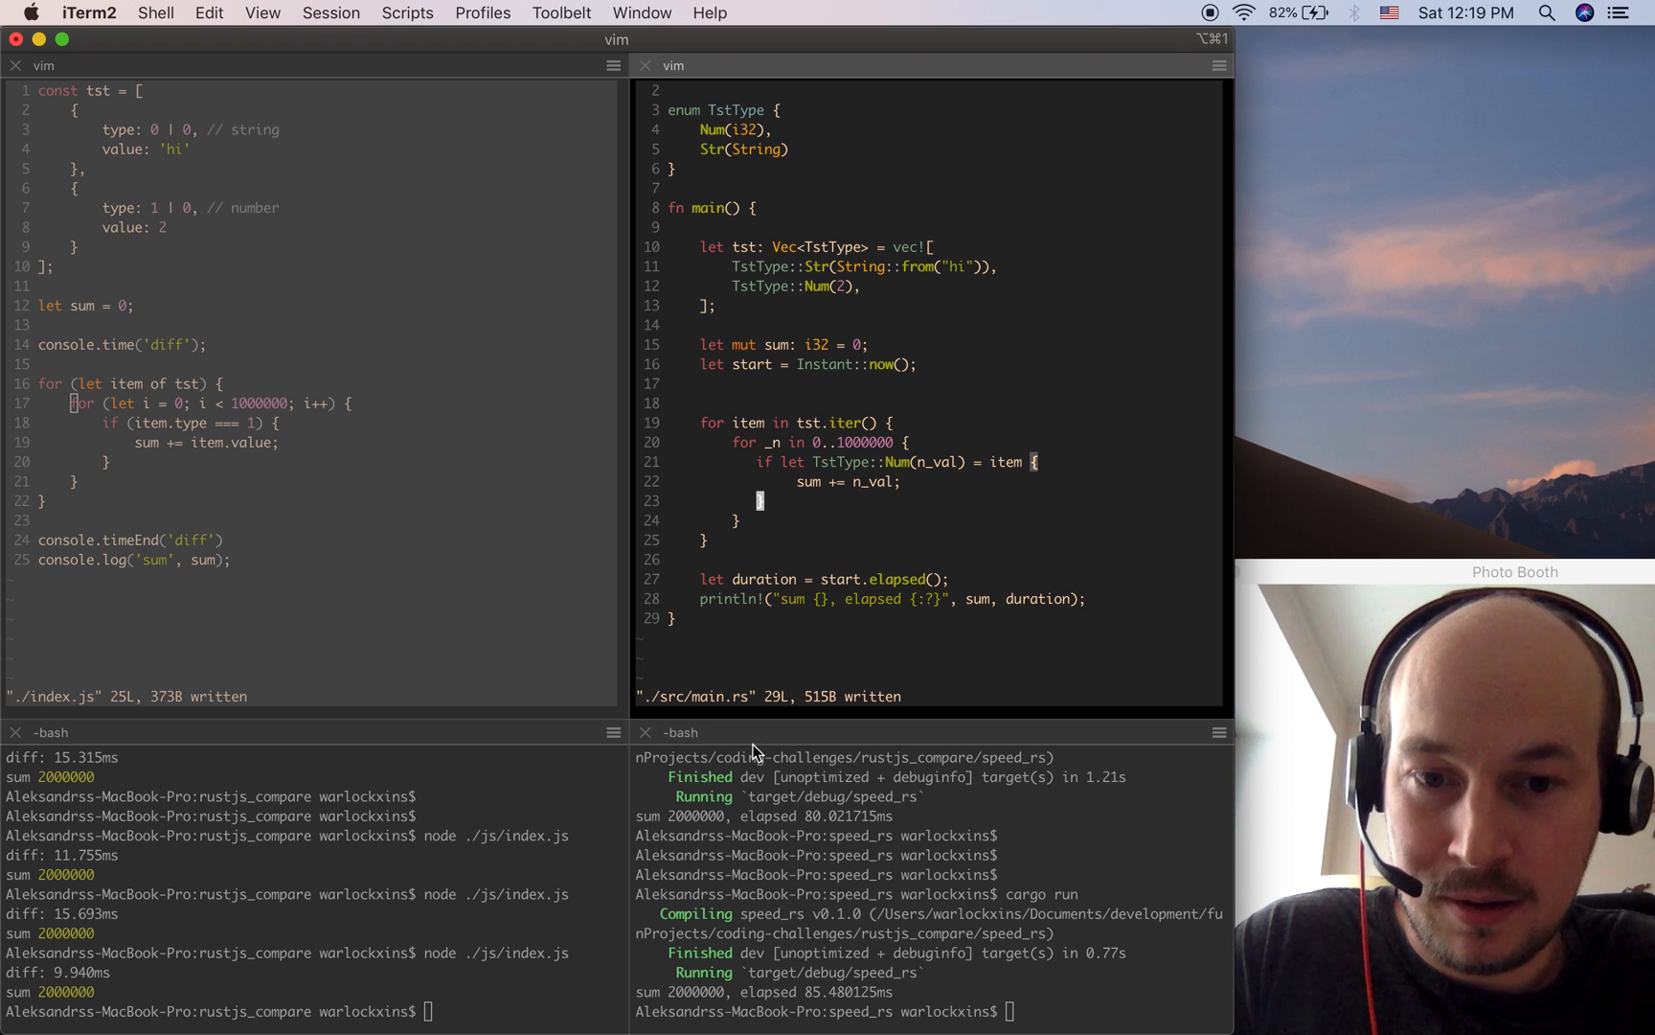
{"action": "mouse_move", "coordinate": [812, 416]}
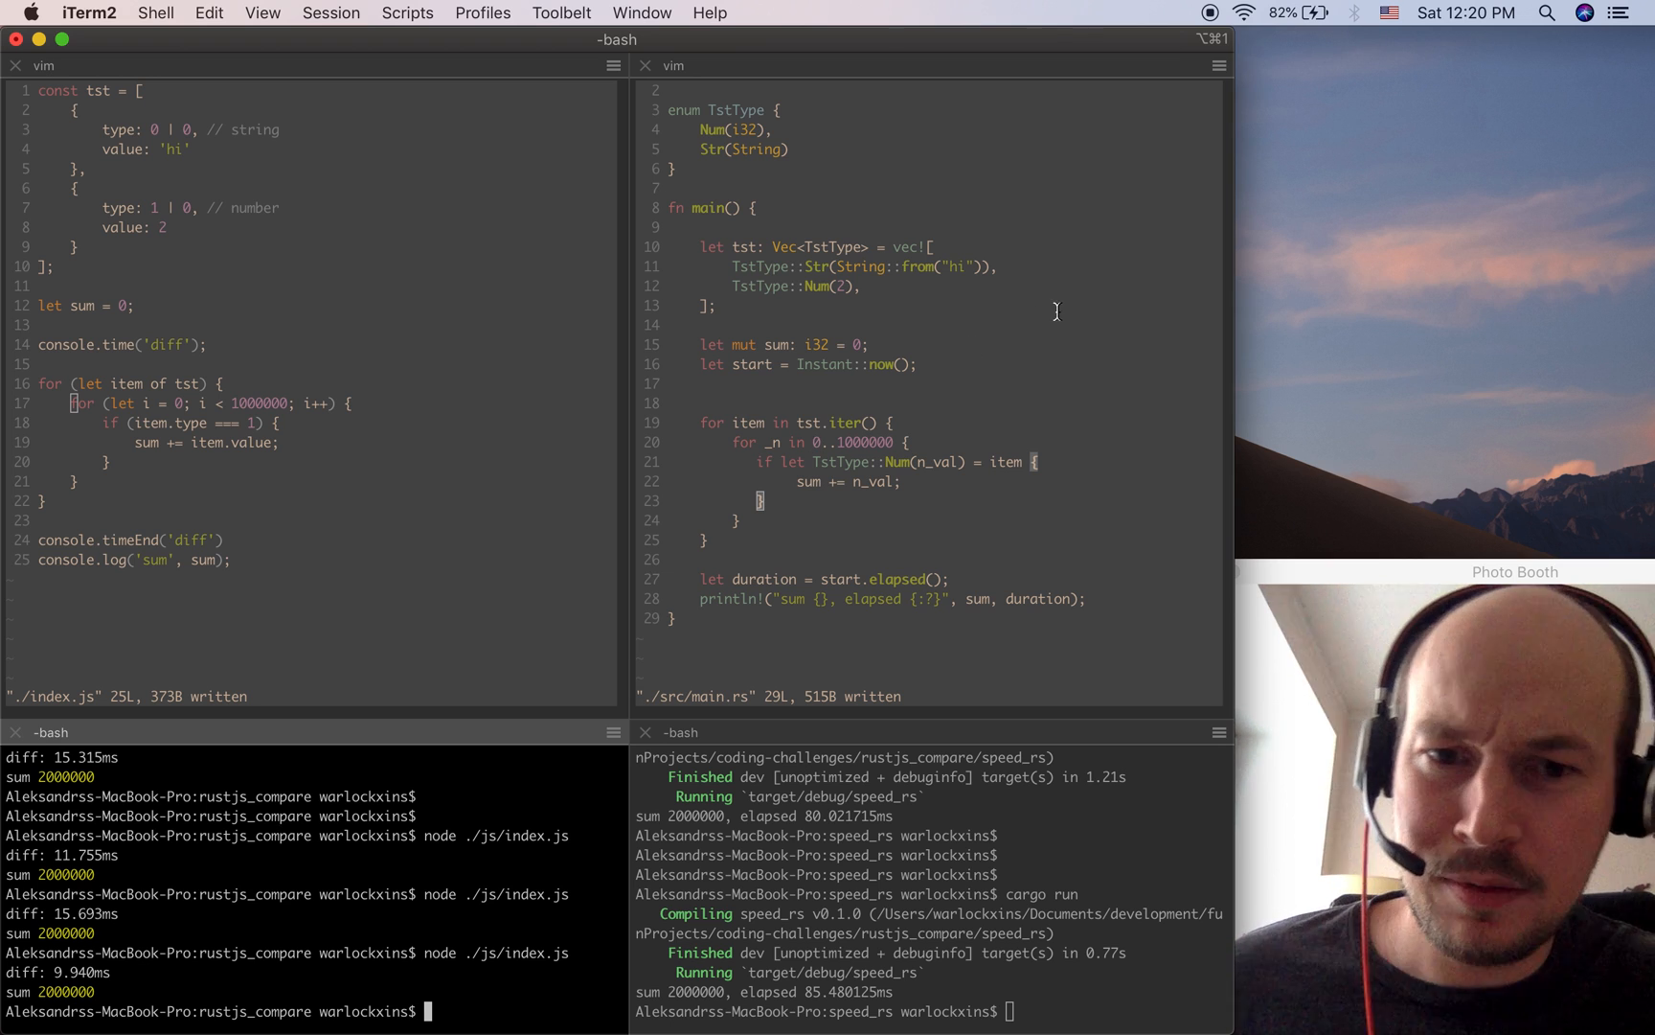
{"action": "left_click", "coordinate": [515, 475]}
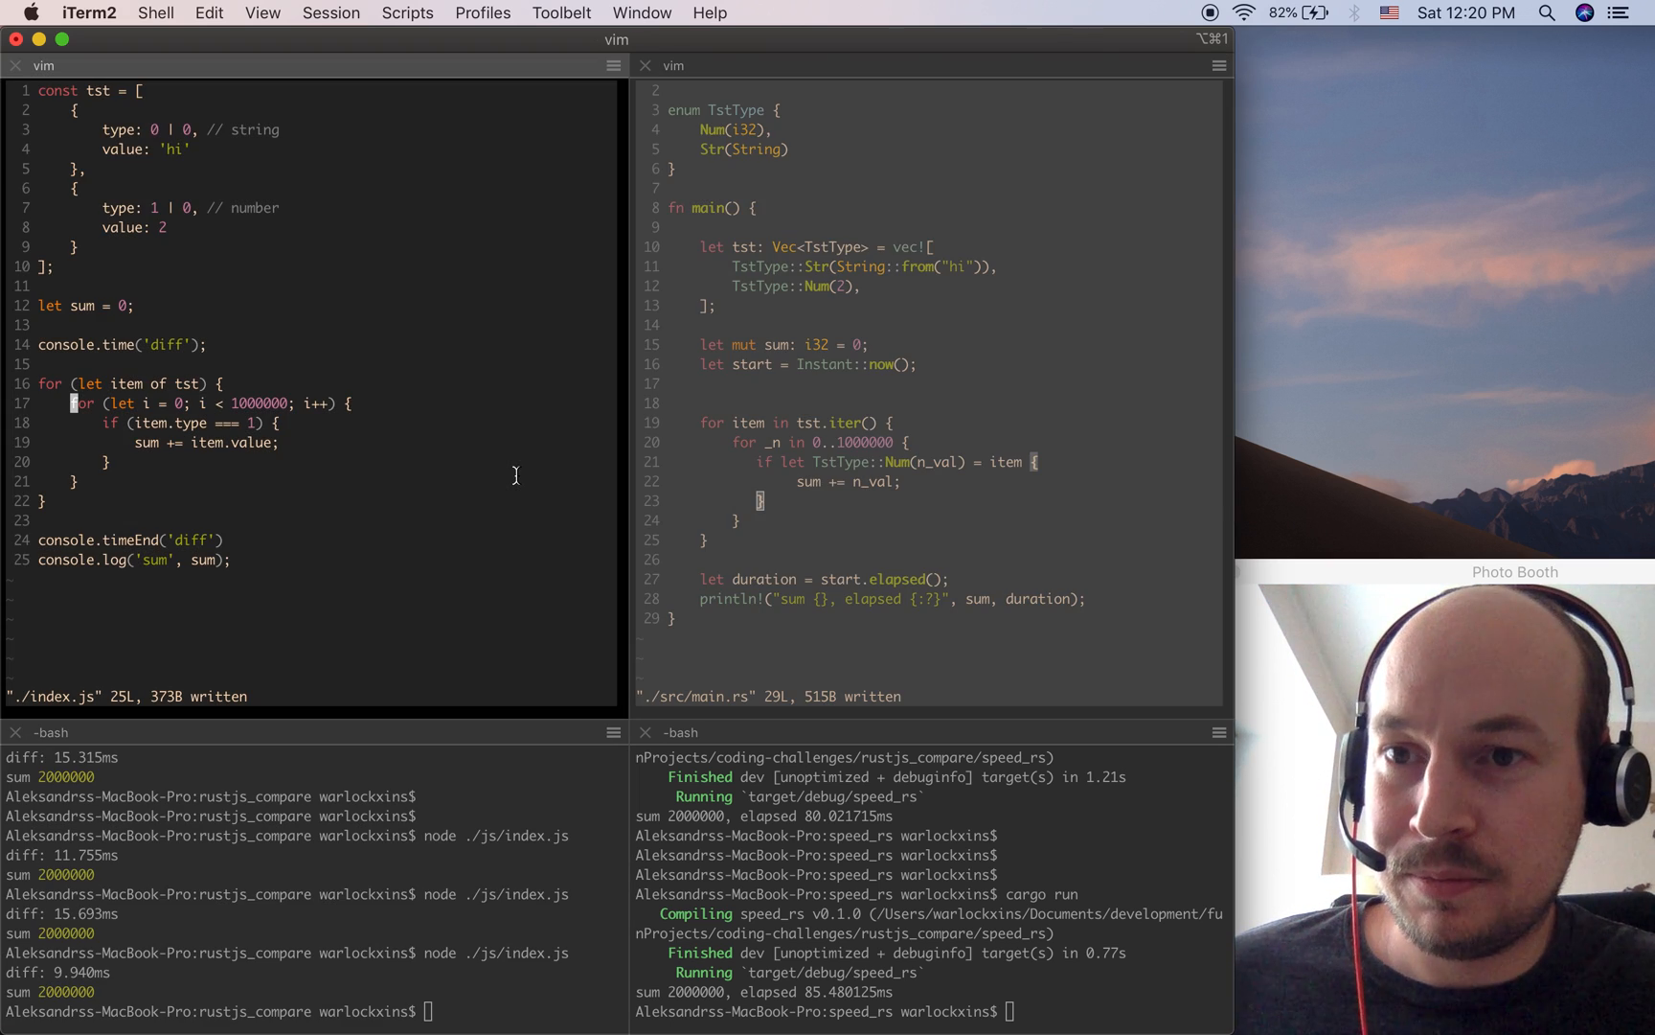